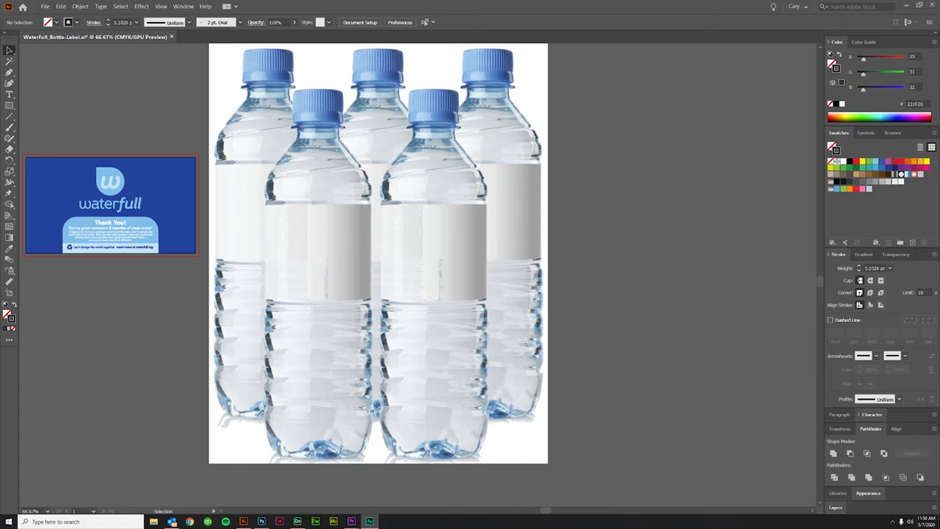
mouse_move(567, 411)
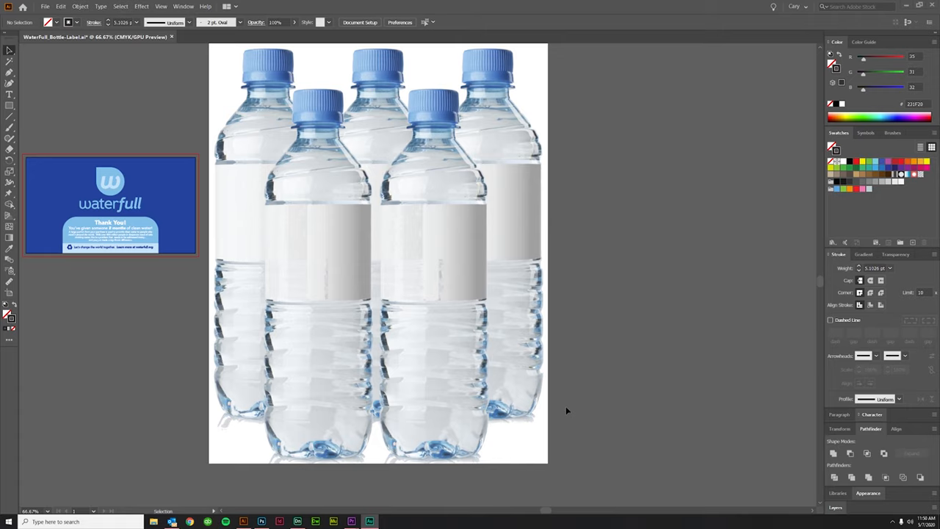
mouse_move(329, 168)
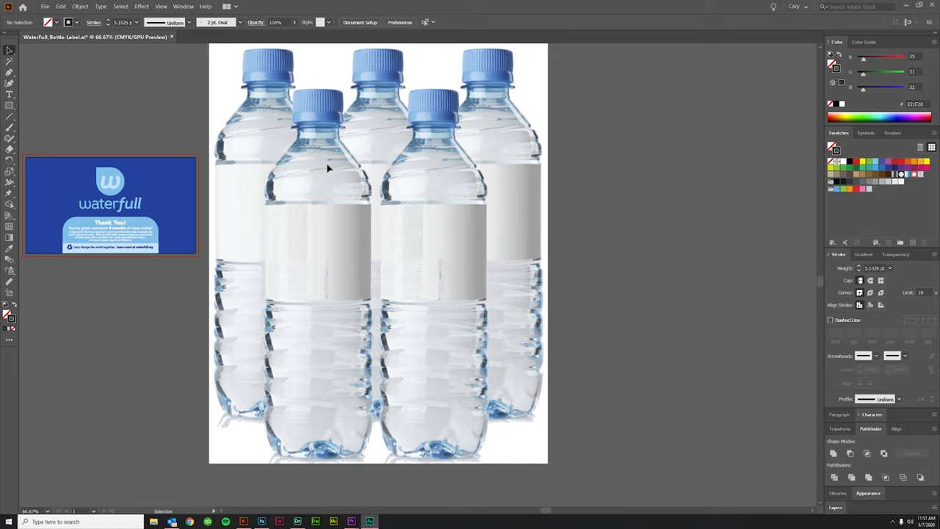
mouse_move(323, 217)
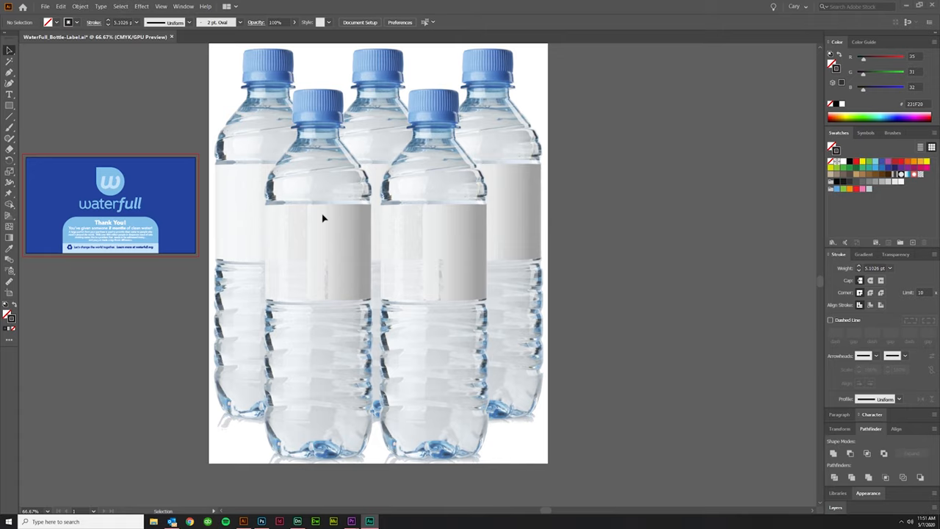
mouse_move(276, 210)
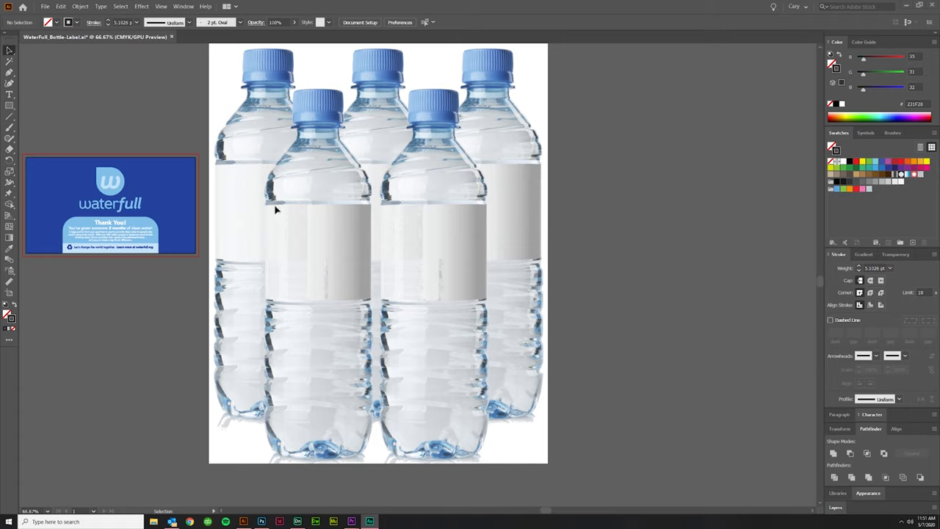
mouse_move(148, 292)
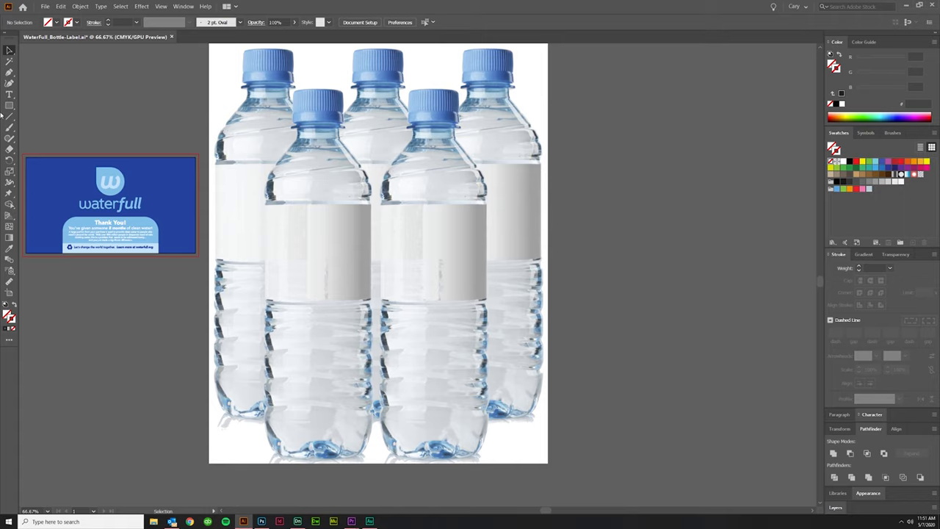
mouse_move(300, 97)
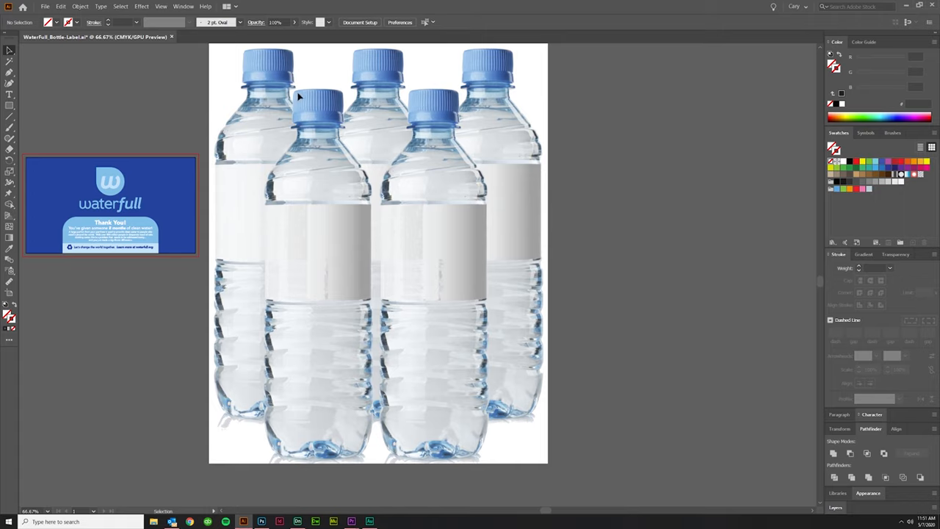
mouse_move(320, 459)
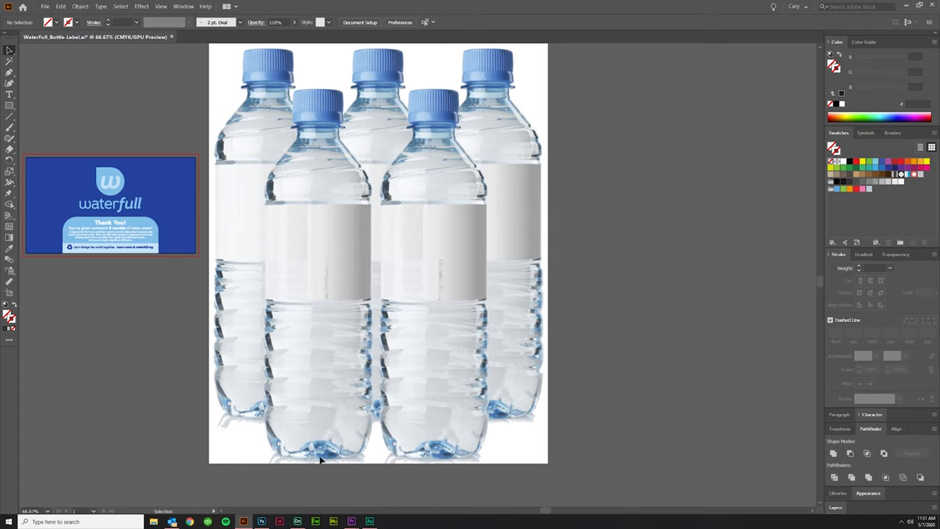
mouse_move(289, 112)
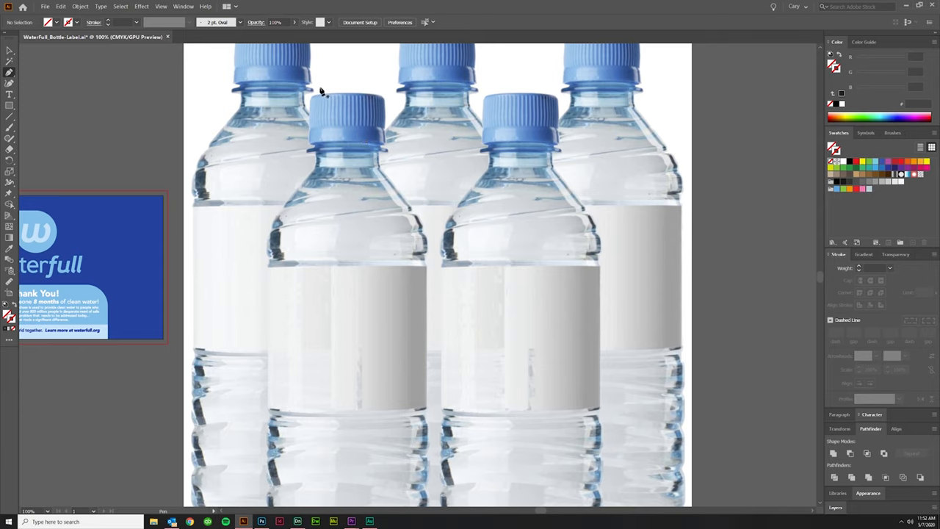
mouse_move(321, 213)
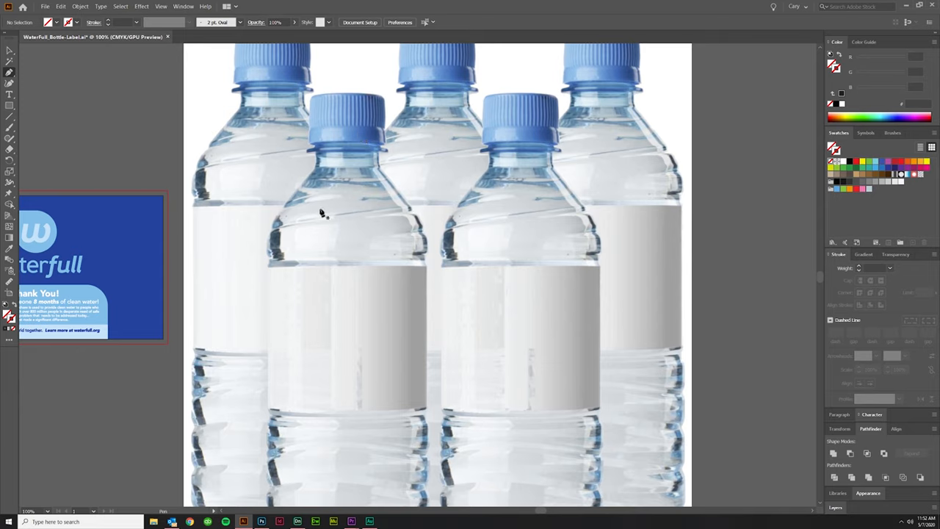
mouse_move(332, 133)
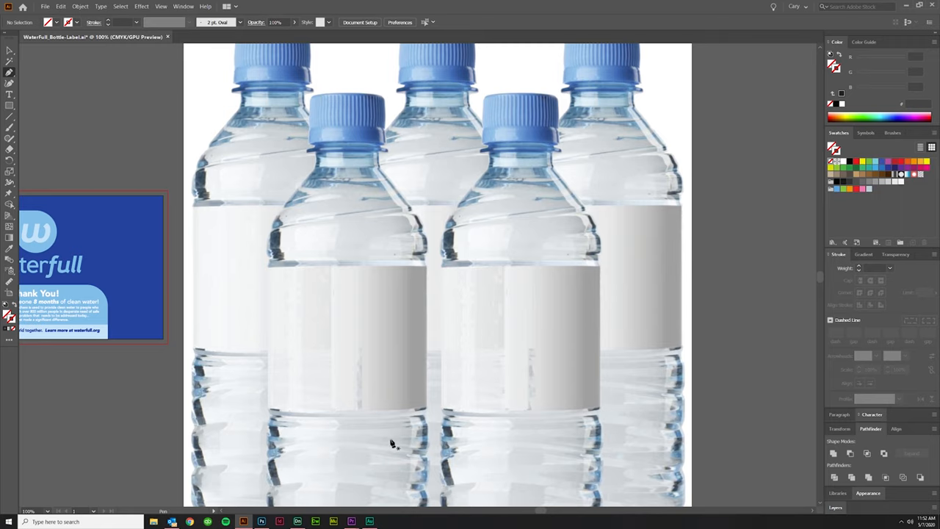
mouse_move(350, 123)
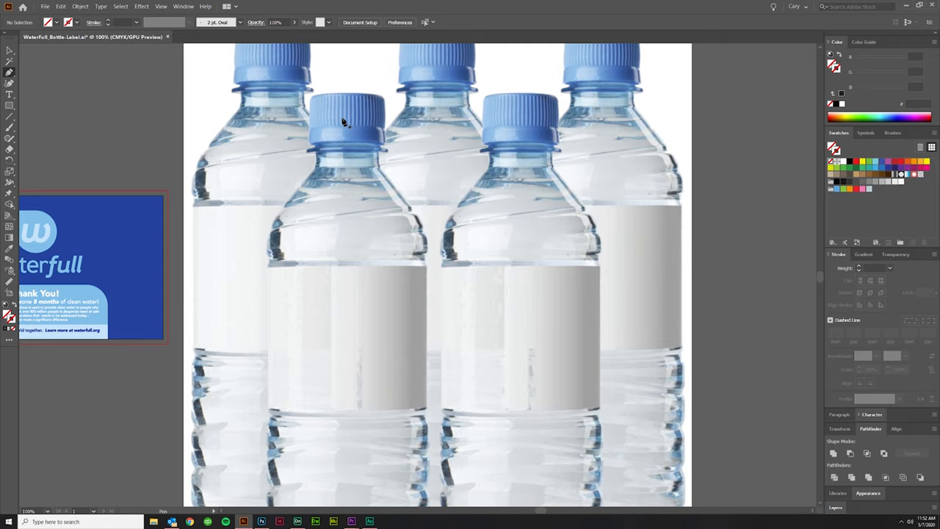
mouse_move(341, 135)
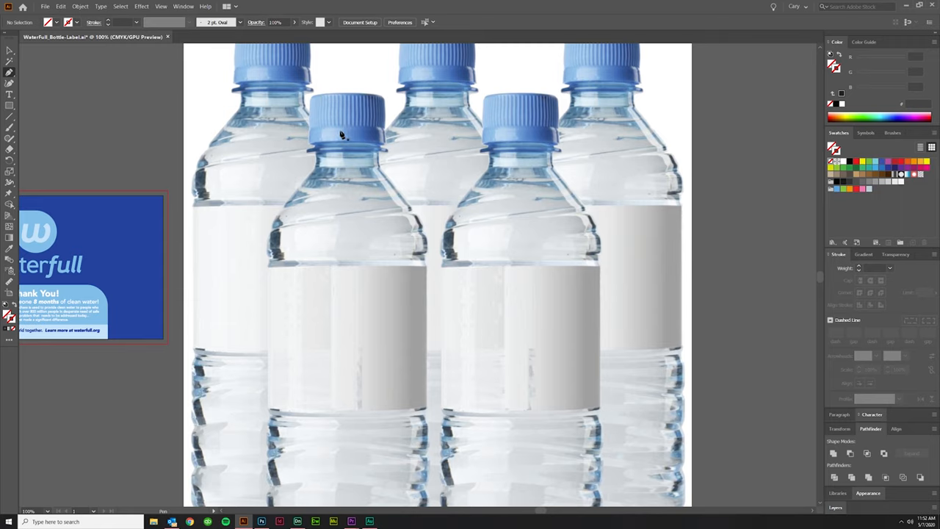
mouse_move(348, 129)
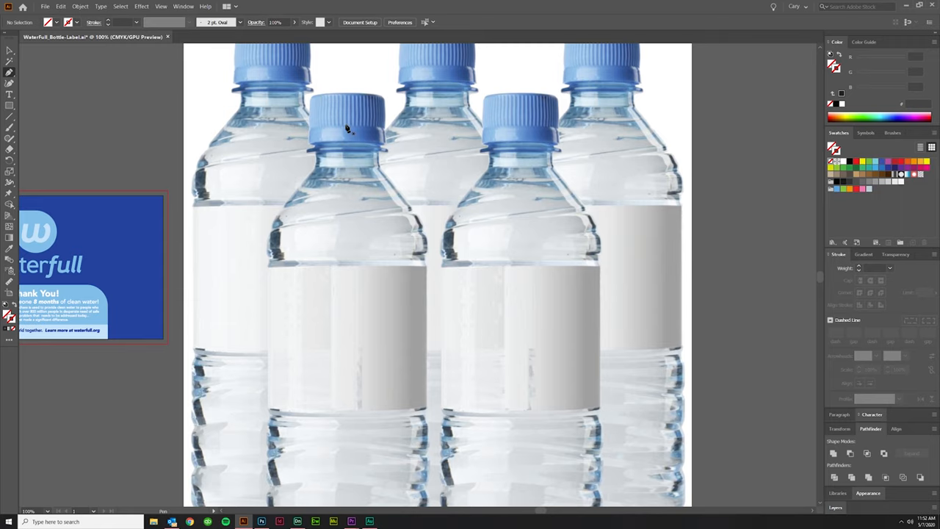
mouse_move(350, 134)
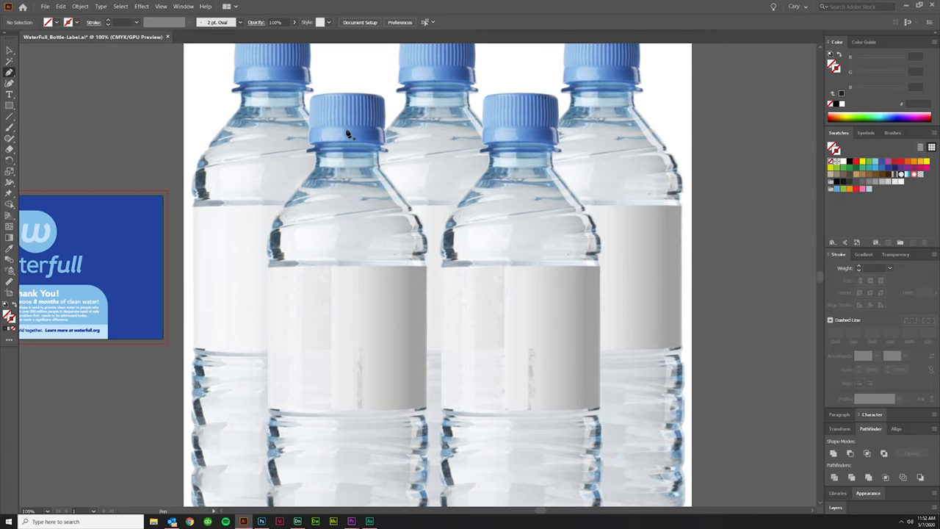
With the Pen tool, start the bottle outline path at the neck of the front bottle
key(p)
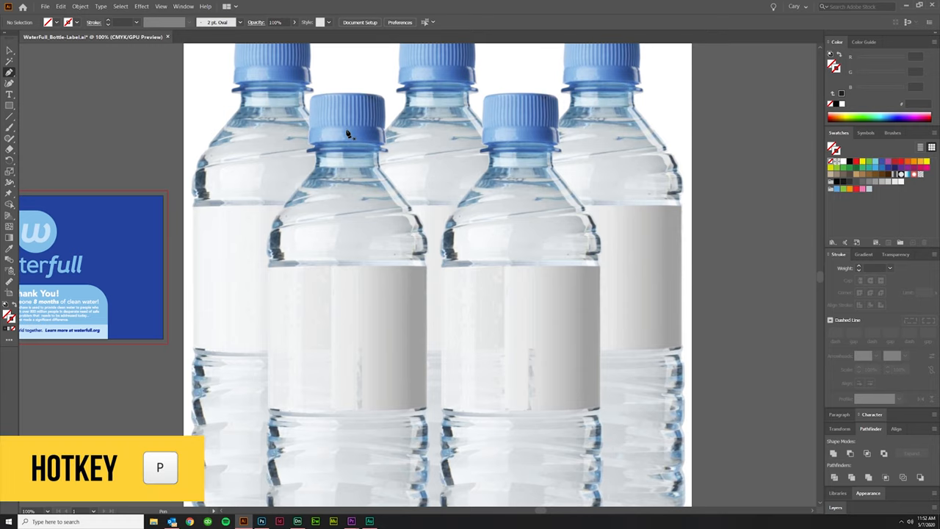
drag(352, 135, 805, 76)
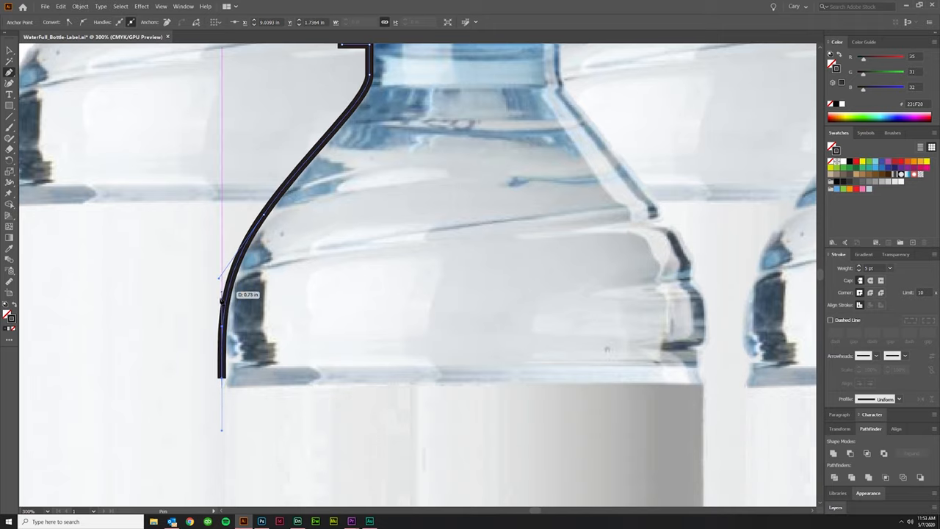
key(ctrl+-)
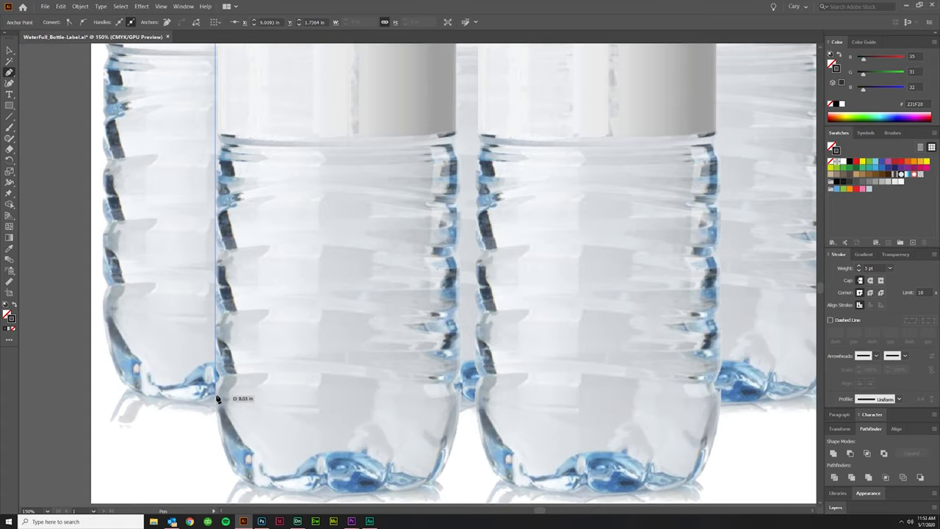
Continue the outline around the bottom corner and end it at the base centre
drag(217, 400, 226, 456)
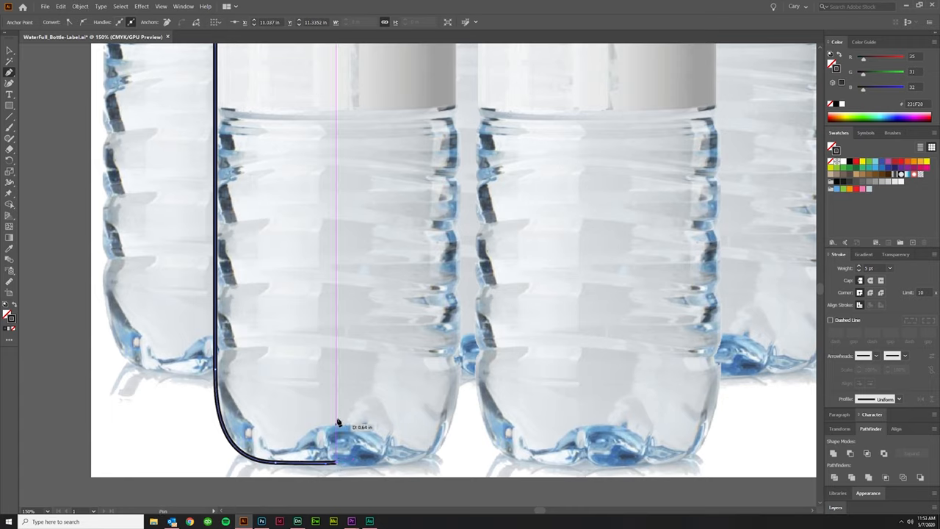
drag(337, 423, 214, 47)
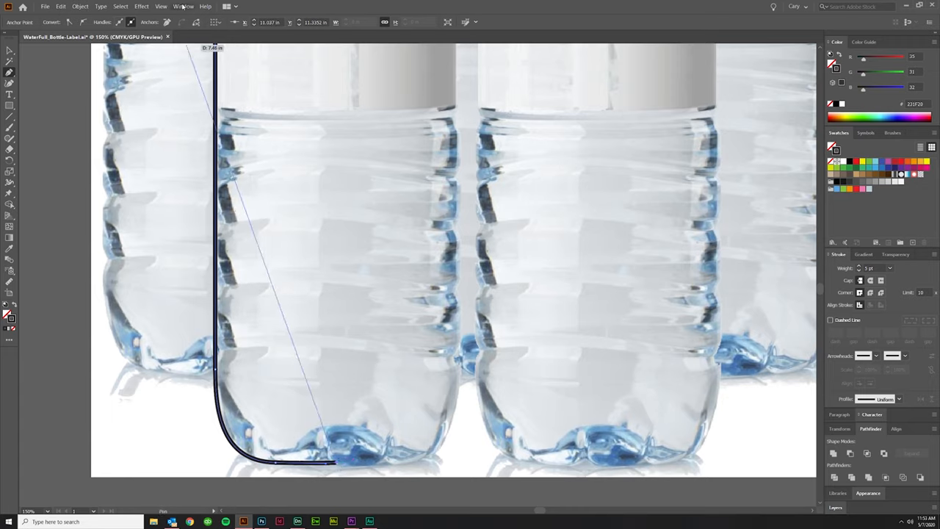
click(160, 6)
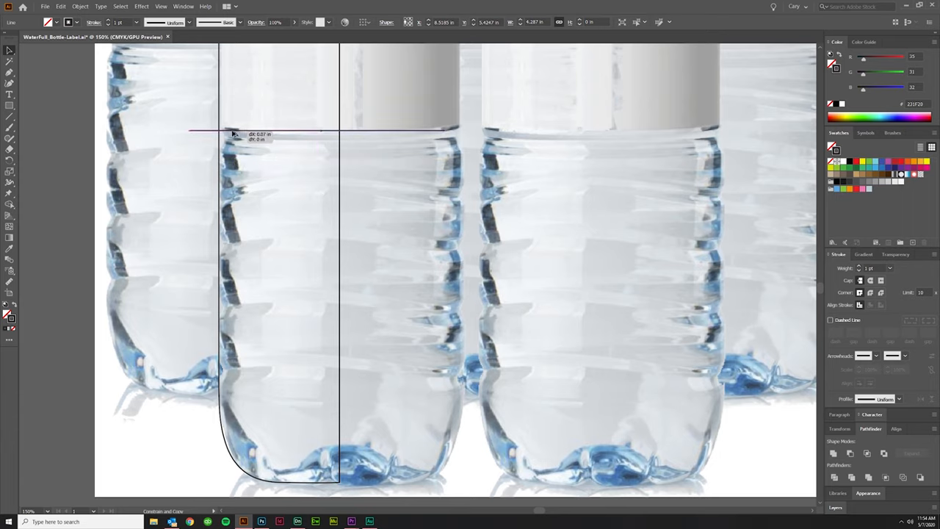
Draw a thin horizontal strip across the first ridge and duplicate it down the bottle
drag(233, 133, 233, 147)
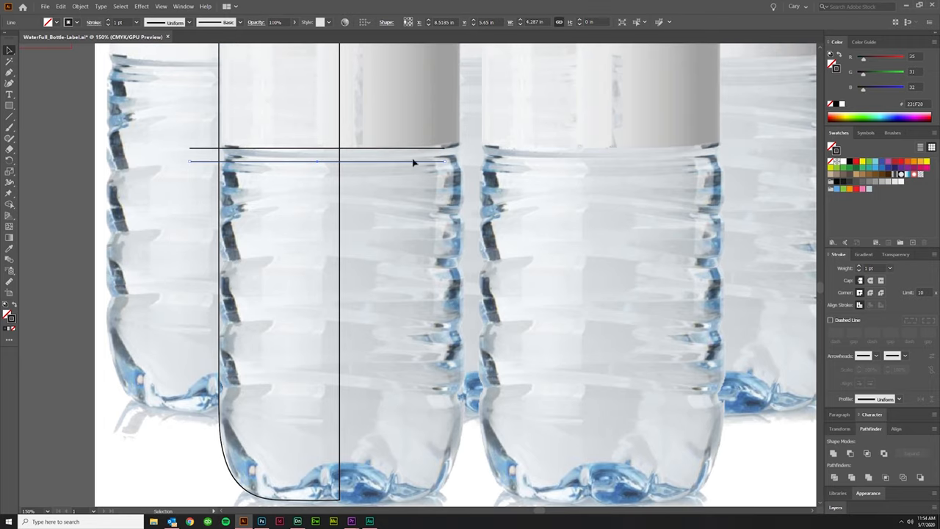
click(205, 151)
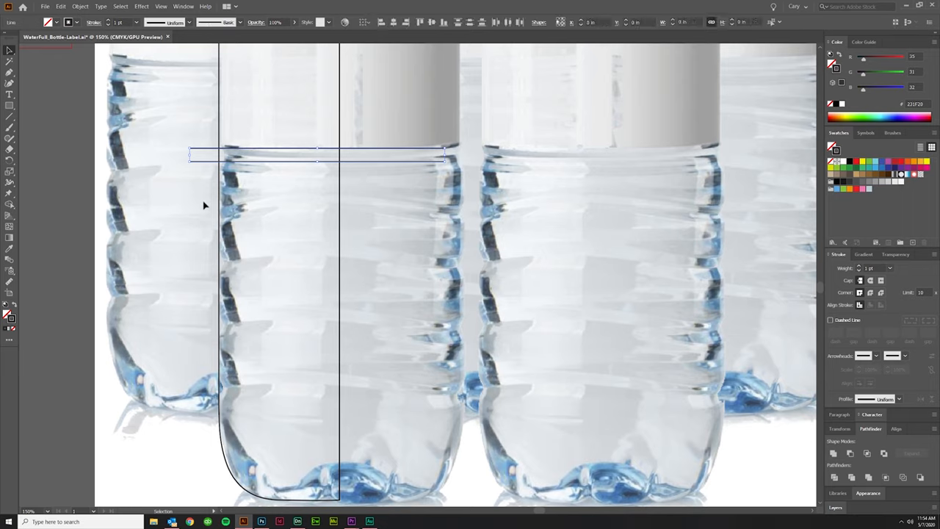
mouse_move(129, 240)
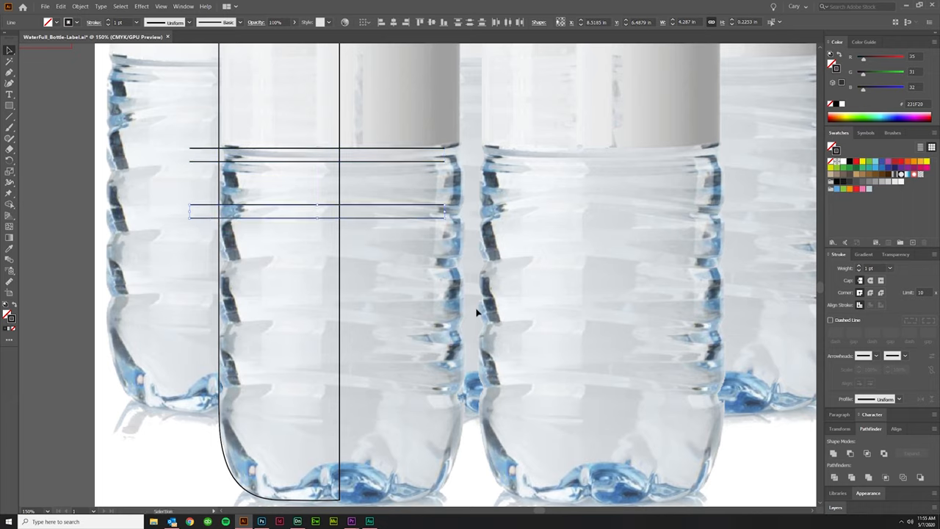
key(ctrl+d)
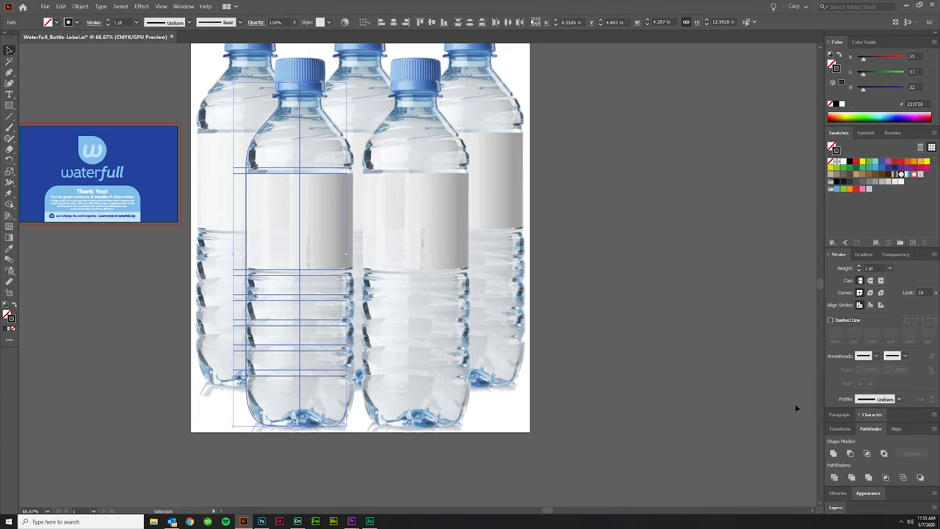
Select the outline and strips group and isolate it for editing on its own
click(834, 477)
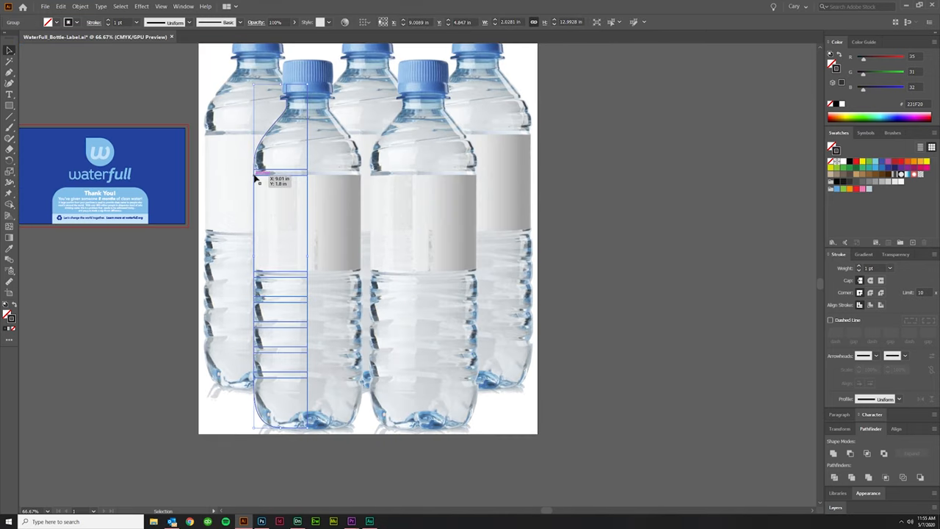
right_click(257, 180)
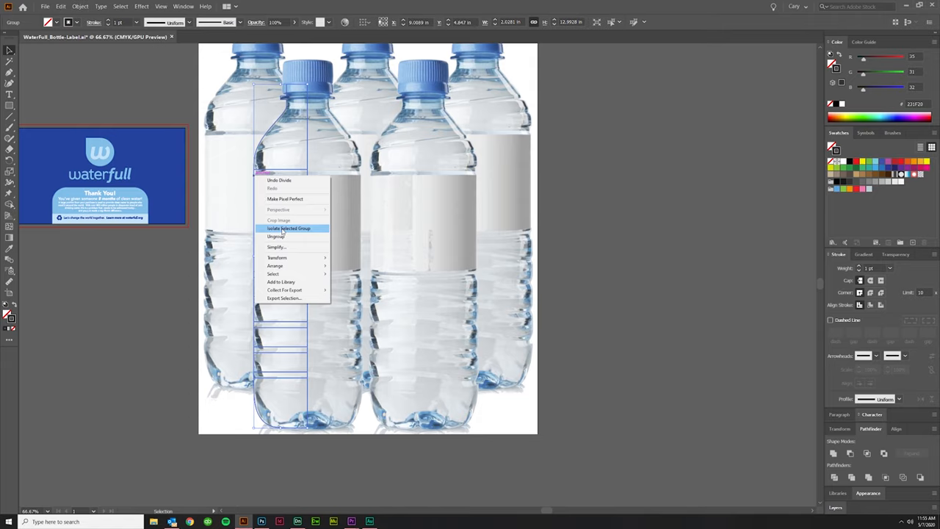
click(288, 228)
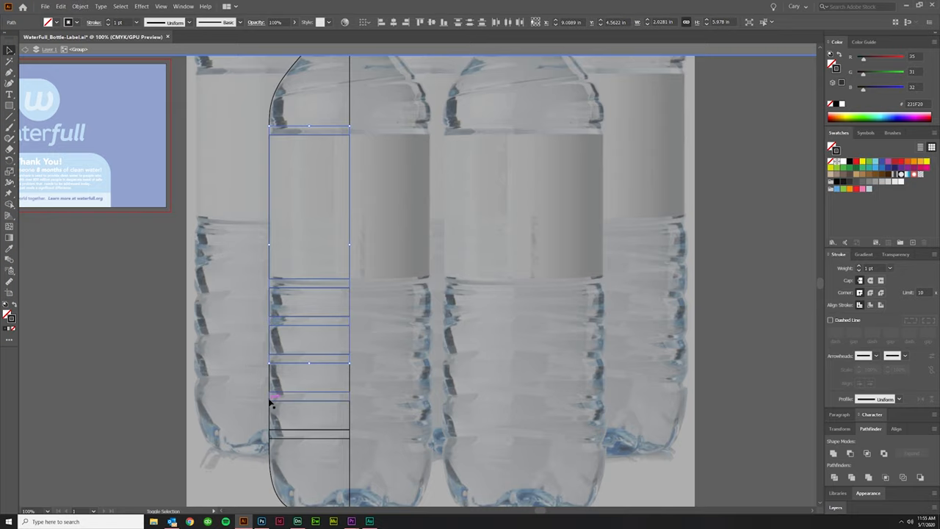
scroll(down, 3)
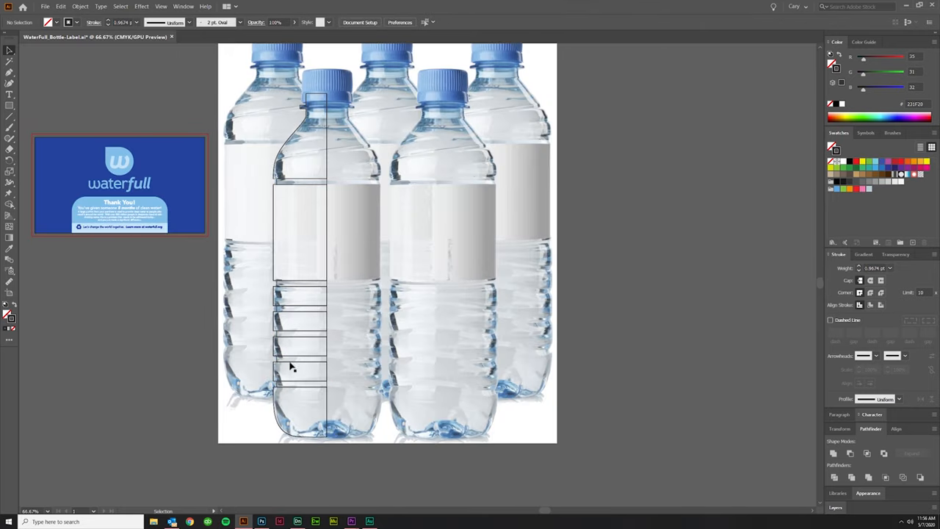
mouse_move(258, 100)
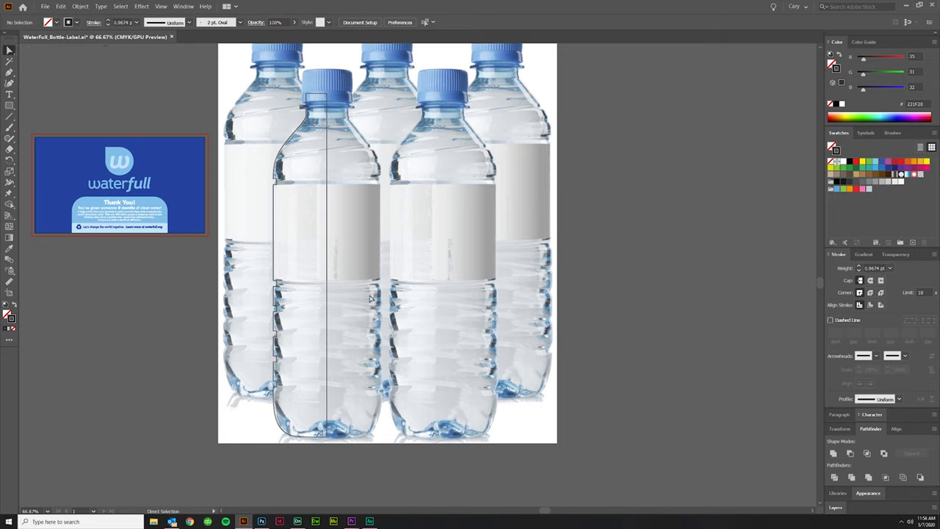
Delete the horizontal ridge strips, keeping only the bottle outline and centre line
key(a)
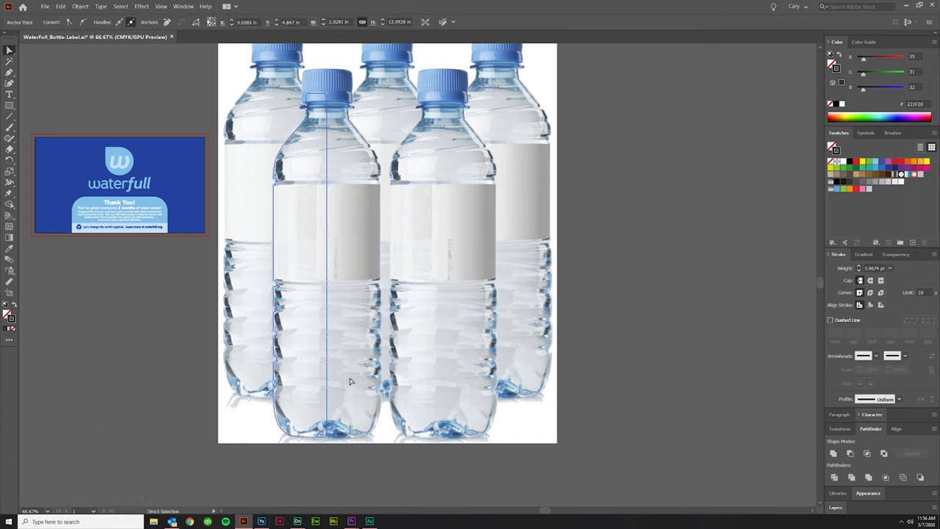
mouse_move(345, 414)
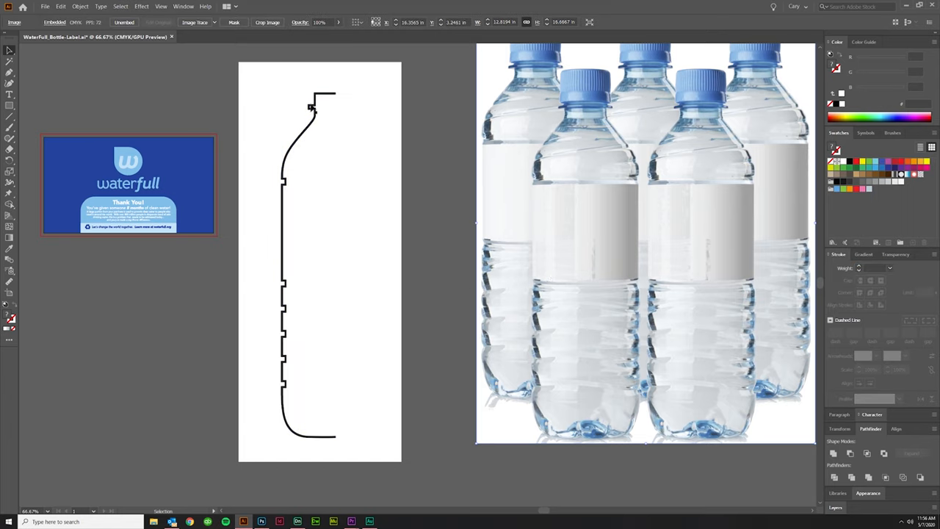
mouse_move(571, 66)
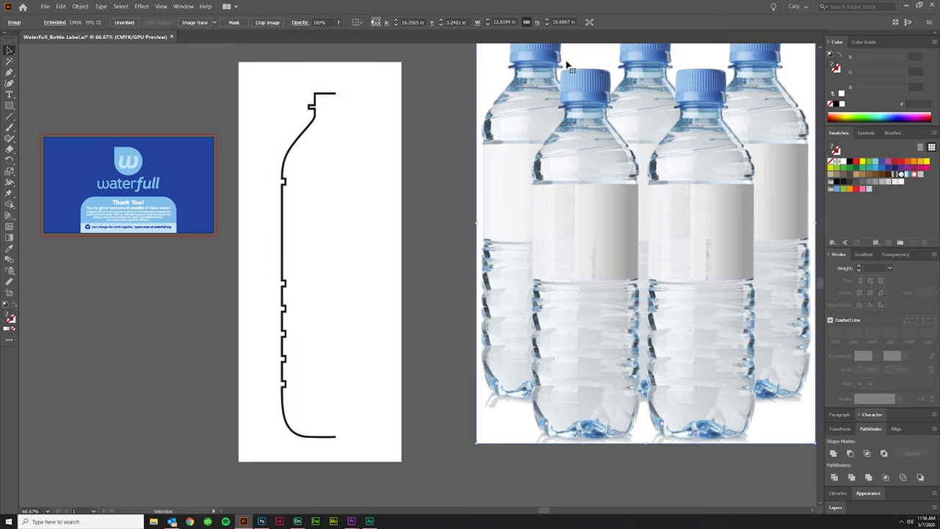
mouse_move(346, 175)
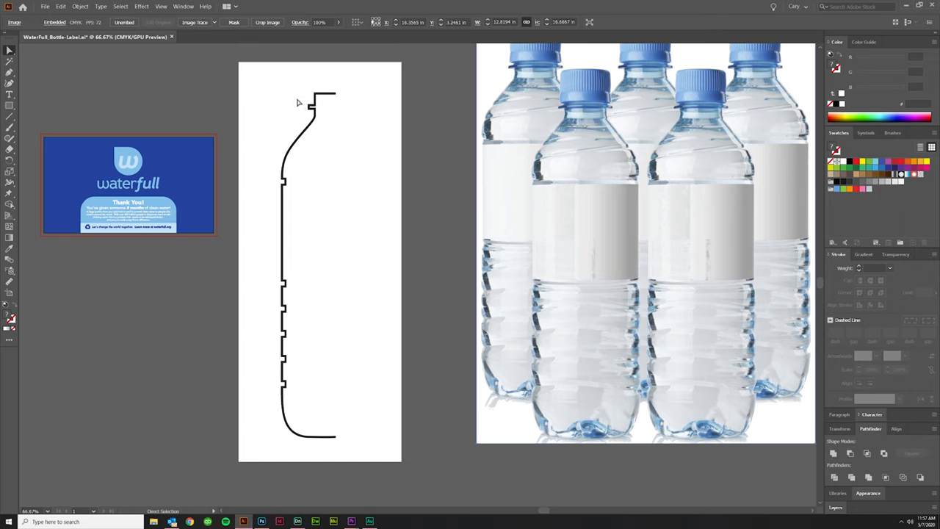
mouse_move(306, 106)
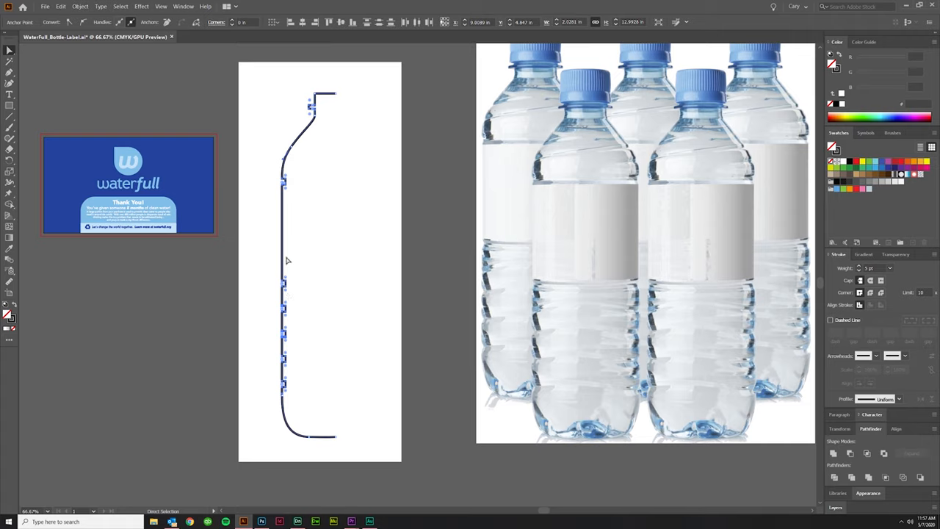
mouse_move(534, 178)
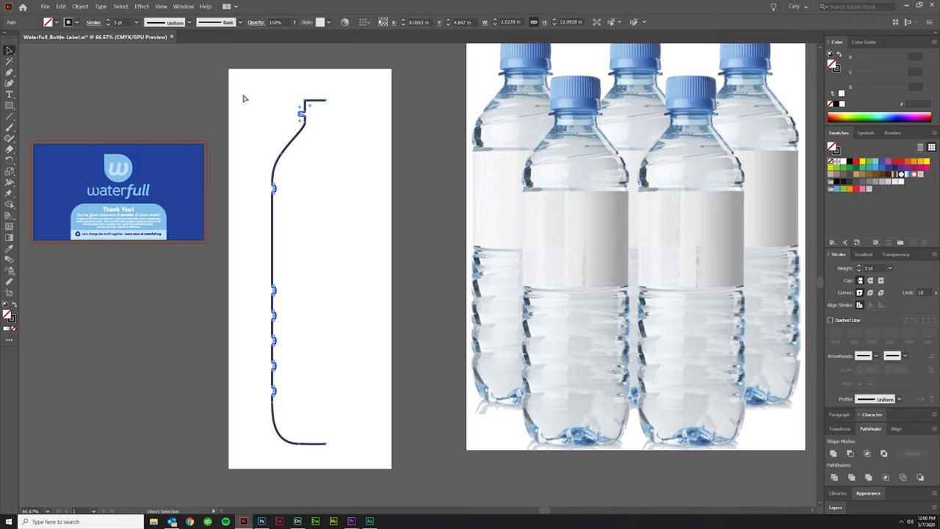
Copy the selected half-bottle profile path to the clipboard
key(ctrl+c)
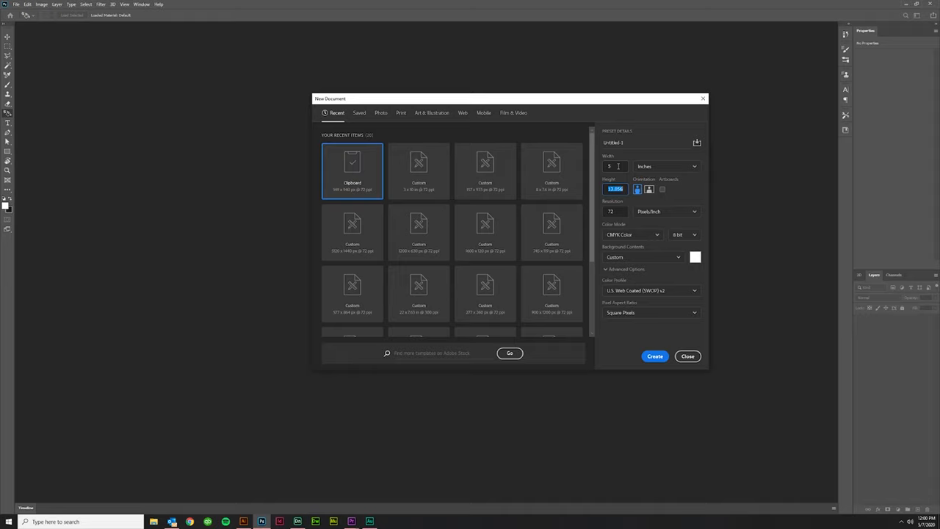
Create a new Photoshop document 10 inches tall in RGB Color mode
text(10)
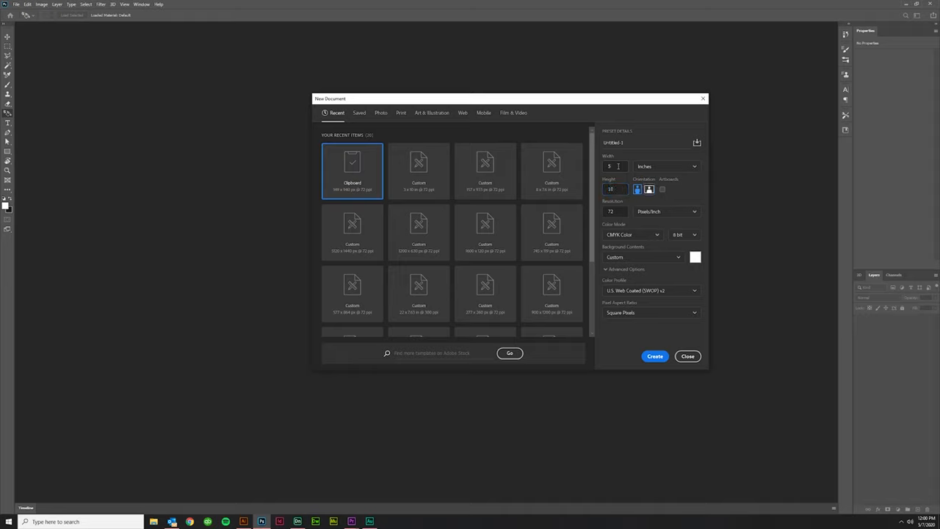
click(632, 235)
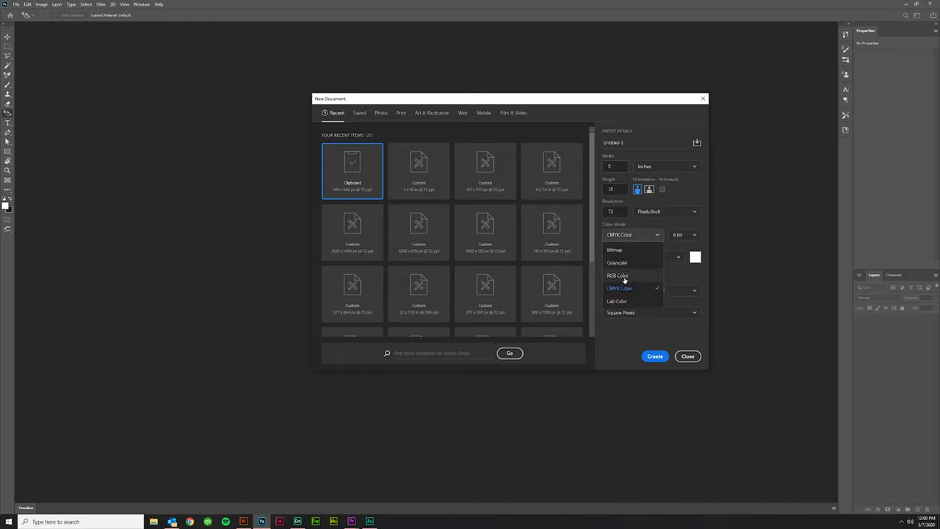
click(617, 276)
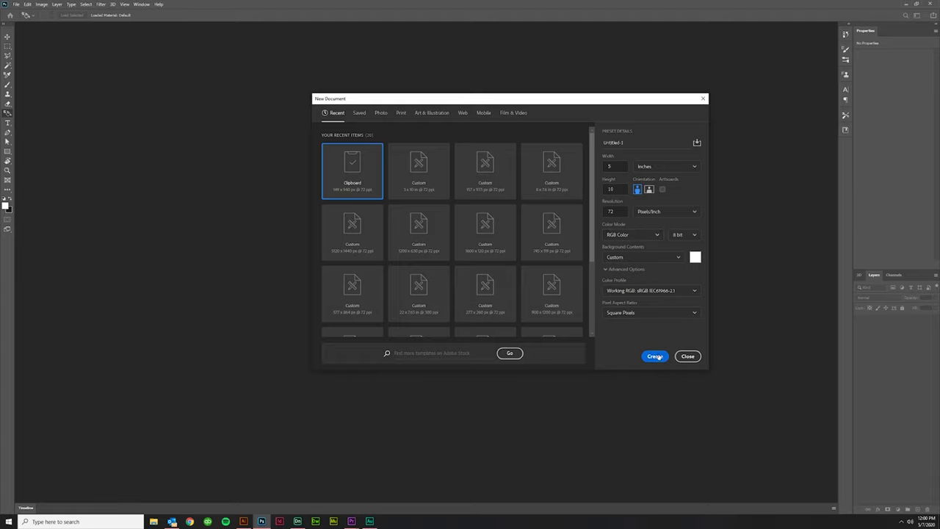
click(653, 357)
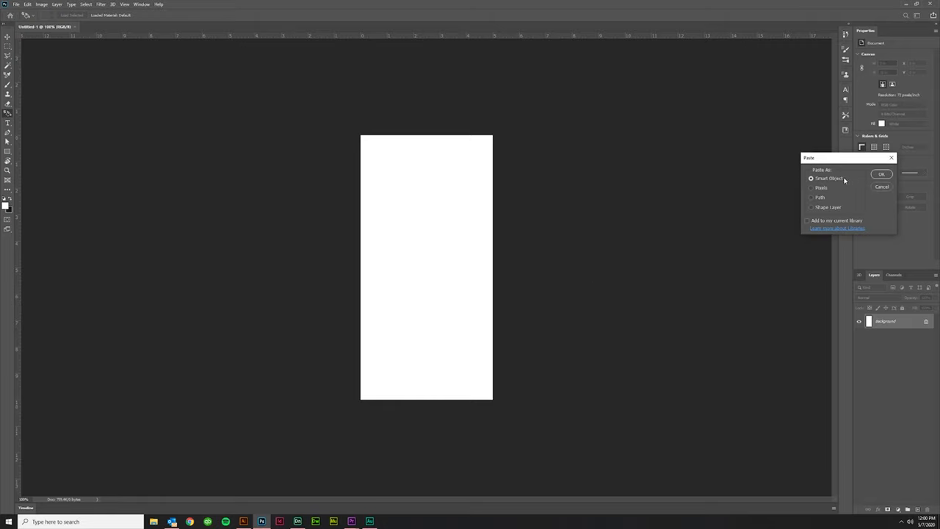
Paste the copied bottle outline as a Smart Object layer
click(881, 173)
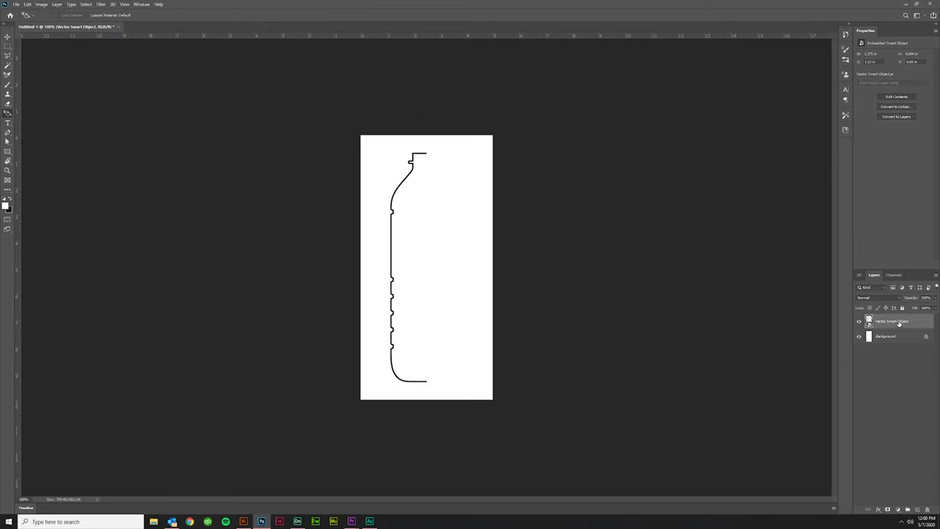
Make a new 3D extrusion from the outline layer via the 3D menu and confirm
click(111, 5)
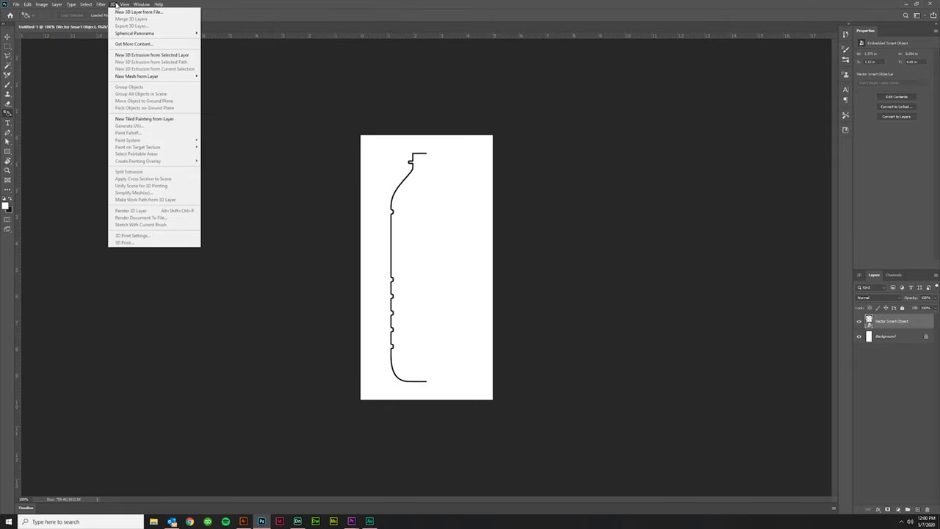
mouse_move(151, 54)
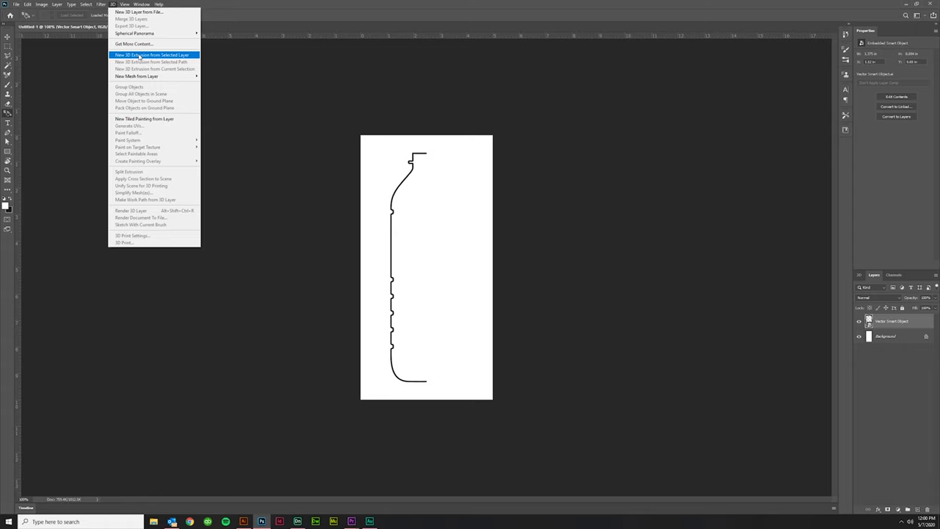
click(153, 54)
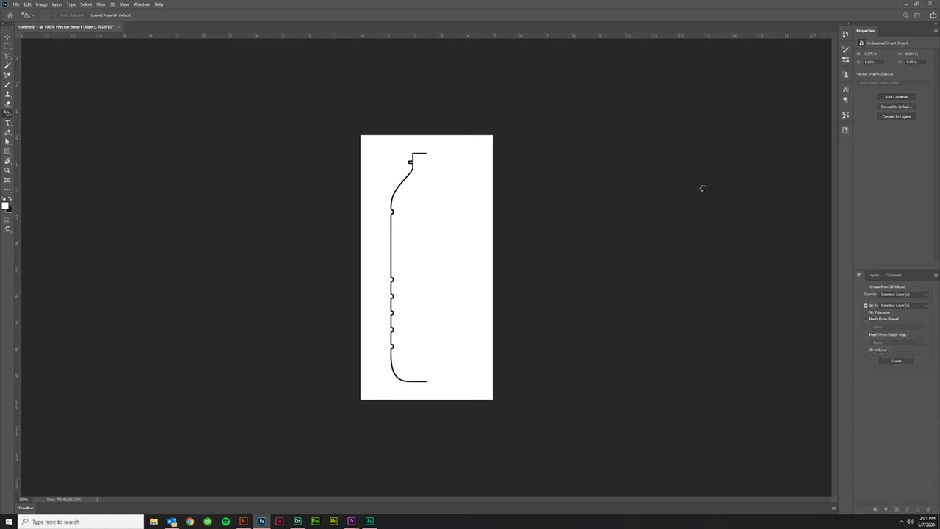
click(896, 361)
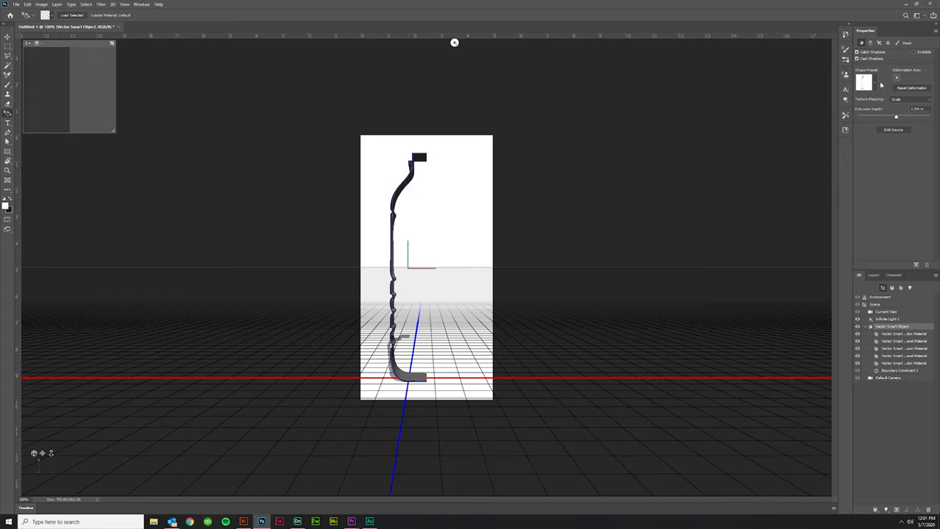
mouse_move(879, 96)
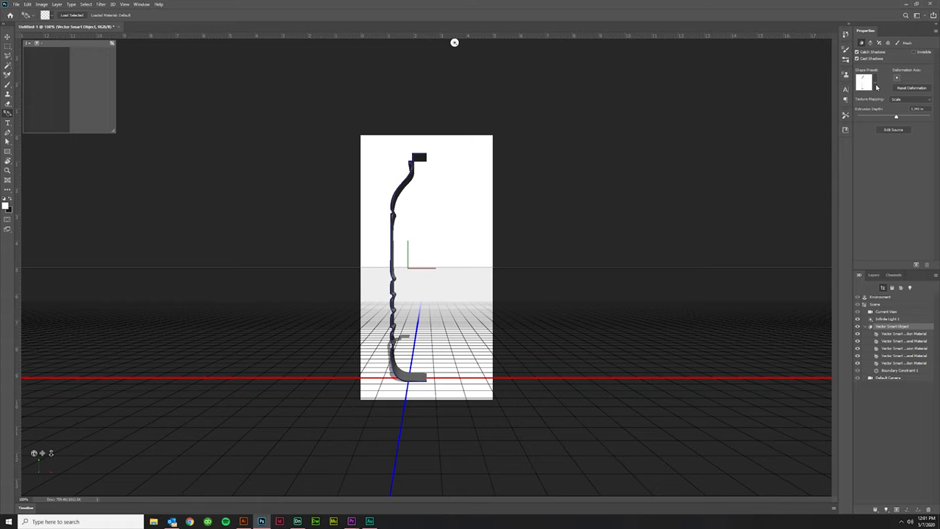
Apply the Revolve shape preset so the outline spins into a round ridged bottle
click(864, 81)
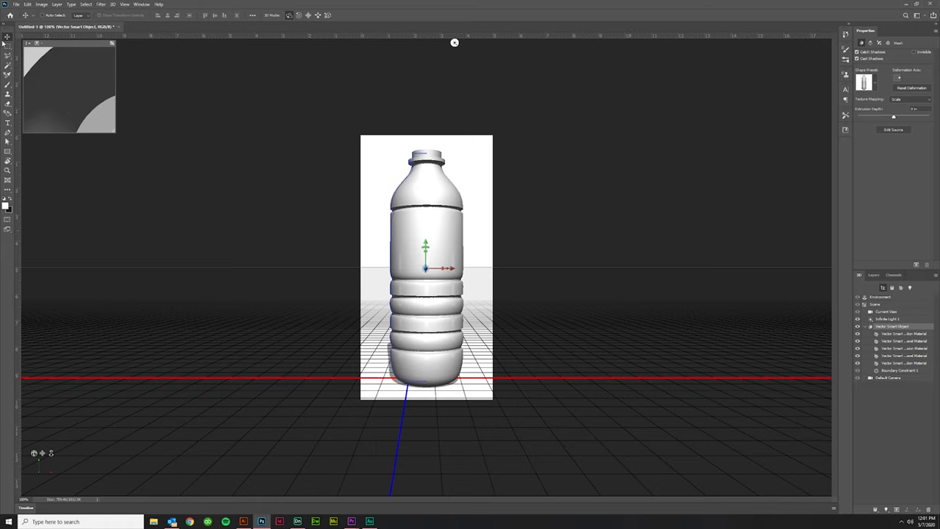
mouse_move(438, 208)
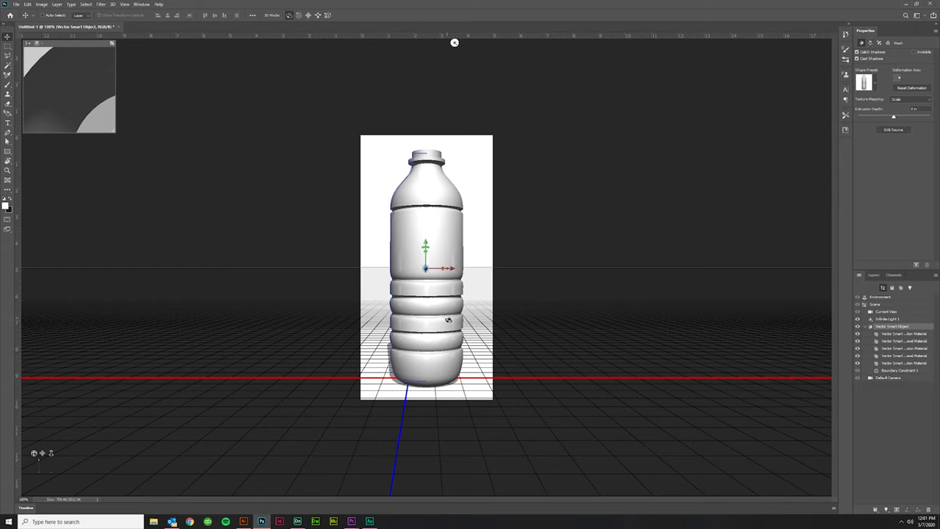
mouse_move(467, 351)
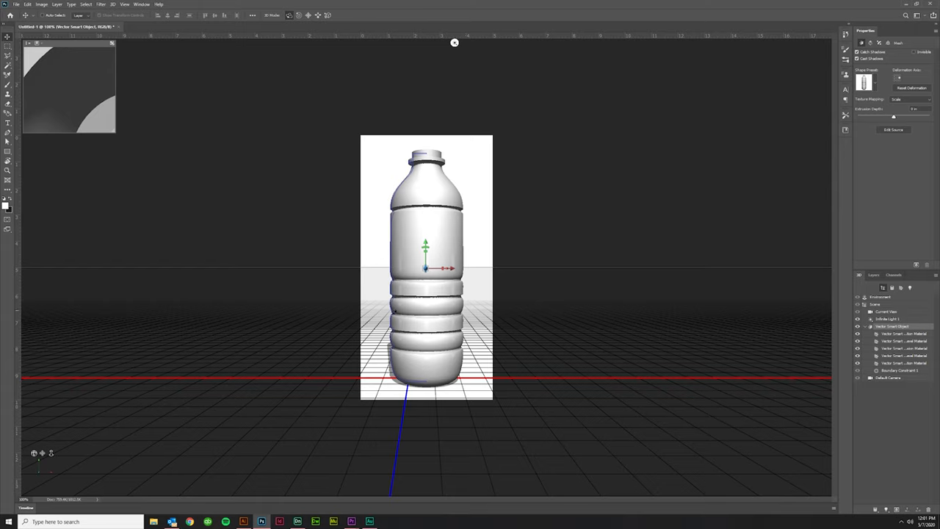
mouse_move(464, 299)
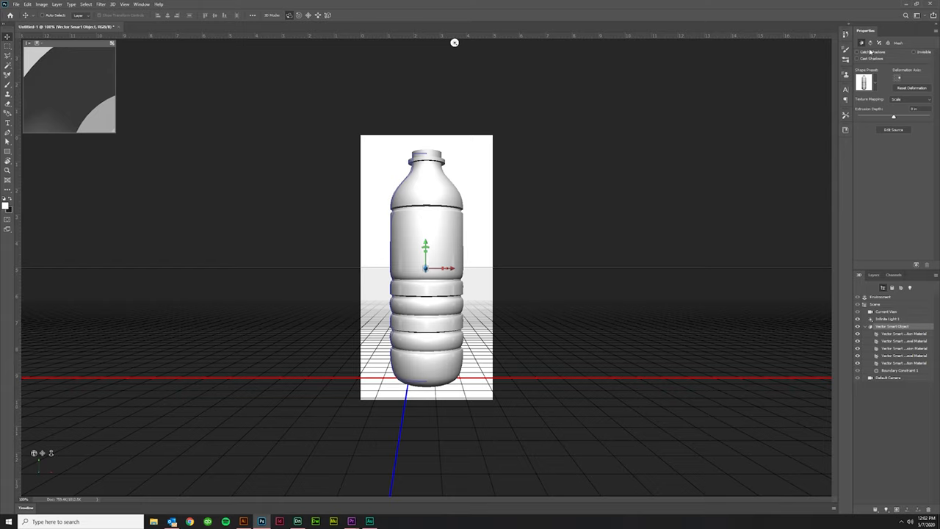
mouse_move(755, 192)
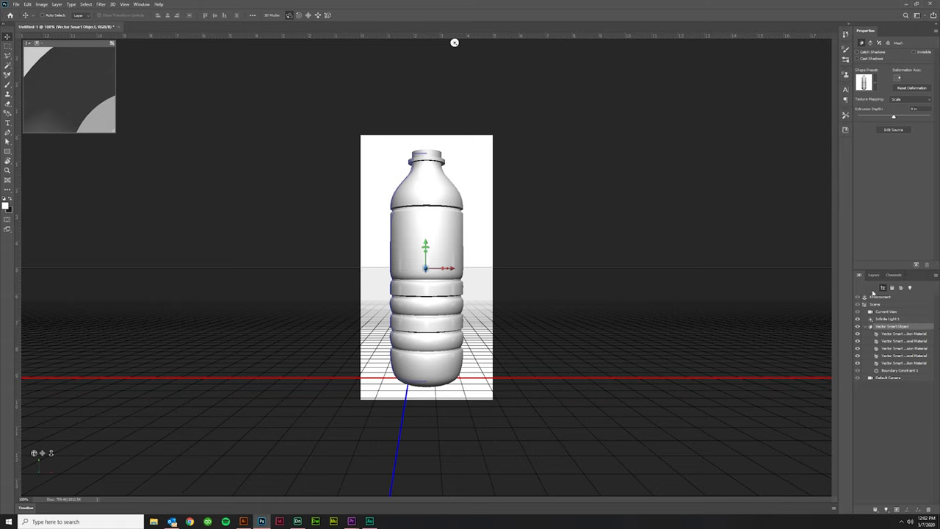
Export the 3D layer as a Wavefront OBJ to the Desktop, replacing the existing bottle file
click(874, 275)
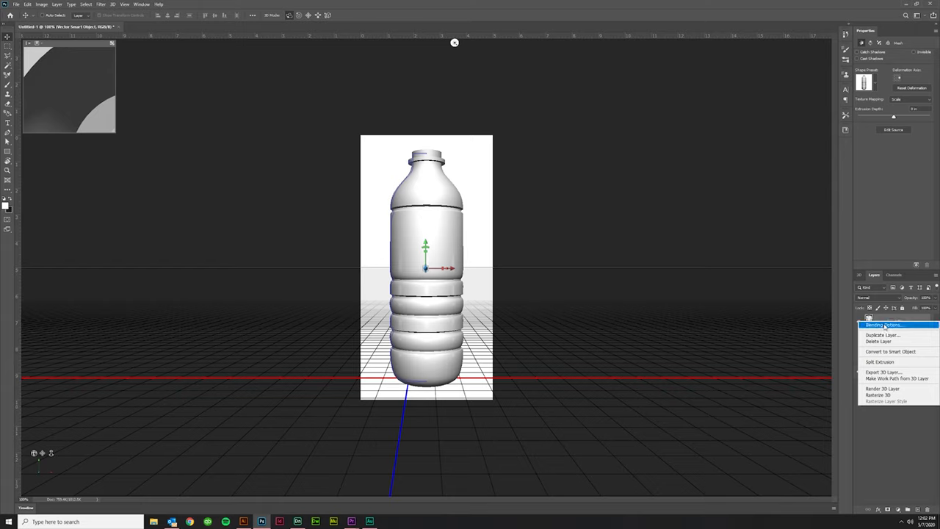
click(881, 373)
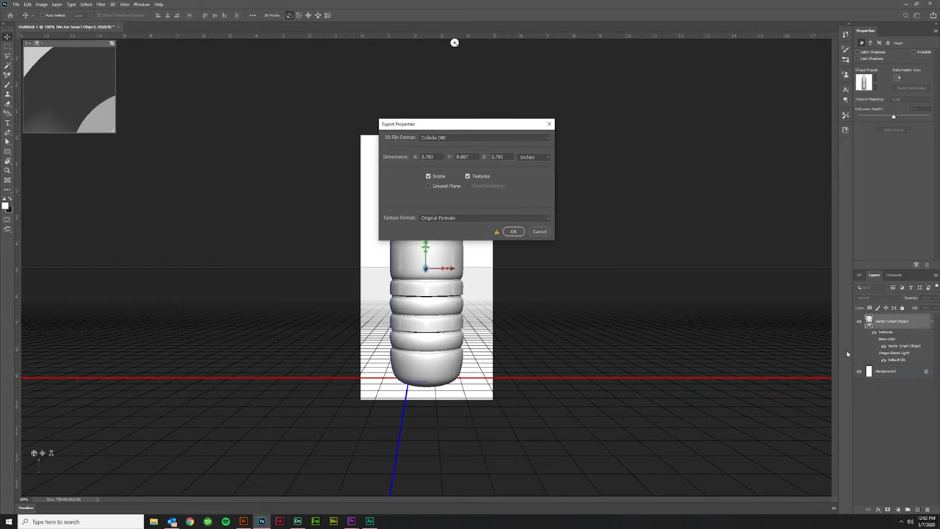
click(485, 138)
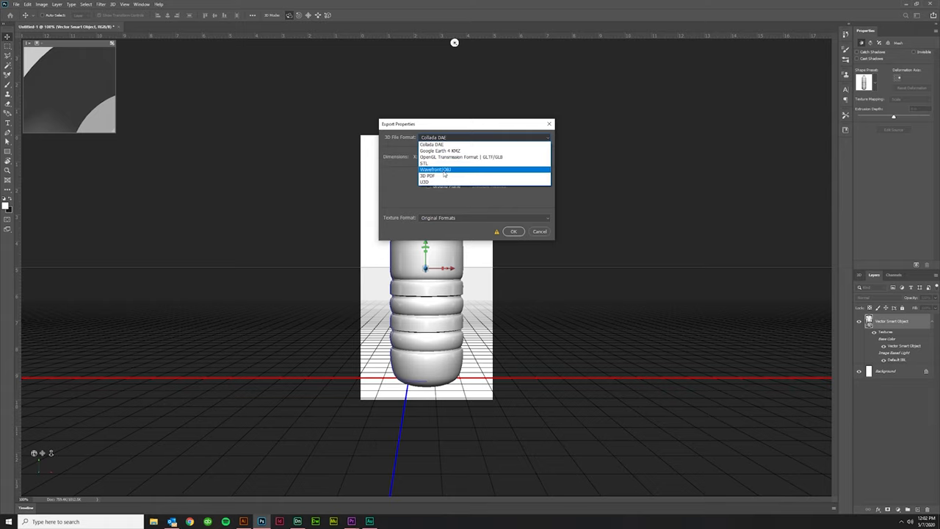
click(435, 170)
text(bottle)
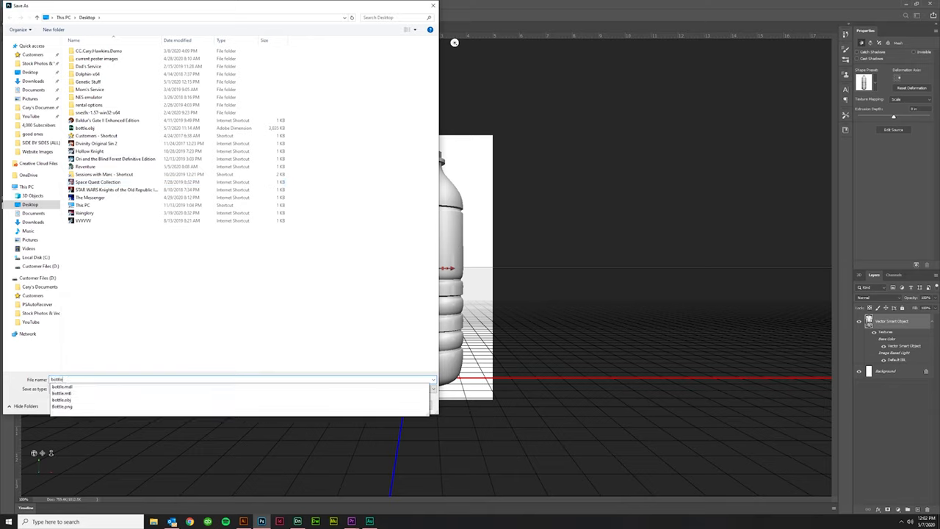
click(379, 406)
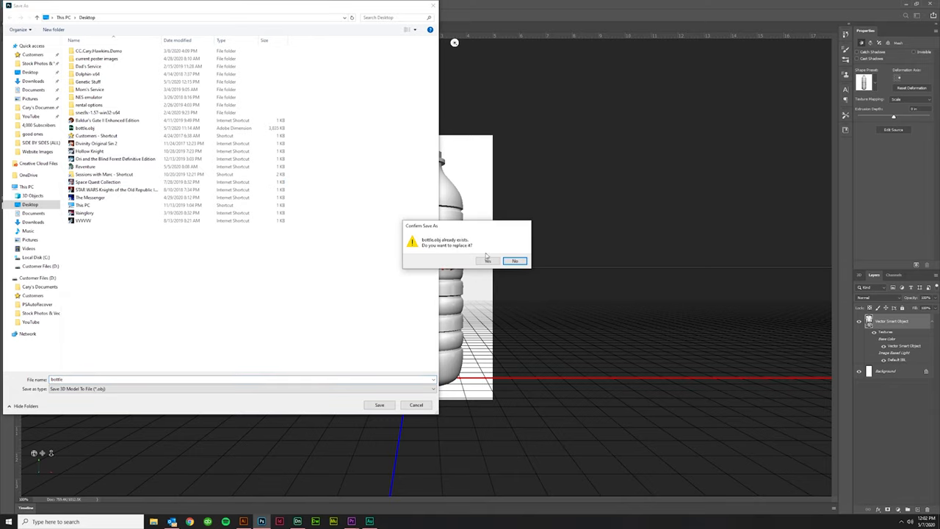
click(487, 262)
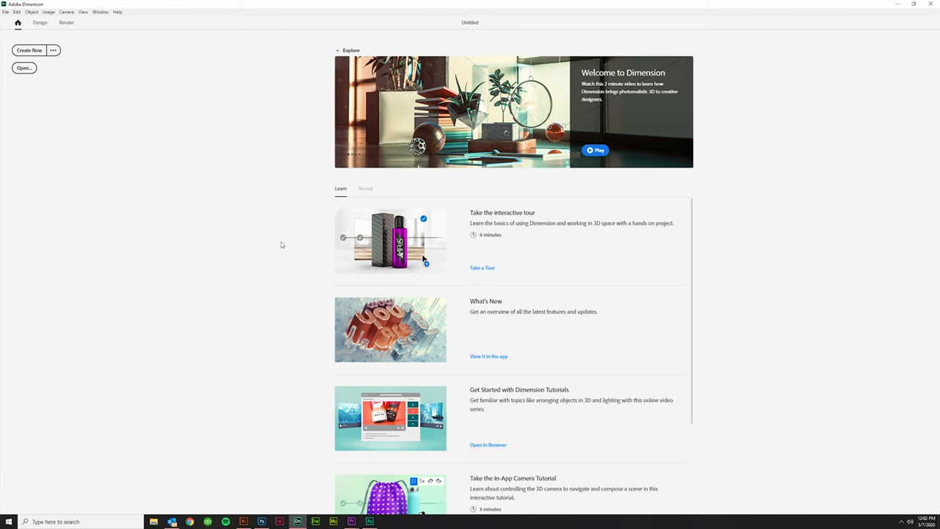
Create a blank scene and import the exported bottle OBJ model via Ctrl+I
click(30, 50)
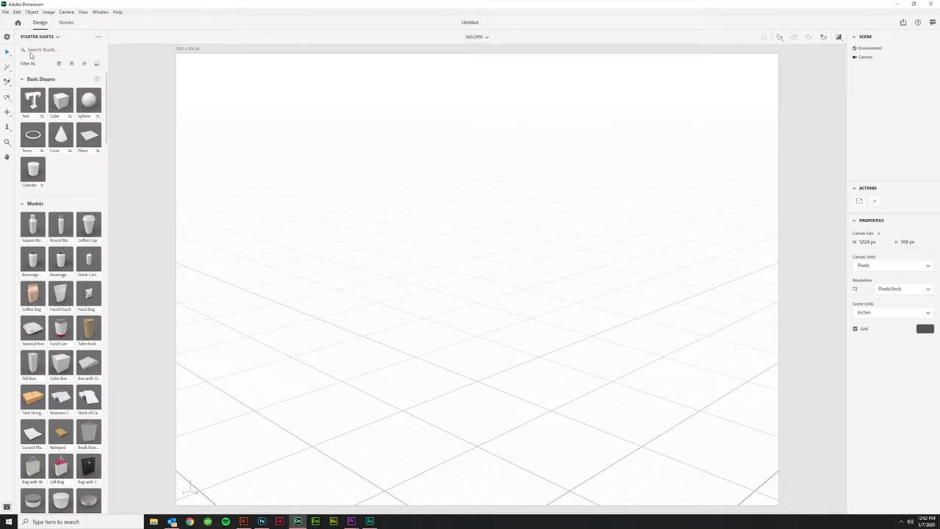
mouse_move(364, 215)
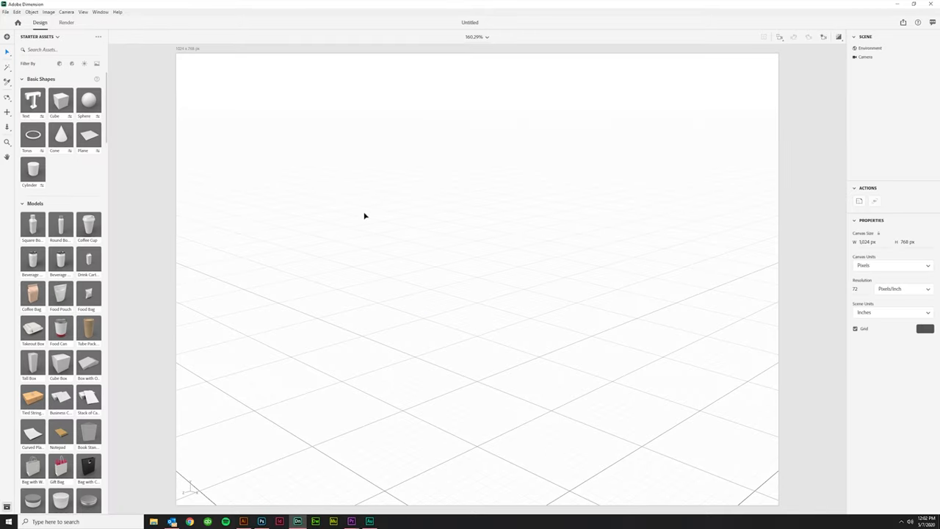
key(ctrl+i)
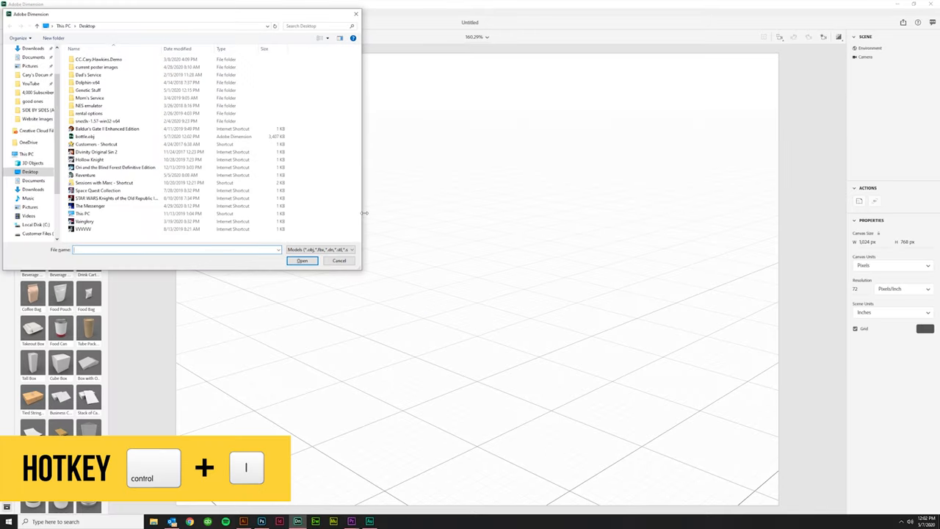
click(85, 137)
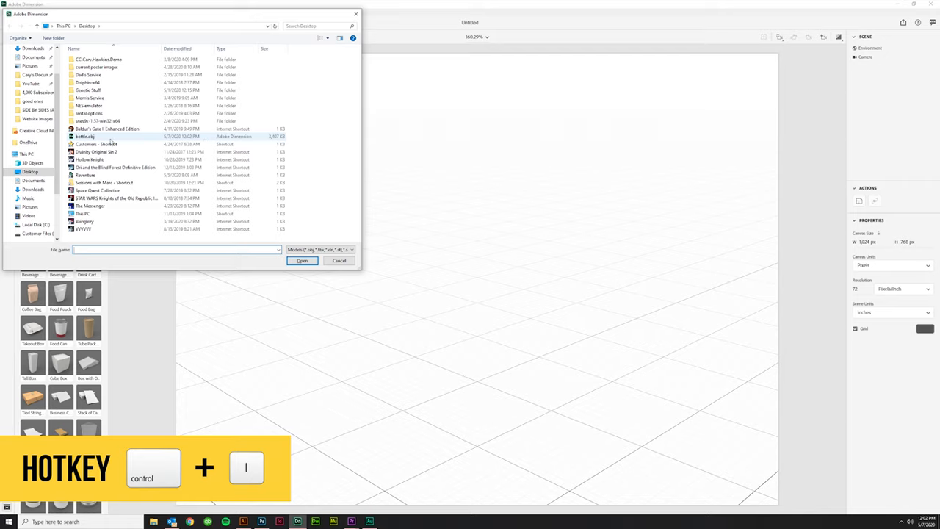
click(85, 137)
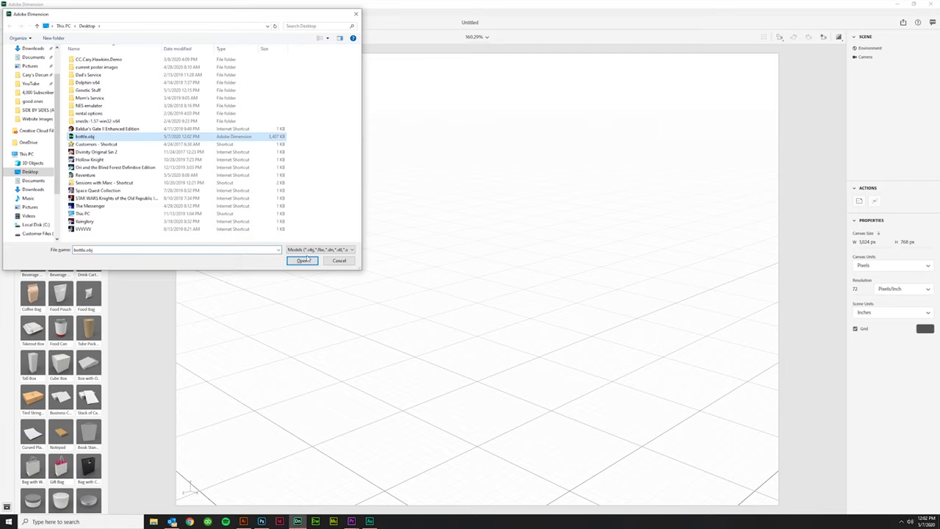
click(303, 261)
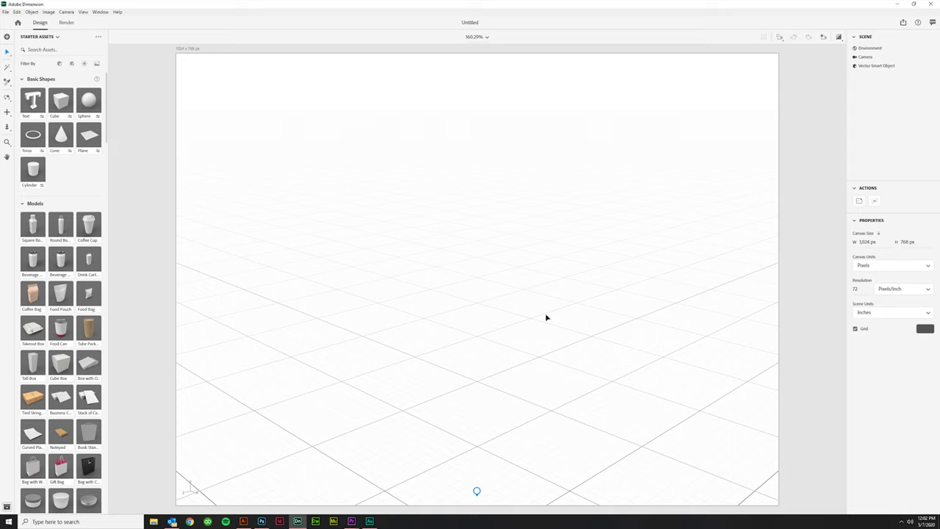
Place the Vector Smart Object bottle in the scene and orbit to a frontal view
click(876, 64)
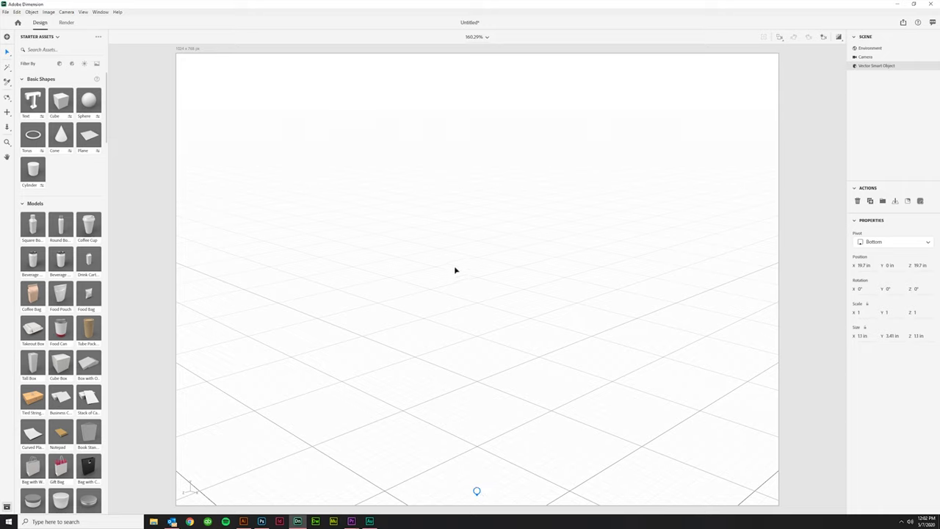
mouse_move(808, 279)
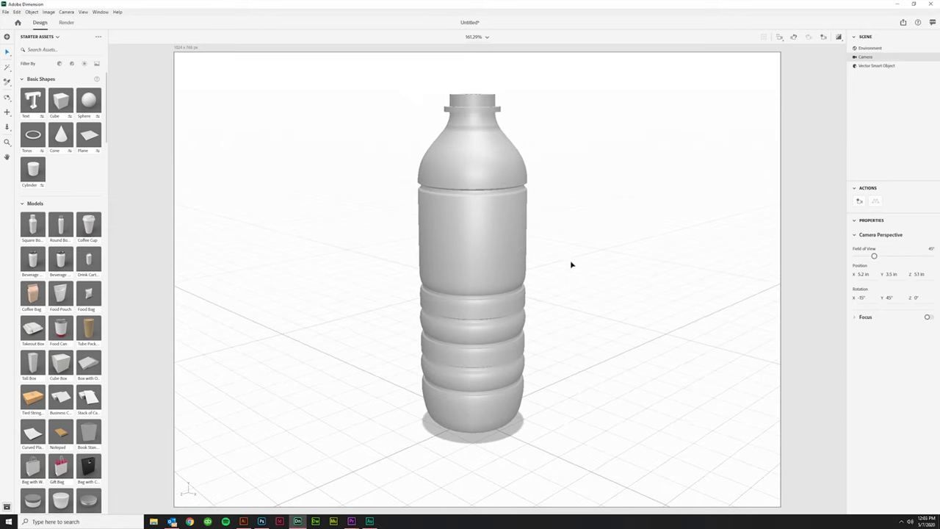
drag(573, 264, 558, 252)
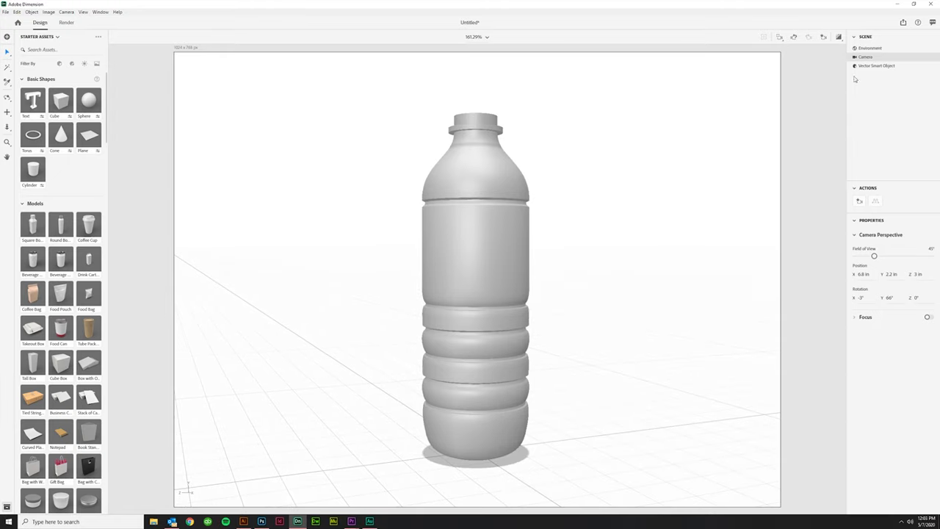
Expand the Vector Smart Object and step through its extrusion and bevel parts' material properties
click(875, 65)
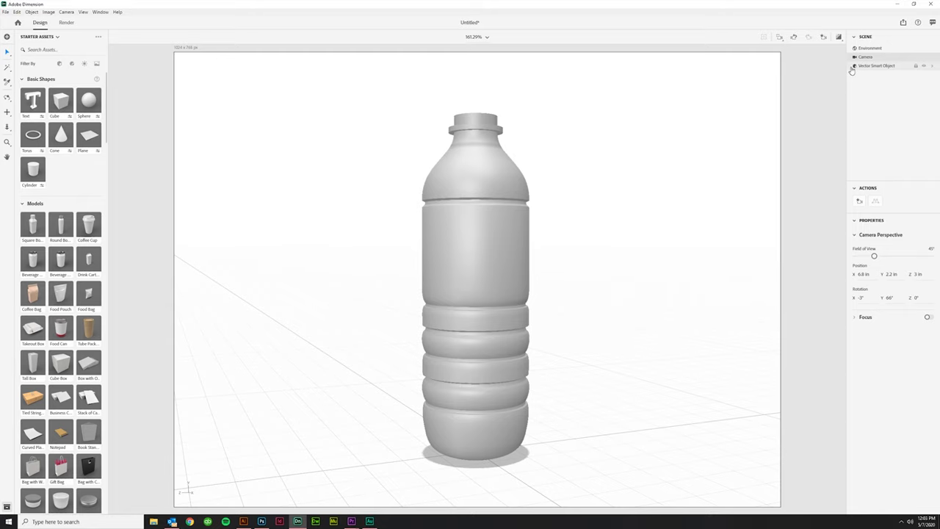
click(854, 64)
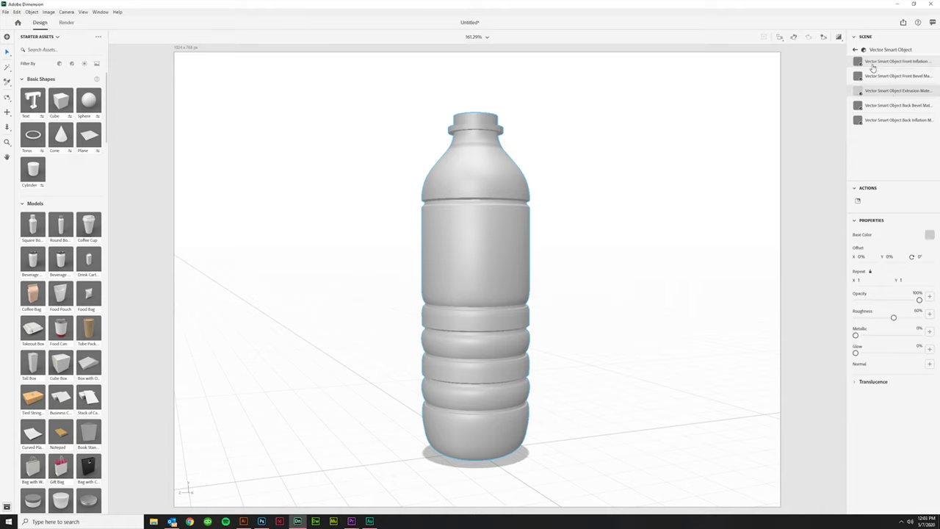
mouse_move(873, 66)
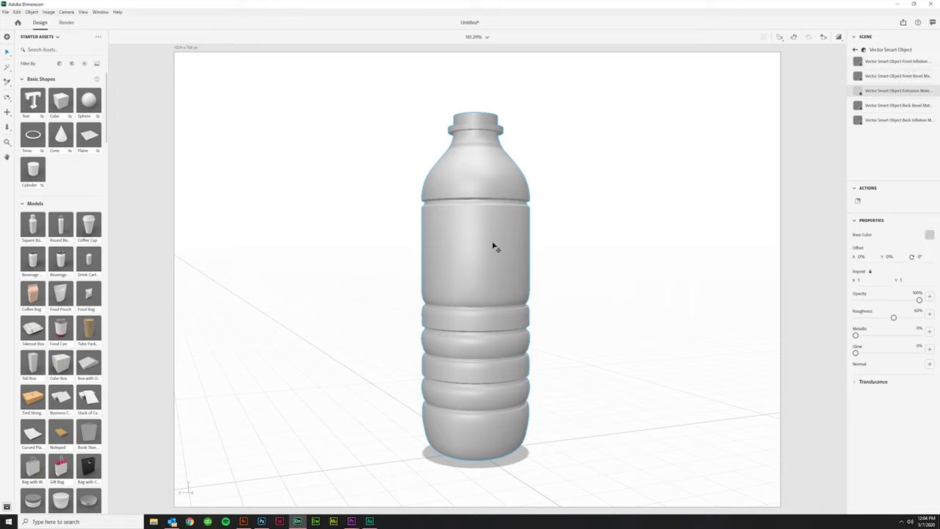
mouse_move(739, 144)
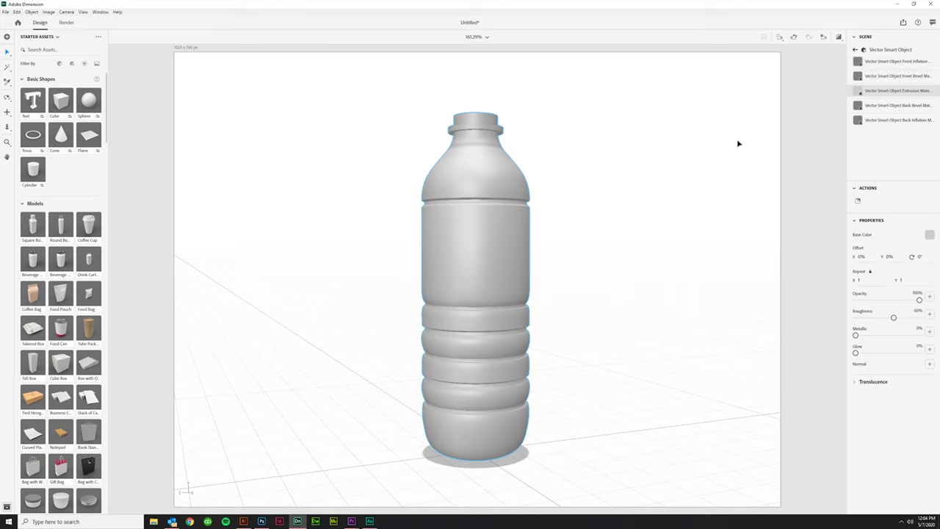
click(858, 62)
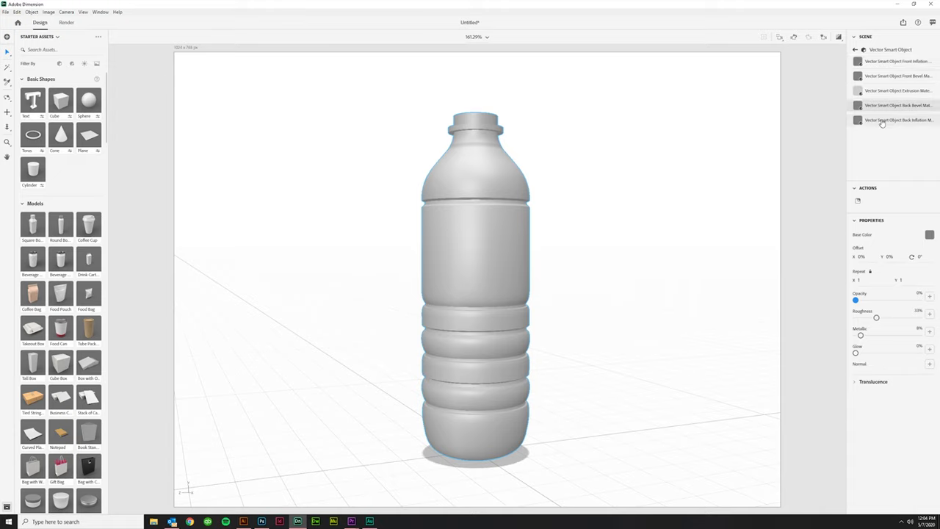
click(896, 106)
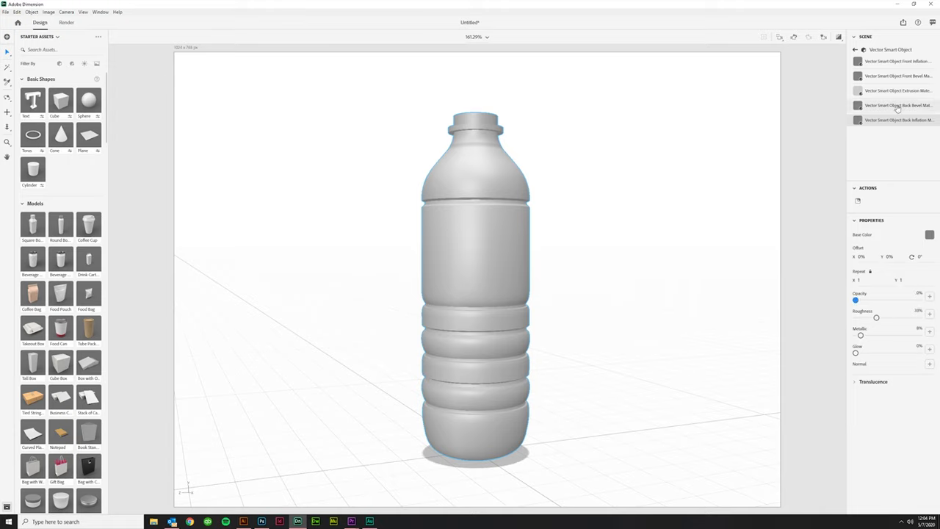
click(896, 91)
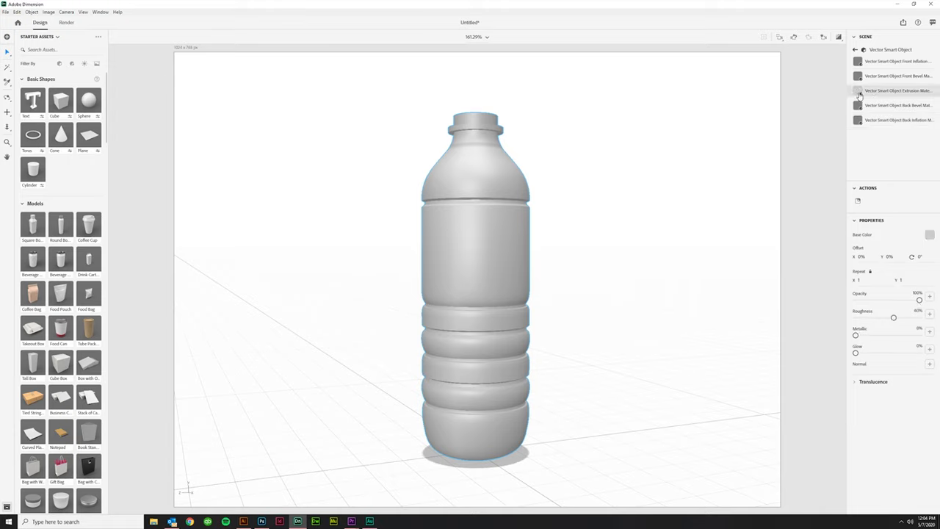
mouse_move(65, 278)
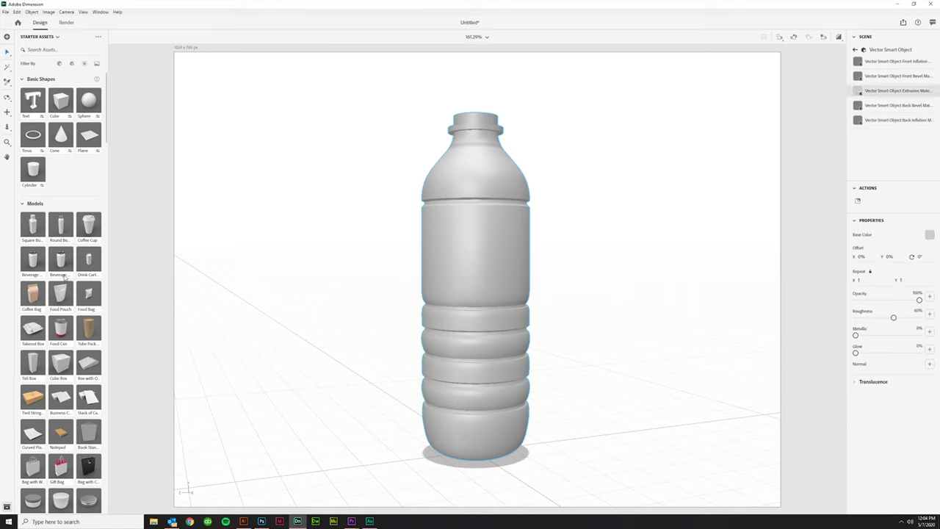
Apply the Plastic material to the bottle and lower its Opacity so it reads as translucent
scroll(down, 3)
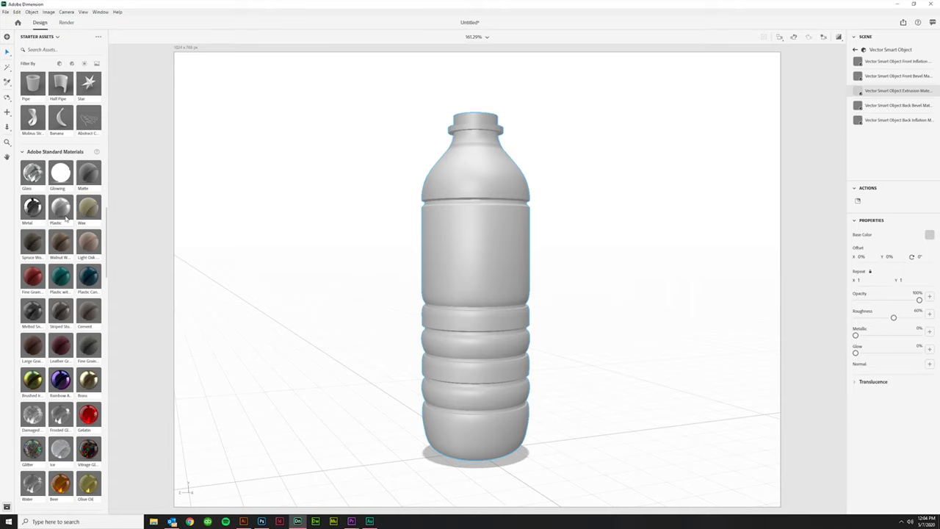
drag(60, 208, 161, 238)
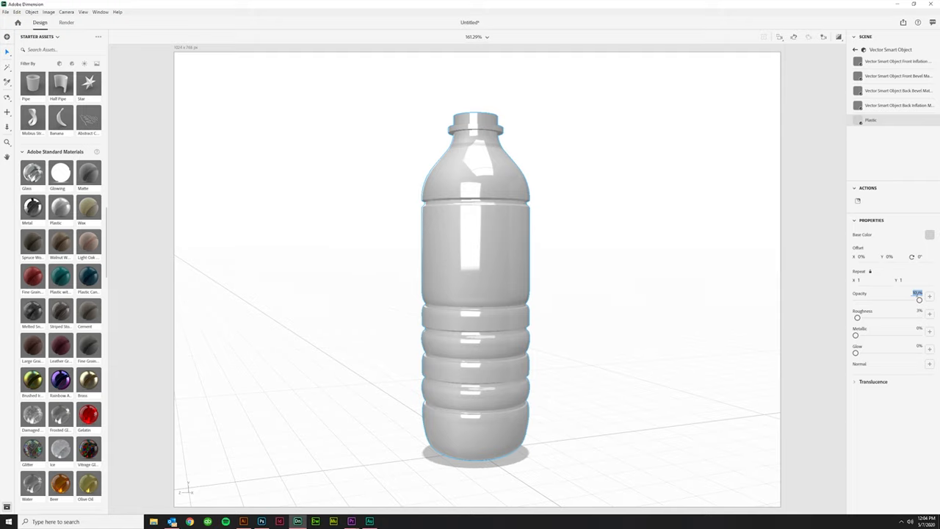
drag(919, 299, 868, 300)
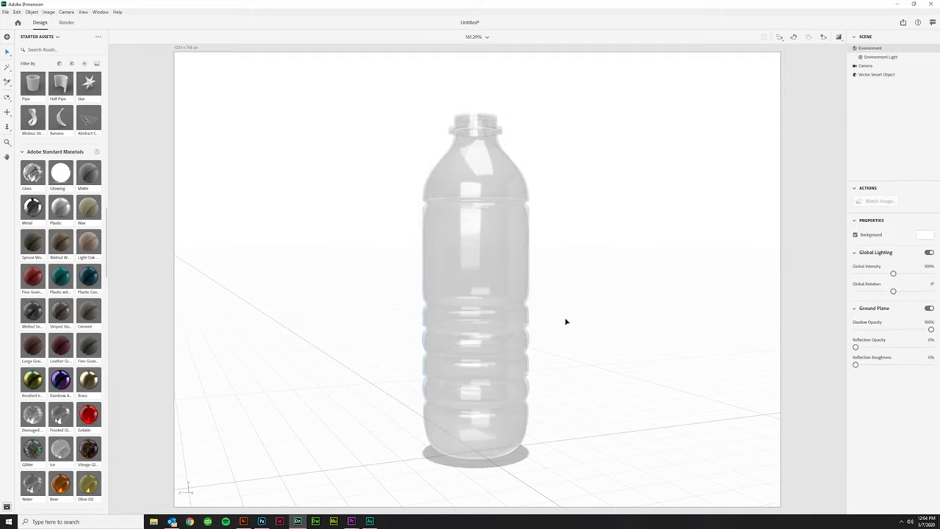
drag(565, 322, 505, 385)
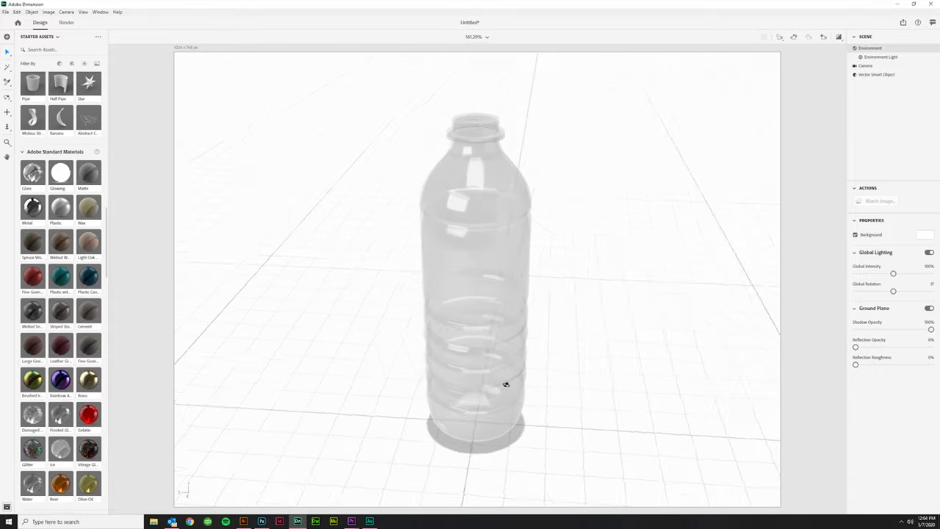
drag(505, 385, 417, 404)
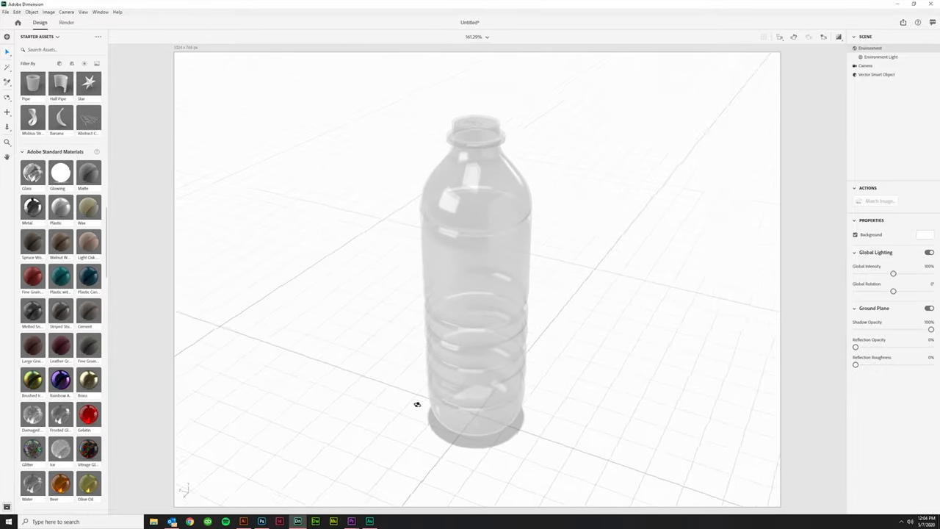
drag(417, 404, 587, 364)
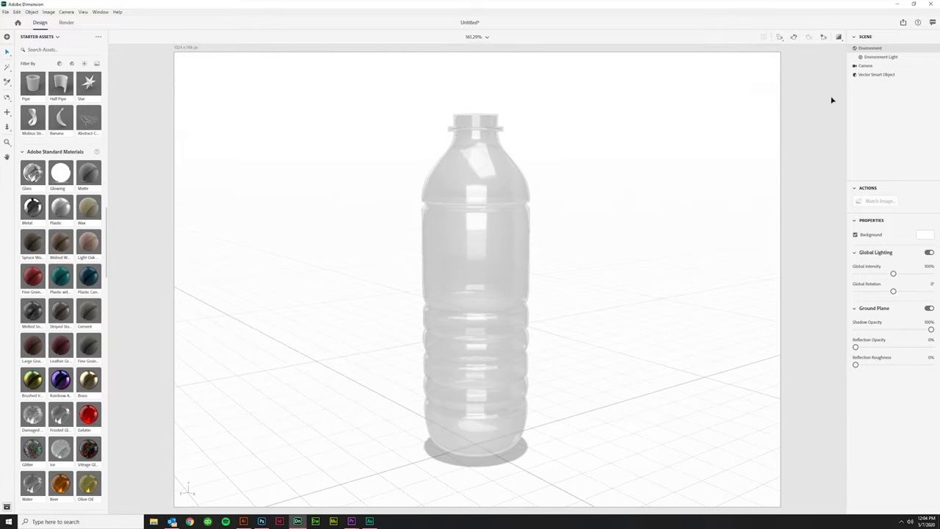
mouse_move(837, 38)
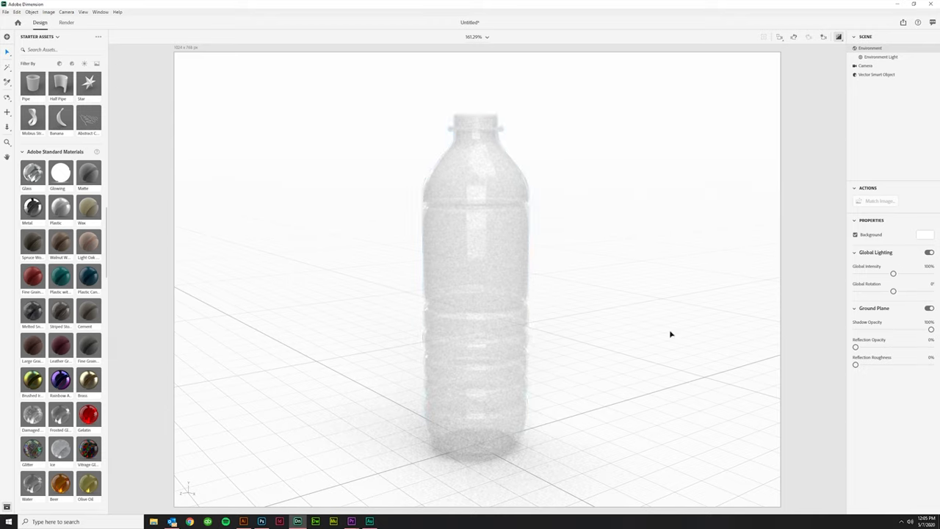
click(467, 404)
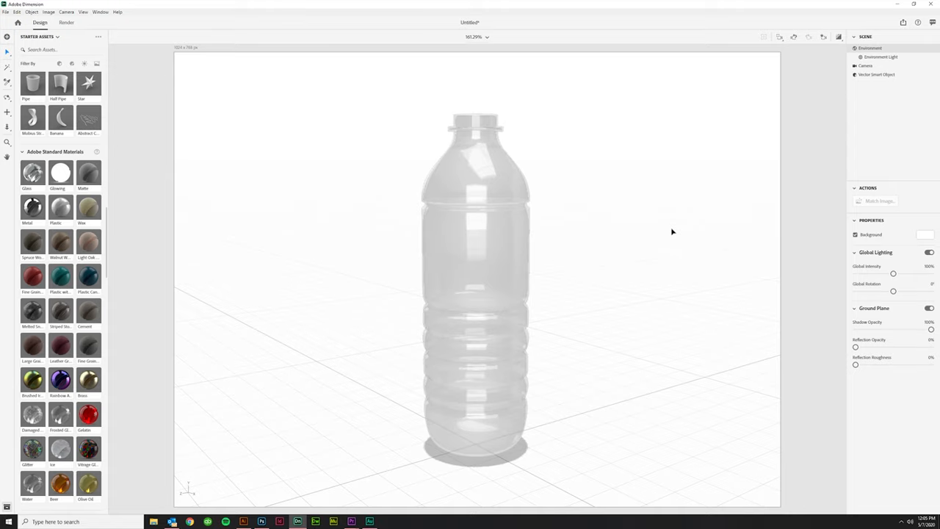
Select the Vector Smart Object and expand it to show its Plastic material
click(875, 74)
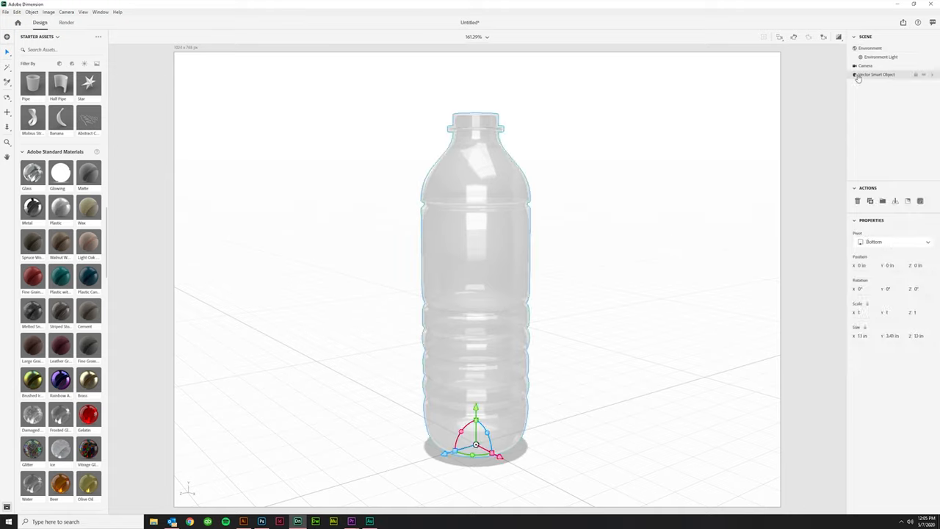
click(856, 73)
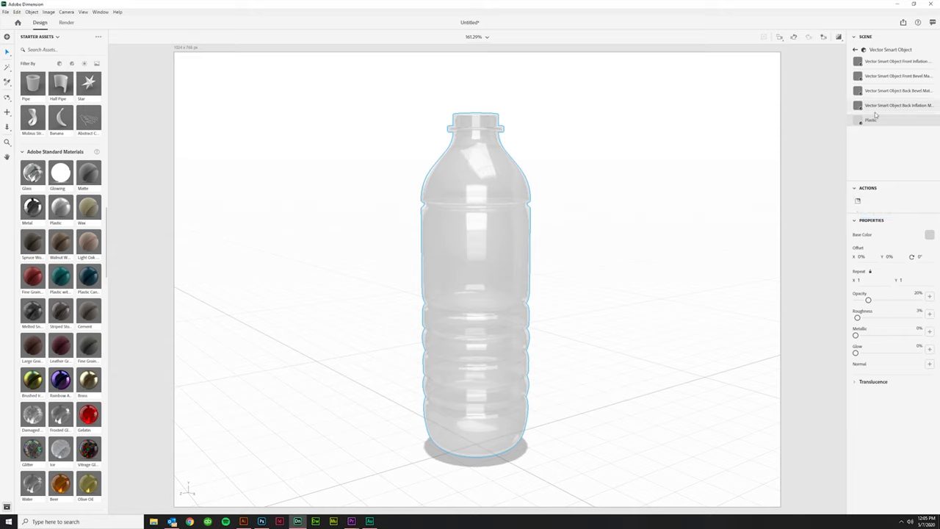
mouse_move(858, 202)
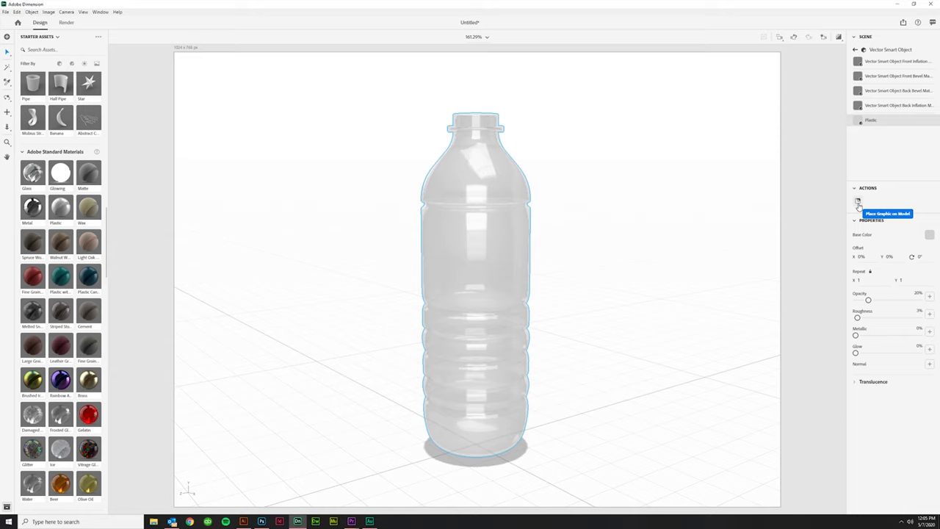
mouse_move(857, 201)
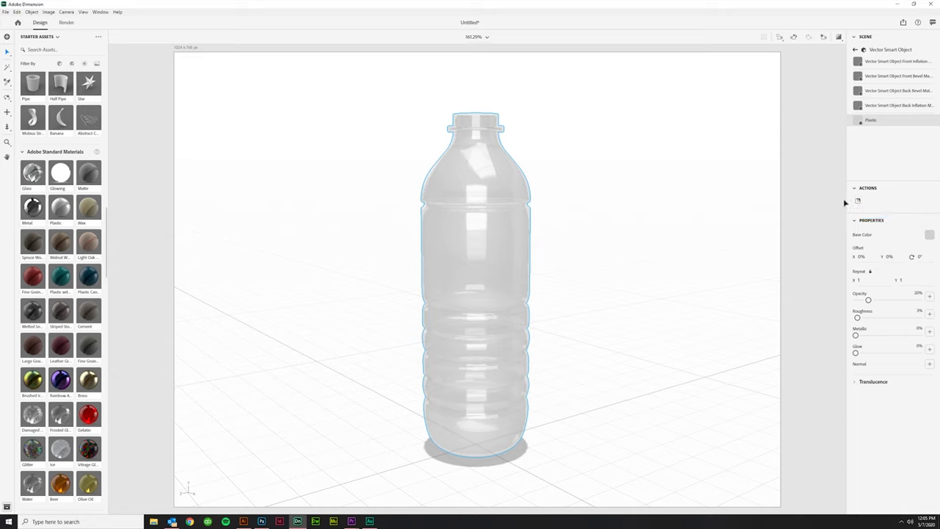
mouse_move(857, 203)
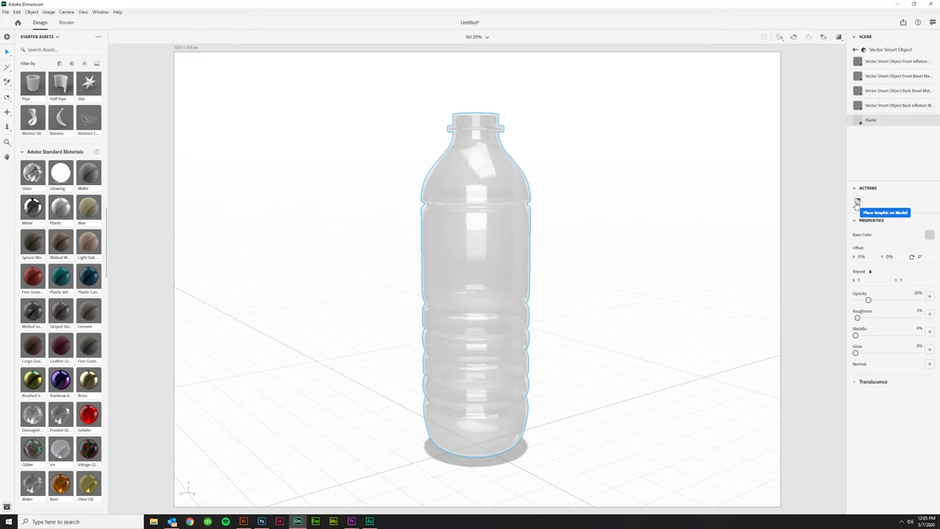
Use Place Graphic on Model to add the label PNG from the desktop as a decal on the bottle
click(858, 203)
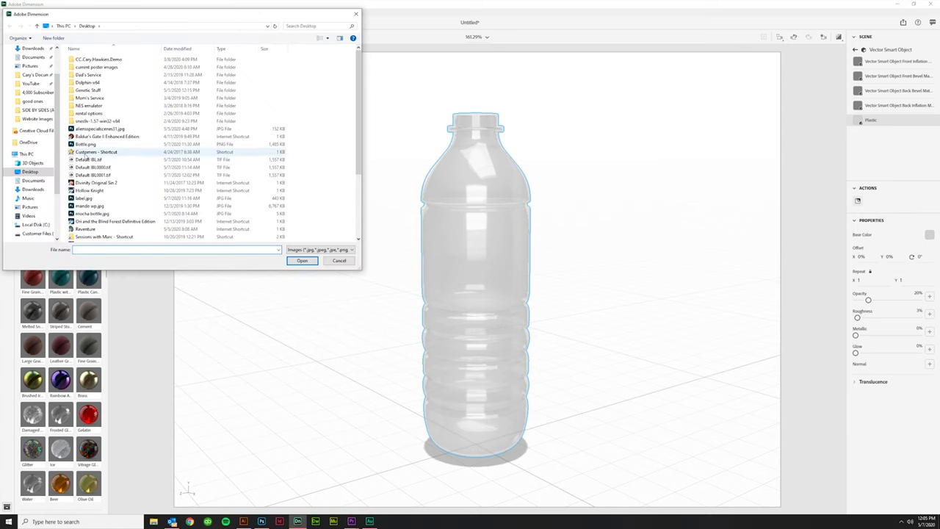
click(86, 144)
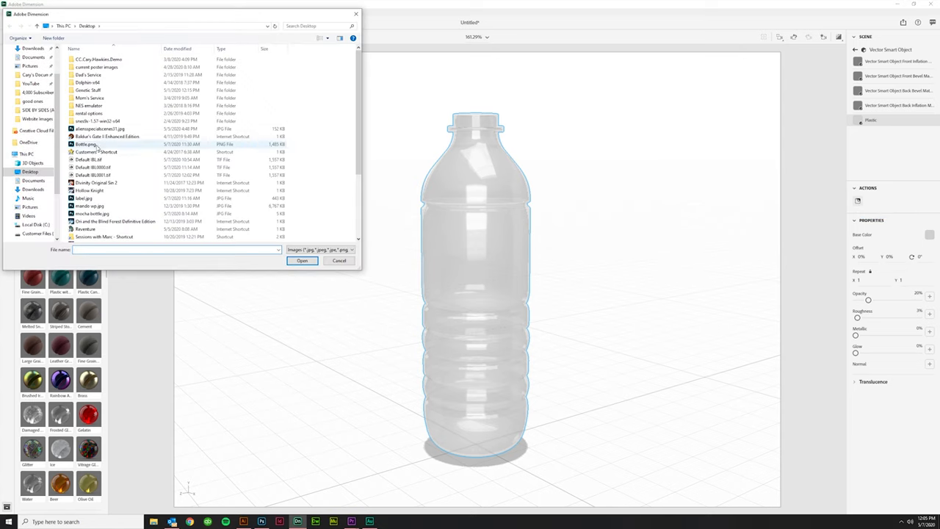
click(83, 197)
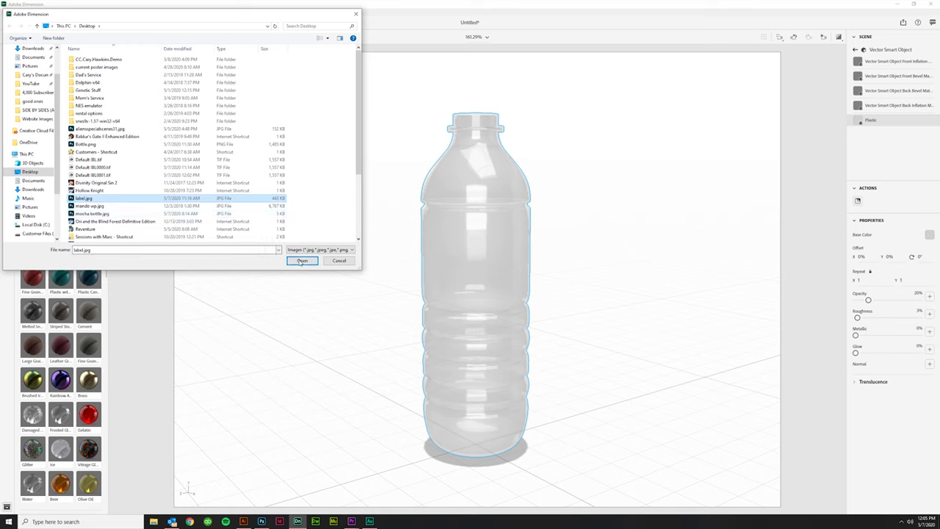
click(303, 261)
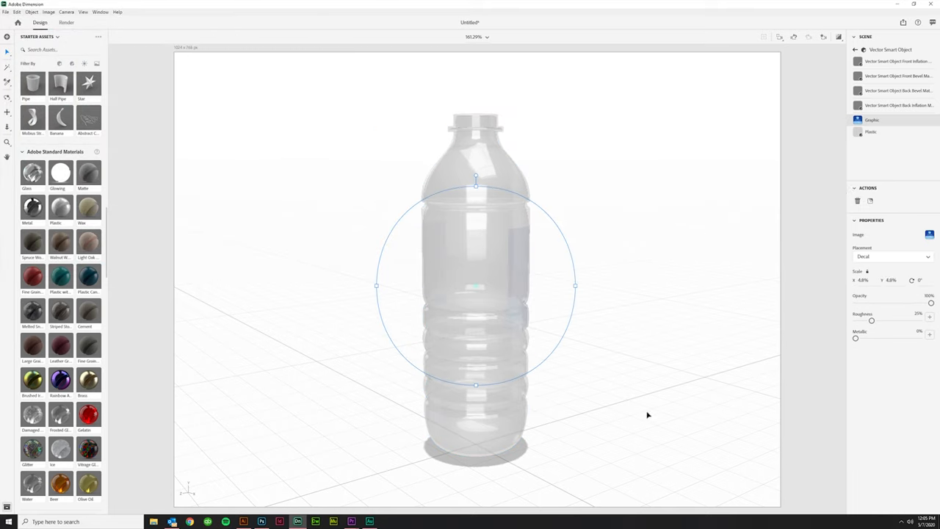
mouse_move(646, 397)
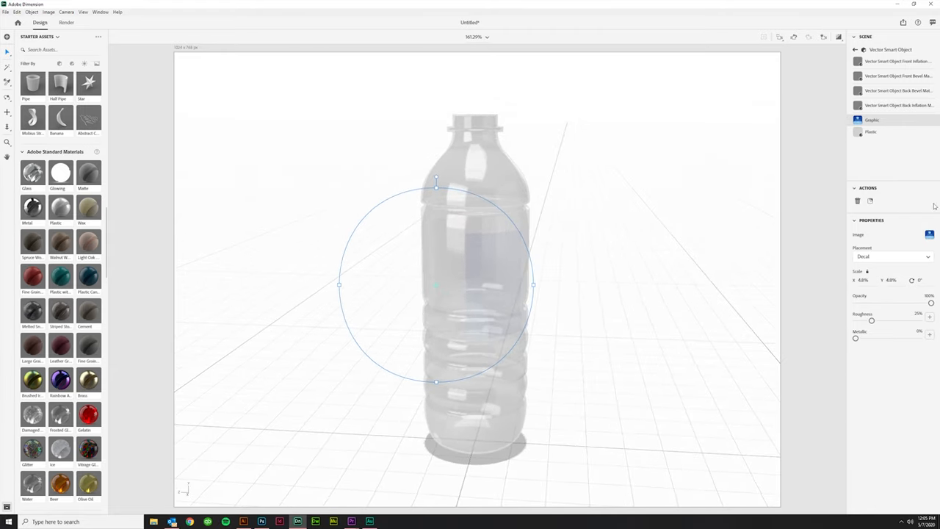
Restore the plastic to full opacity, raise Translucency high and set Base Color to white
click(871, 133)
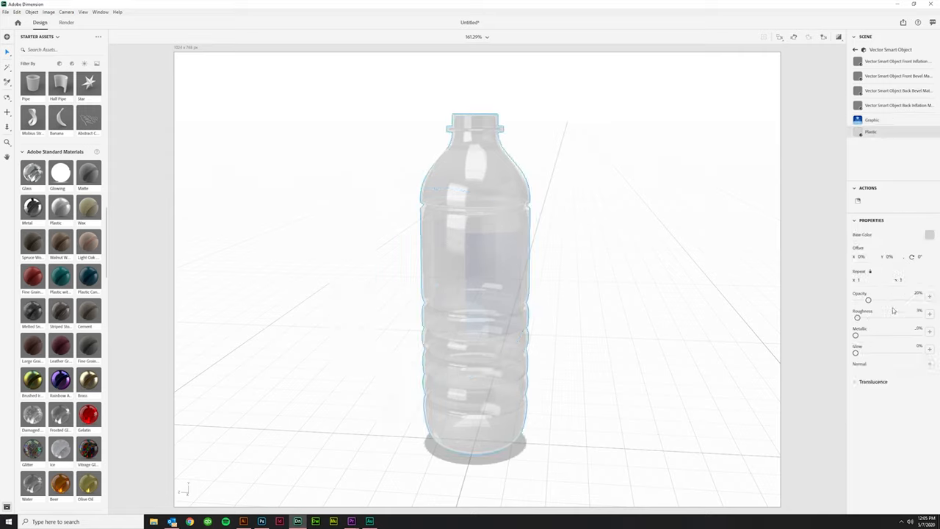
drag(870, 300, 918, 299)
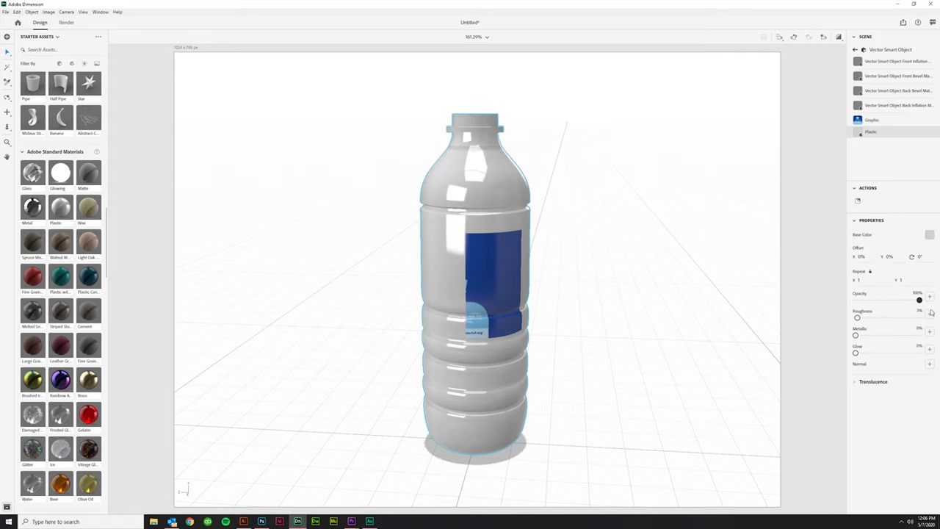
click(873, 382)
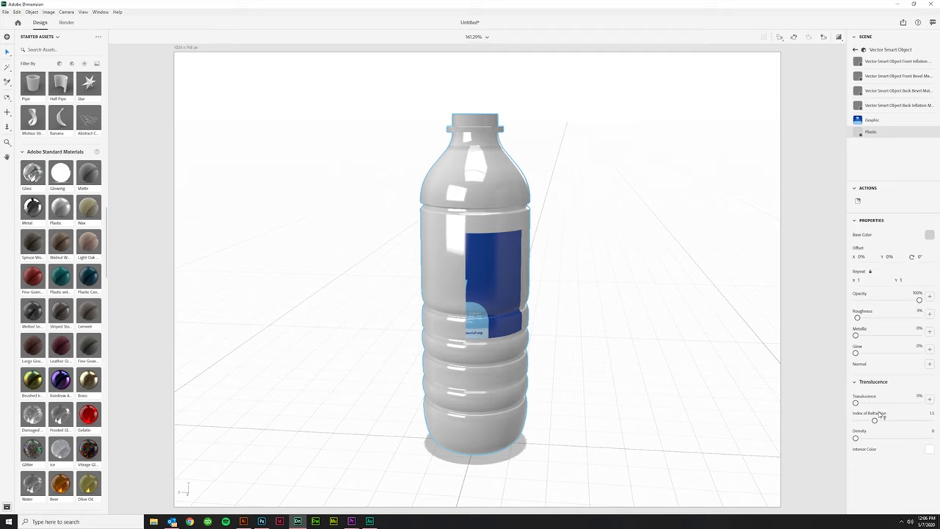
drag(855, 403, 890, 403)
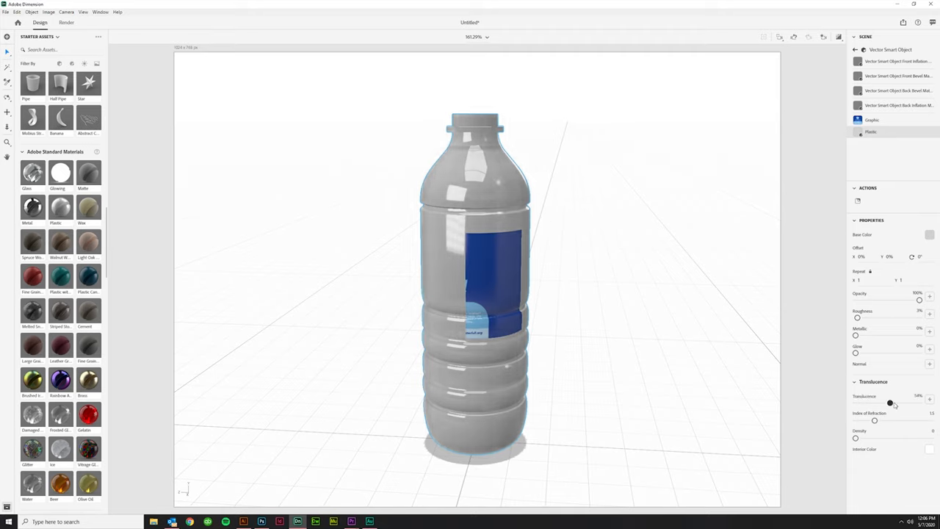
drag(890, 402, 911, 402)
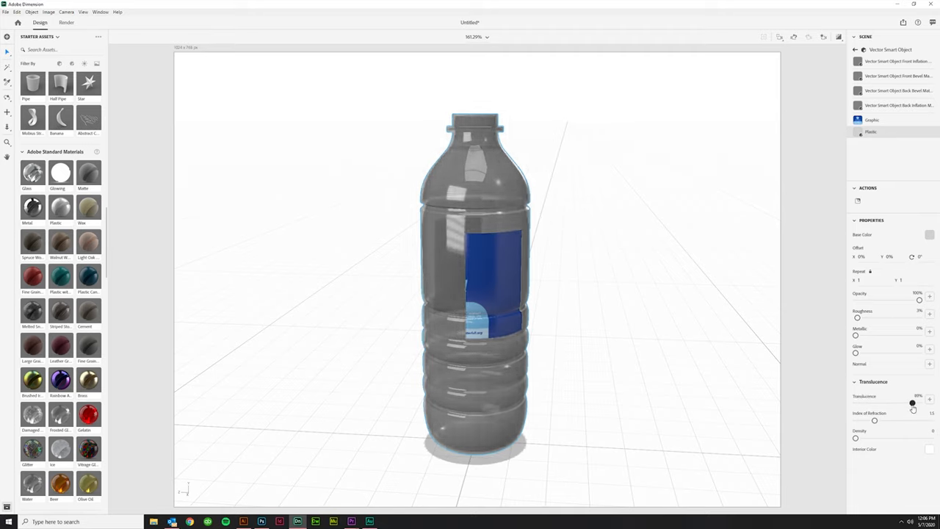
drag(912, 402, 919, 399)
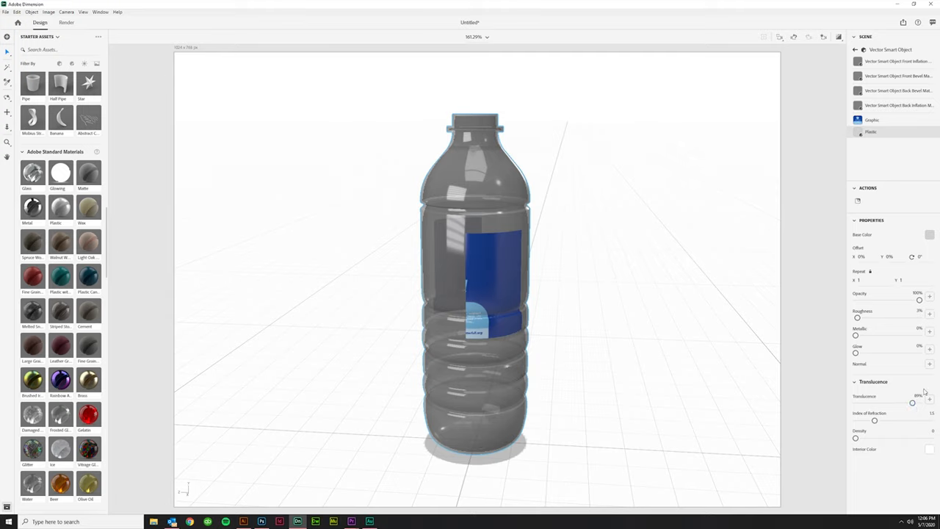
click(930, 235)
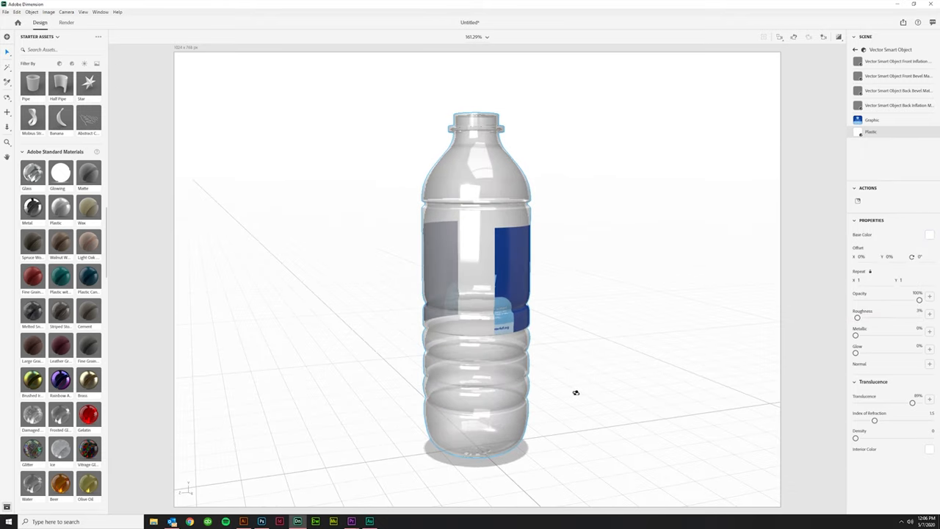
drag(576, 392, 561, 232)
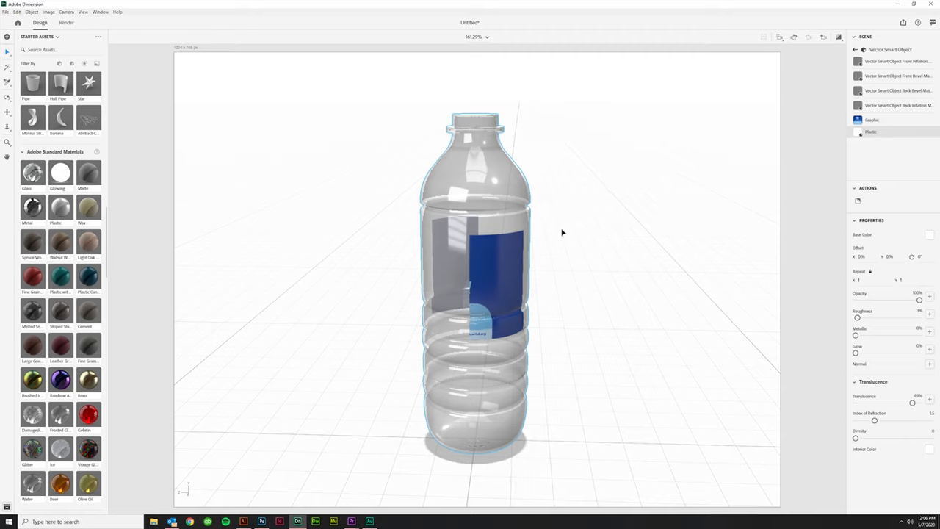
mouse_move(504, 289)
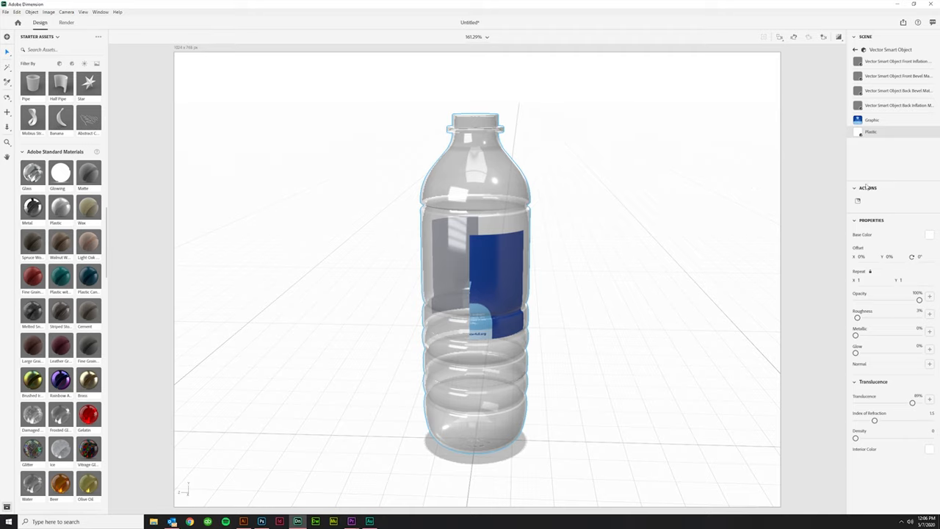
Select the Graphic layer and centre the Waterfull decal on the bottle front
click(872, 119)
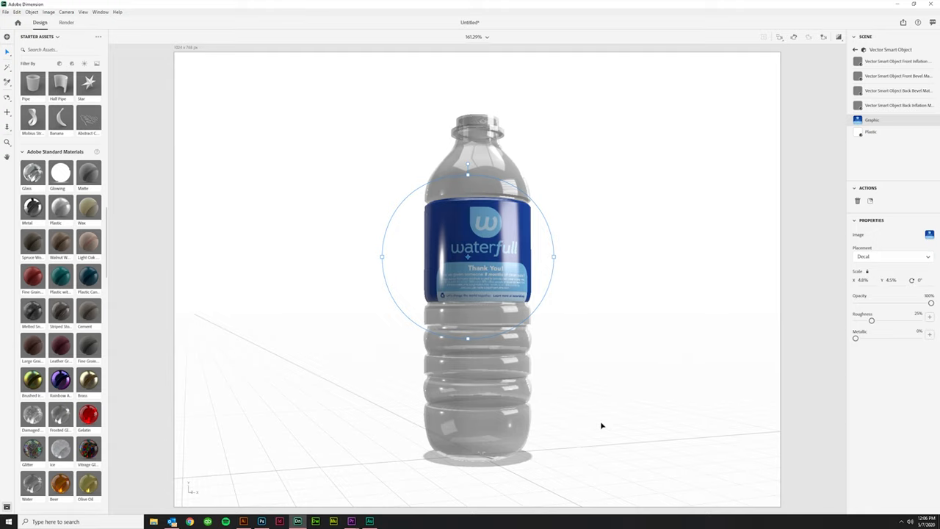
mouse_move(573, 402)
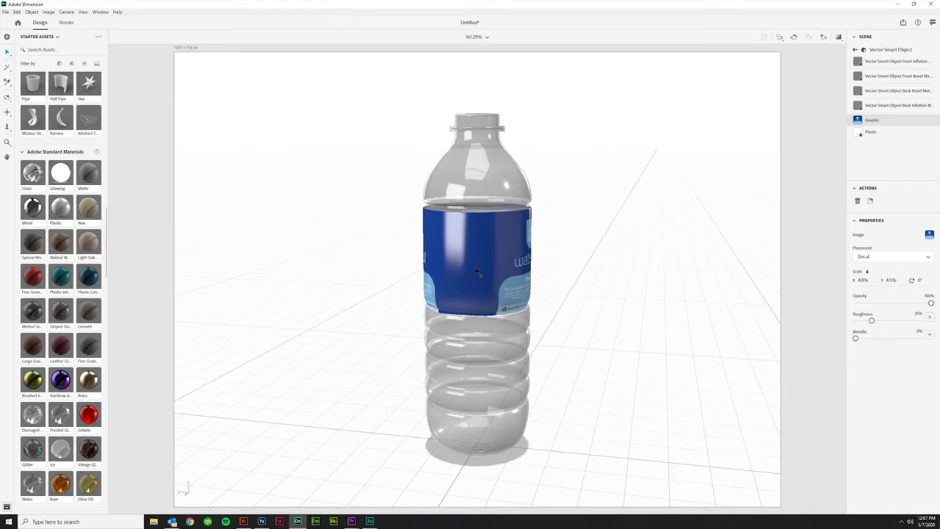
click(478, 257)
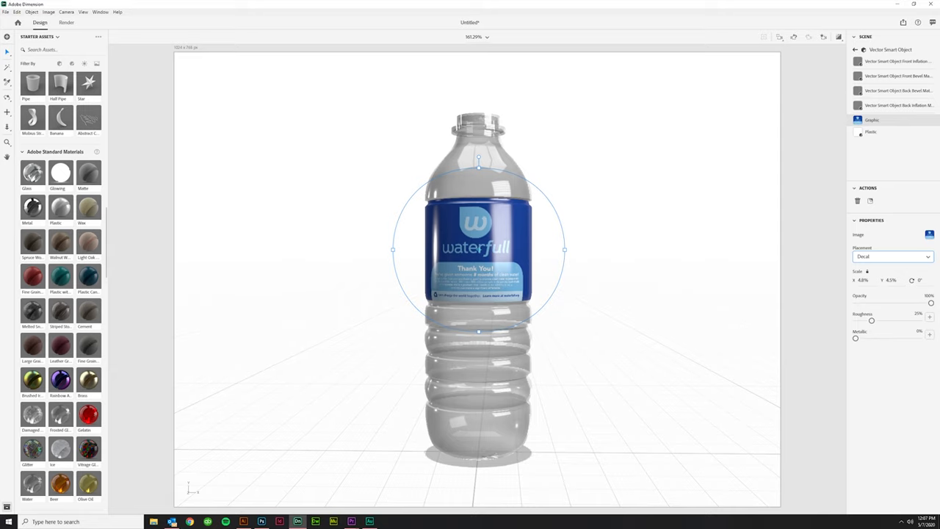
mouse_move(871, 323)
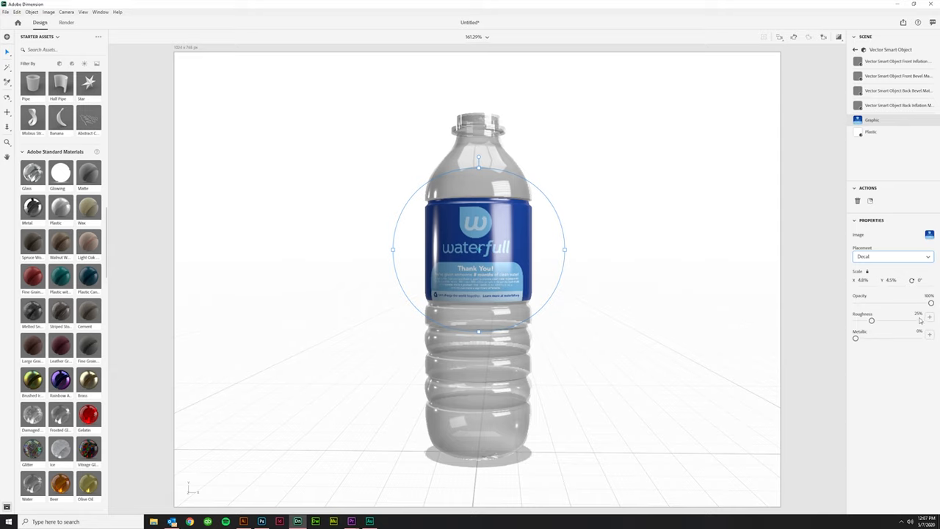
mouse_move(852, 325)
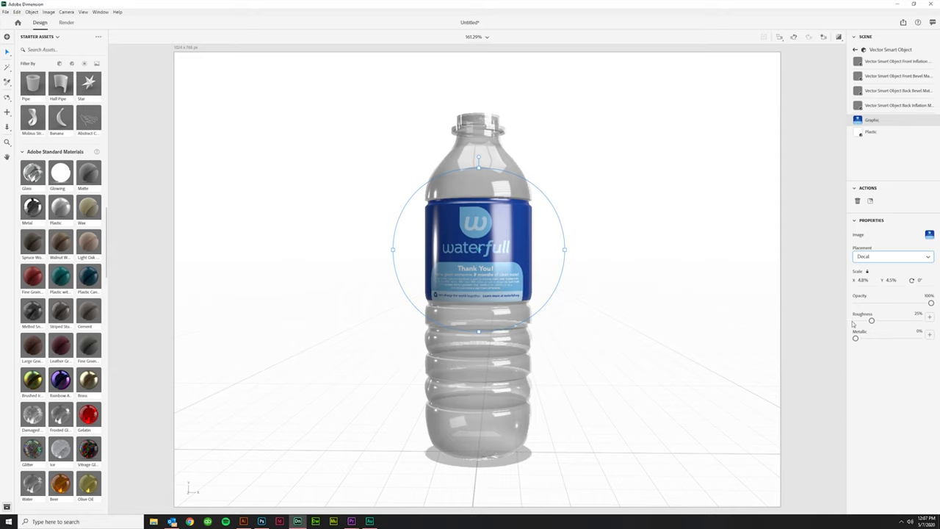
Set the label's Roughness and Metallic sliders down to 0%
drag(871, 320, 855, 320)
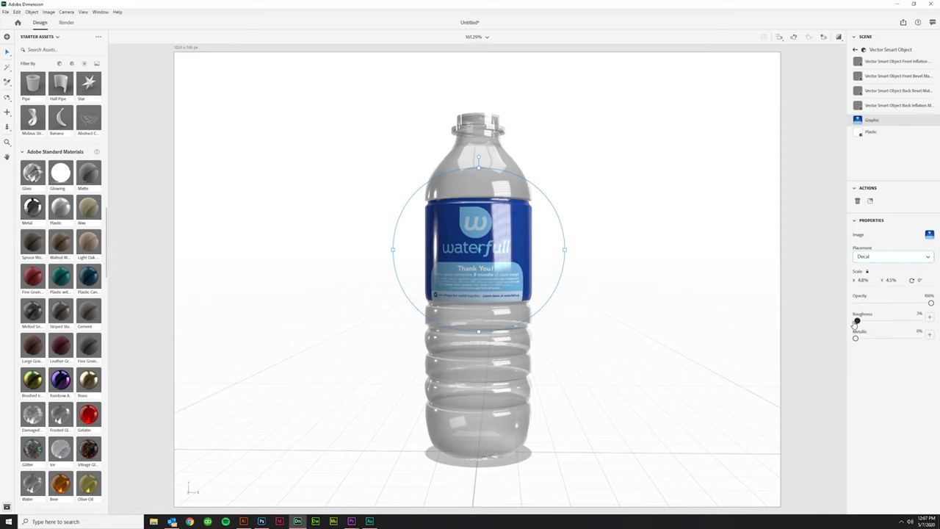
drag(856, 321, 855, 320)
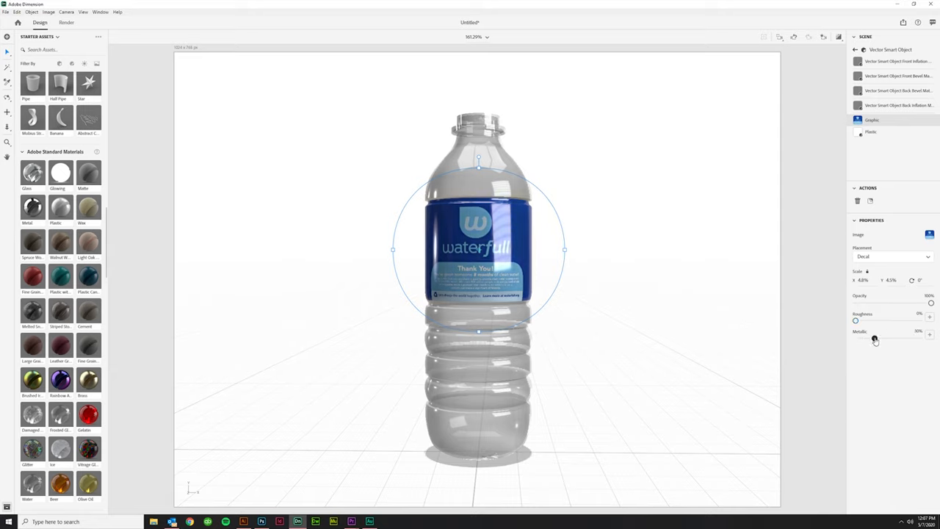
drag(876, 340, 860, 341)
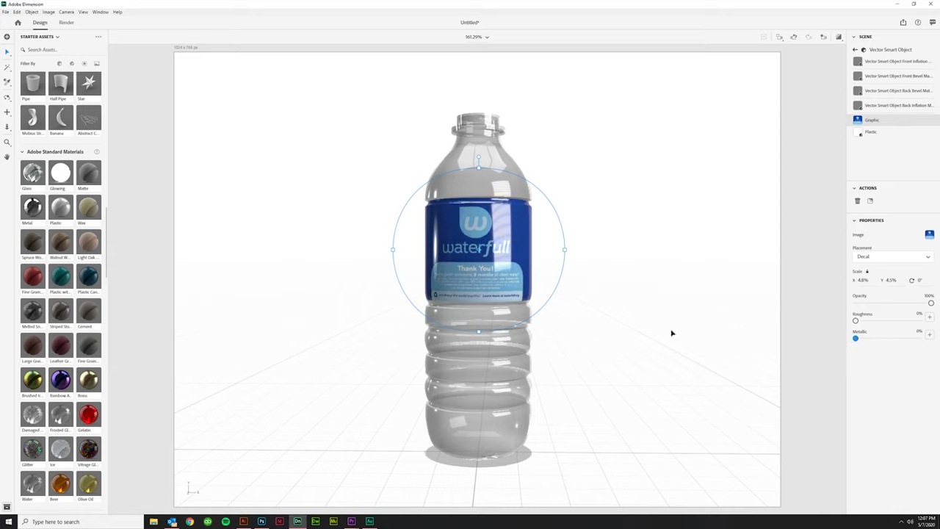
mouse_move(494, 174)
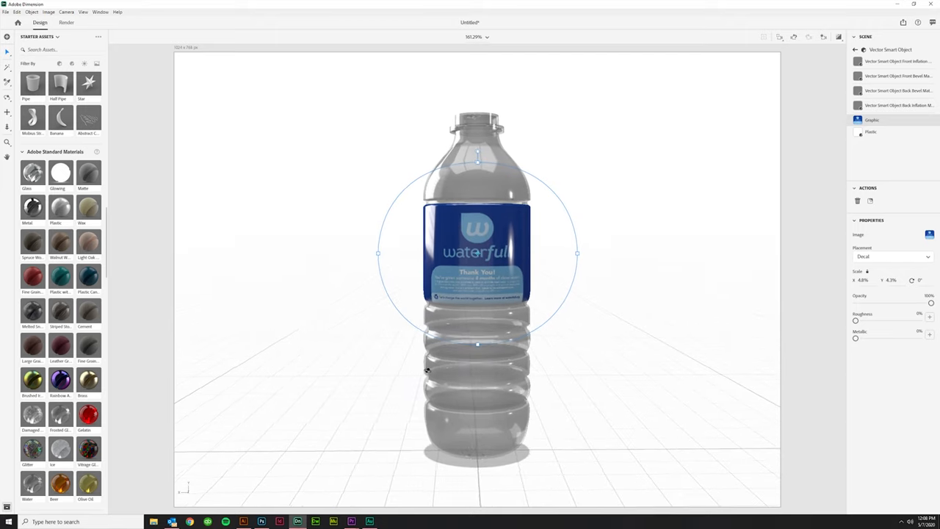
drag(477, 294, 502, 252)
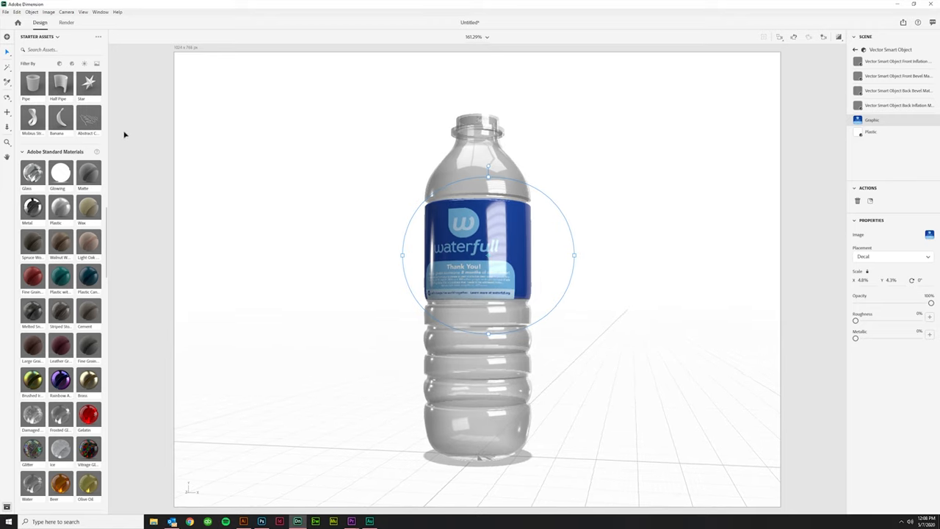
mouse_move(222, 162)
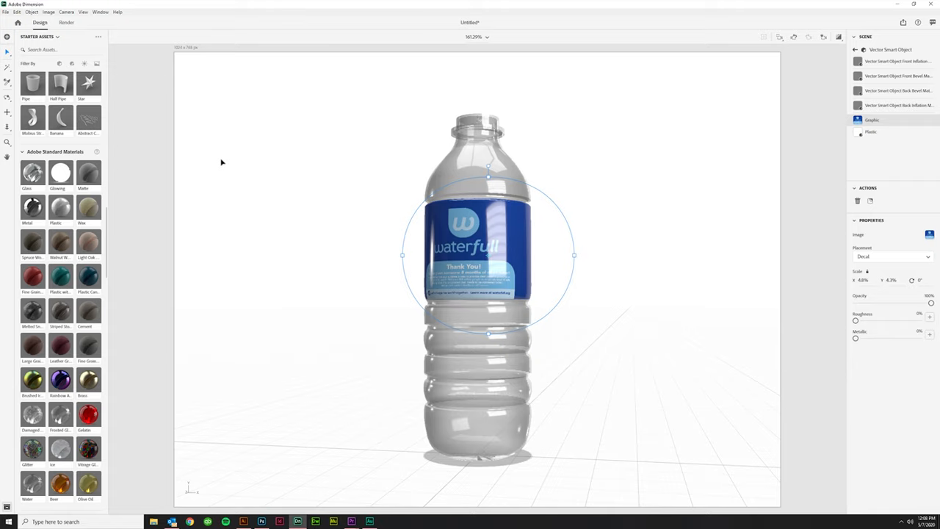
mouse_move(223, 160)
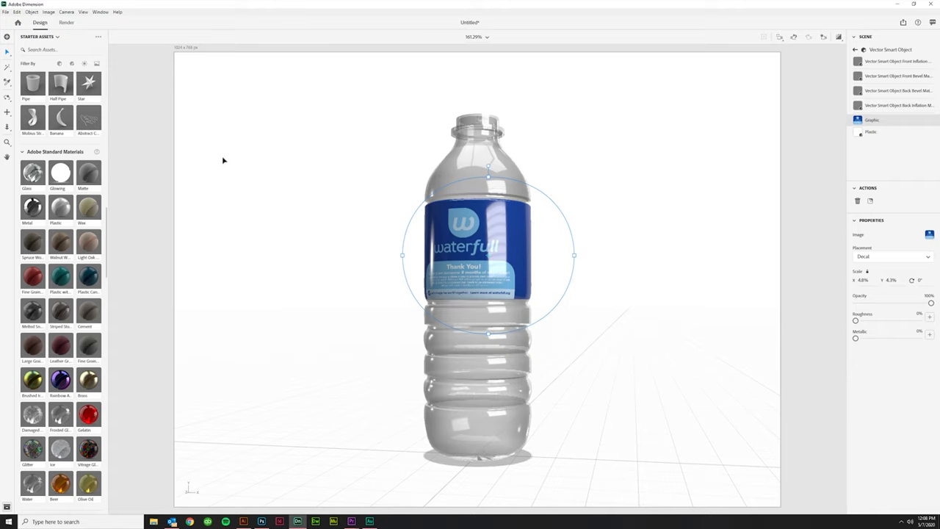
mouse_move(223, 163)
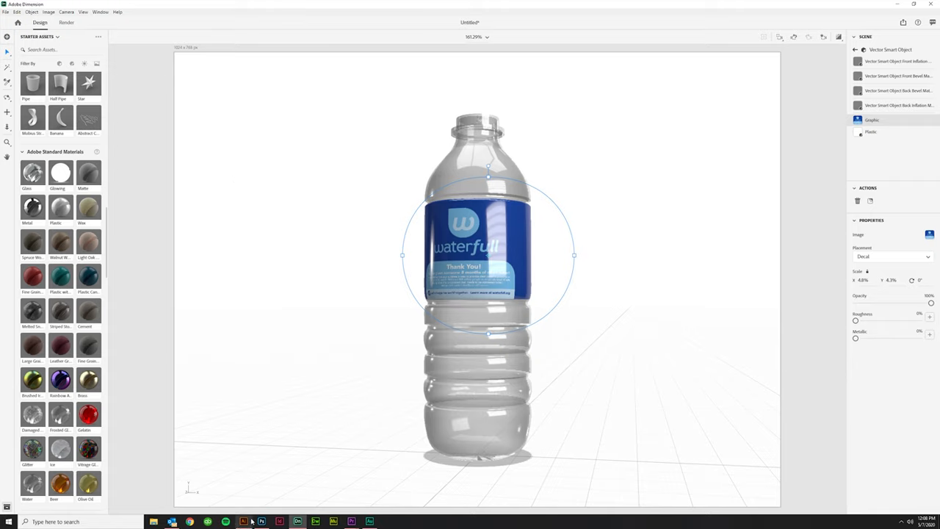
Switch to Illustrator to view the blue bottle cap reference photo
click(244, 520)
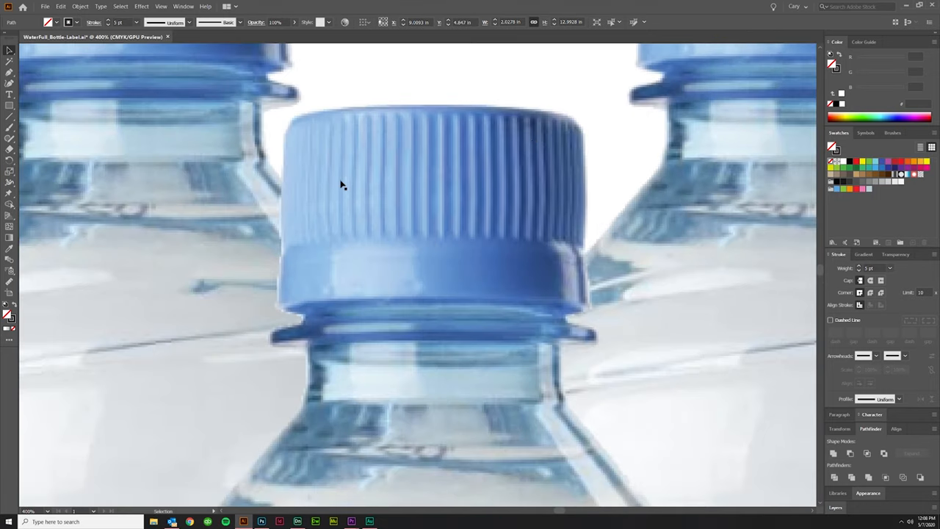
mouse_move(391, 123)
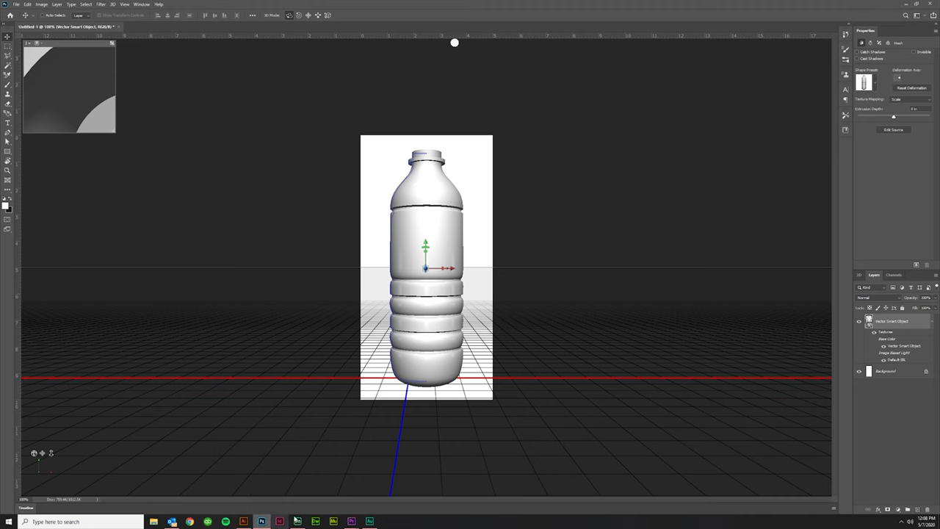
Return to the 3D scene and bring in a stock bottle model with a cap
click(297, 520)
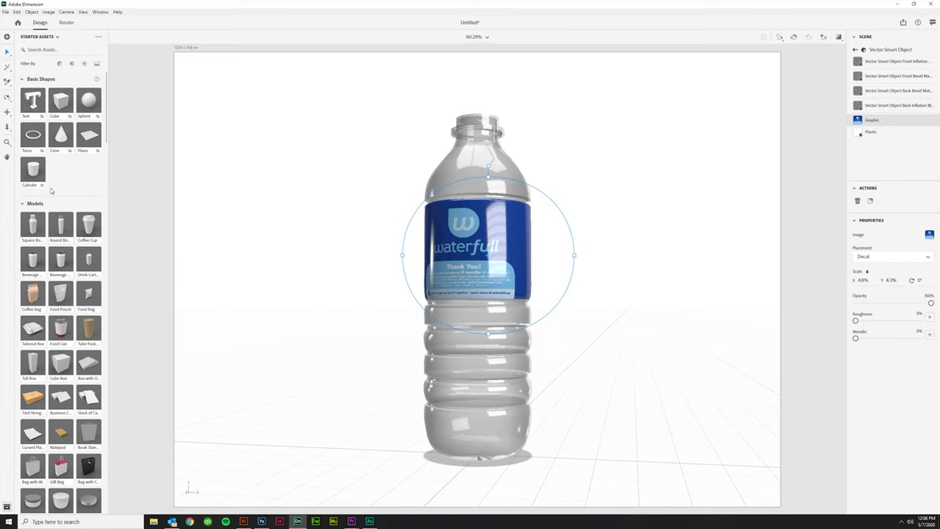
mouse_move(59, 232)
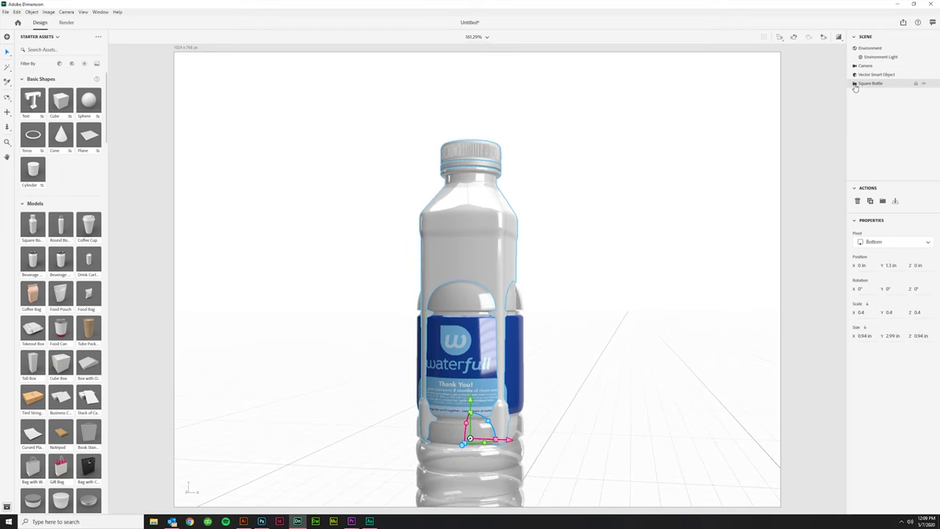
Expand the stock bottle's parts and lower its cap onto the waterfull bottle's neck
click(856, 82)
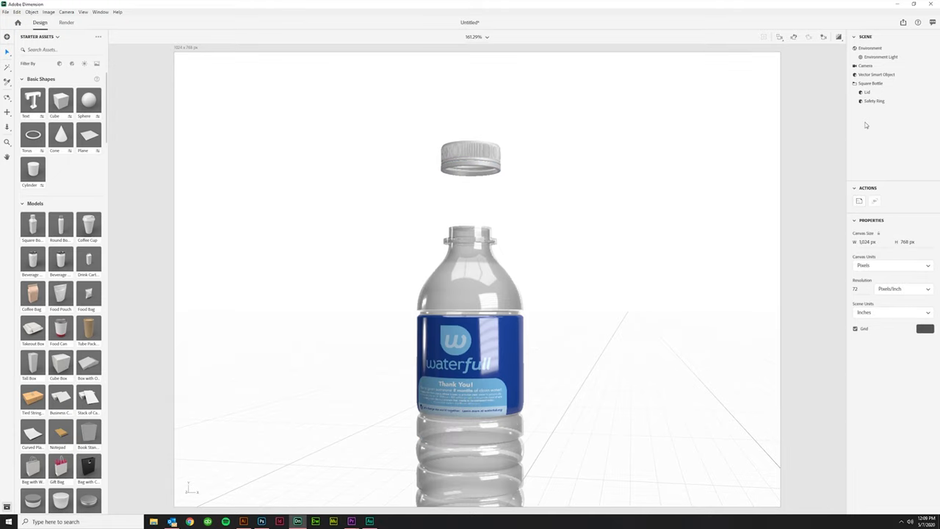
mouse_move(502, 167)
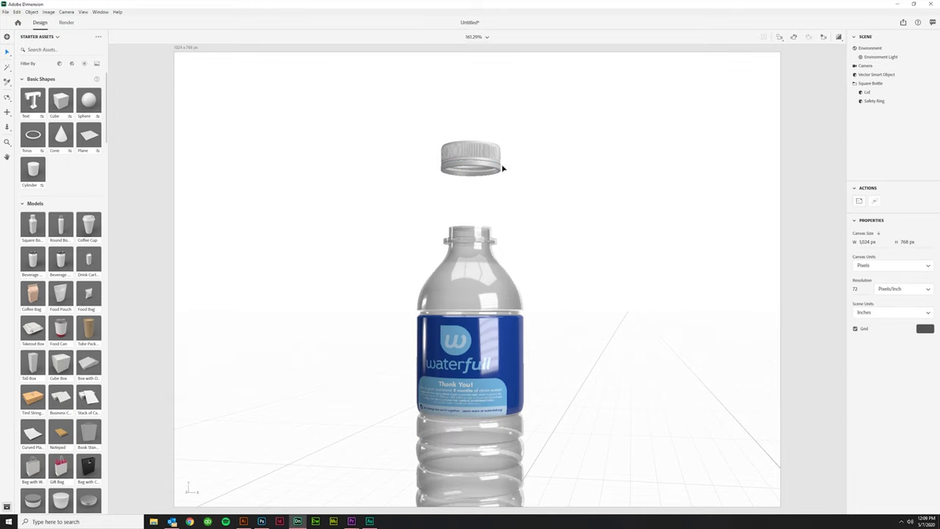
click(470, 155)
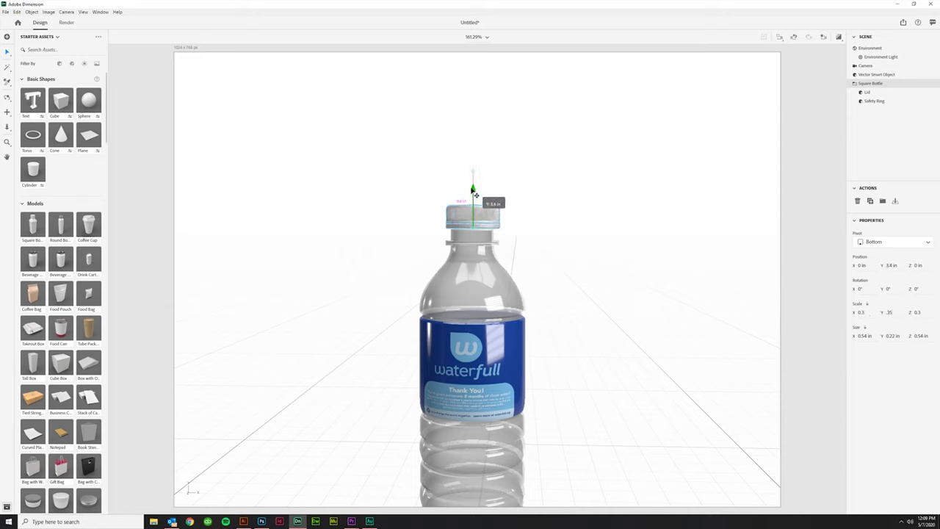
drag(473, 184, 473, 198)
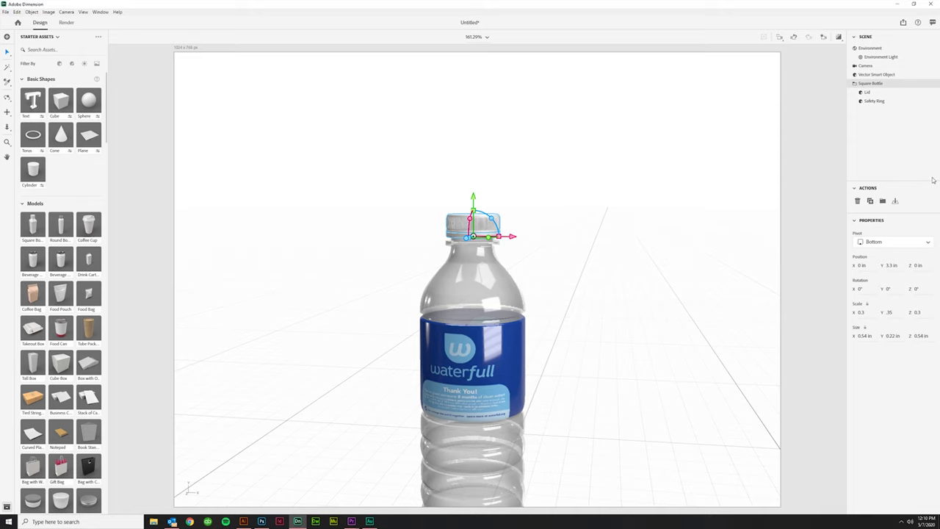
mouse_move(487, 235)
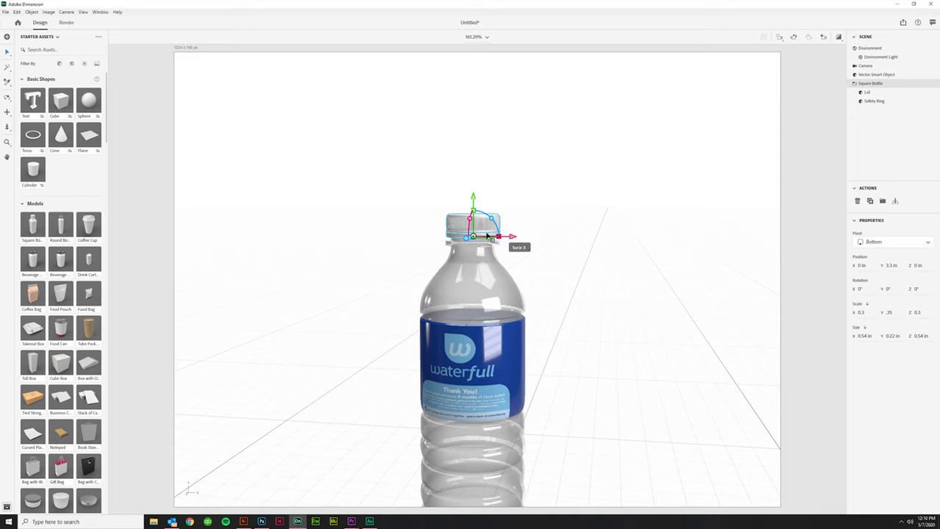
mouse_move(506, 364)
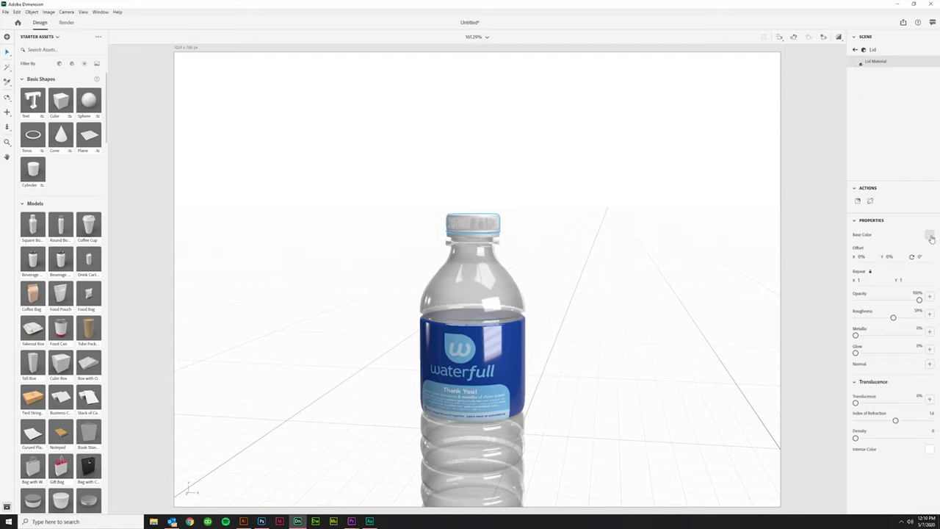
Set the safety ring's base colour to a deep blue matching the cap
click(929, 235)
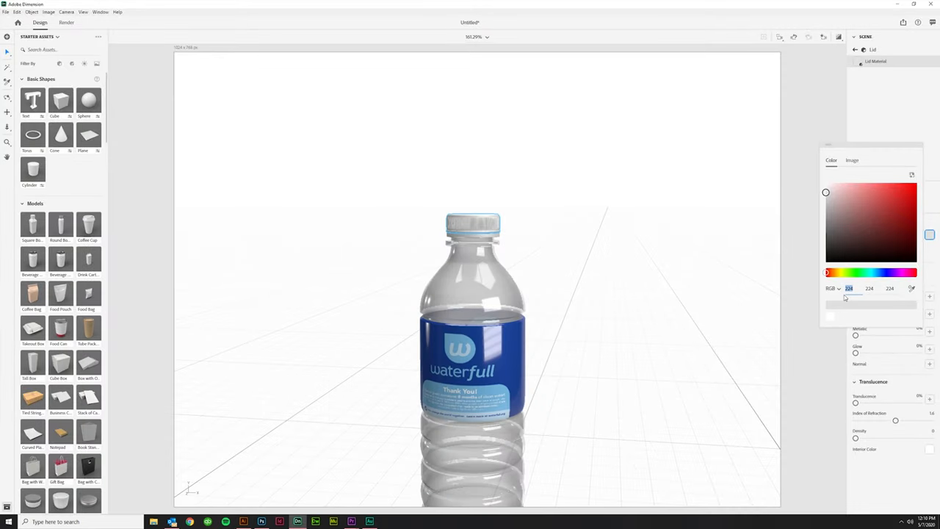
click(907, 192)
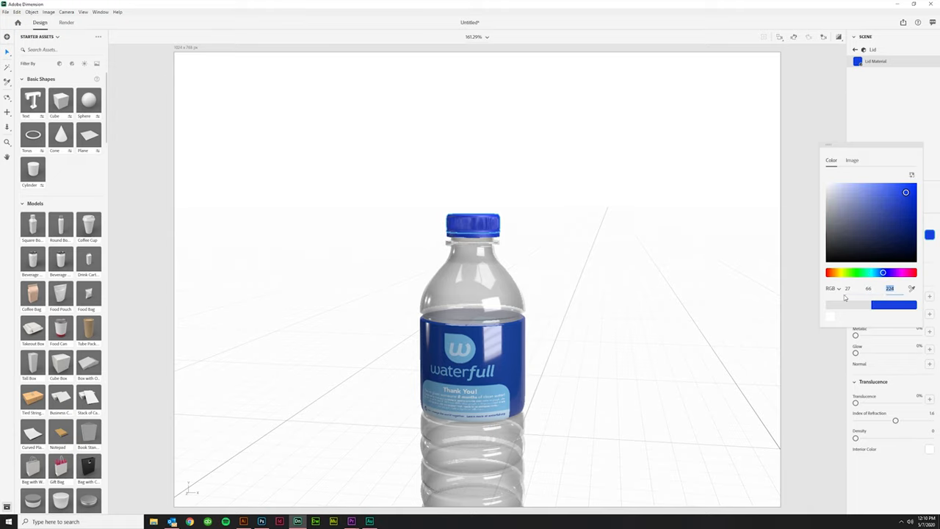
drag(904, 191, 901, 214)
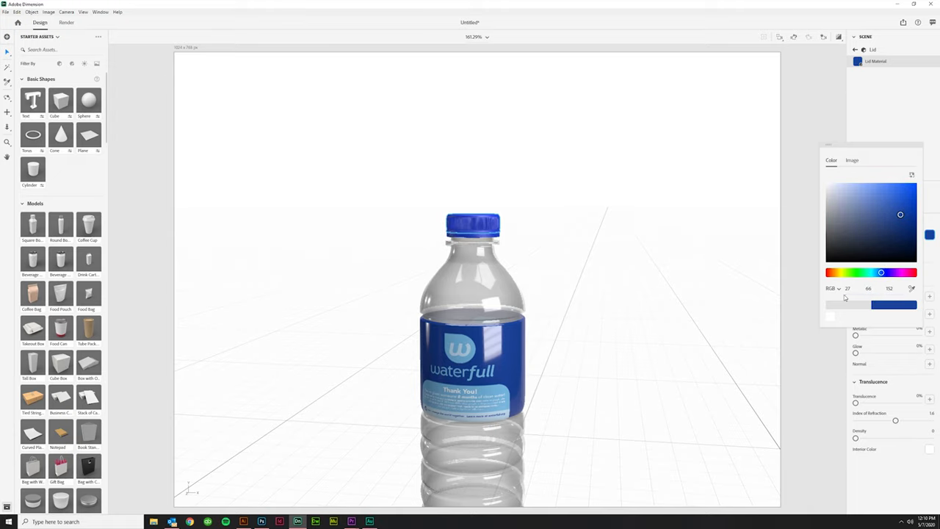
click(244, 522)
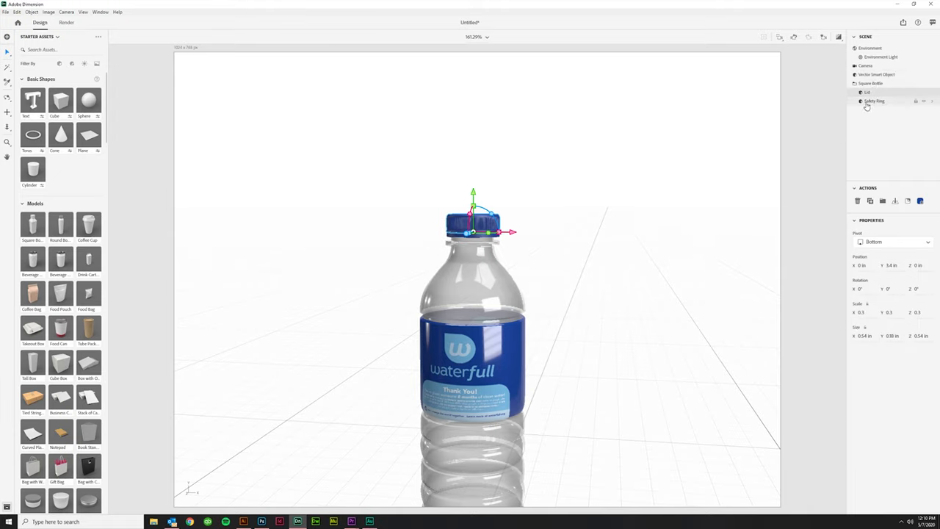
mouse_move(865, 106)
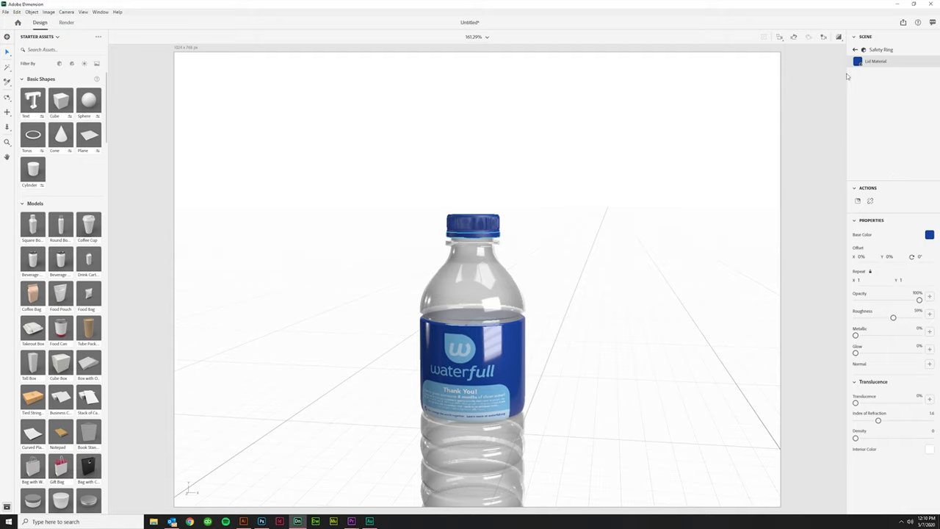
click(873, 82)
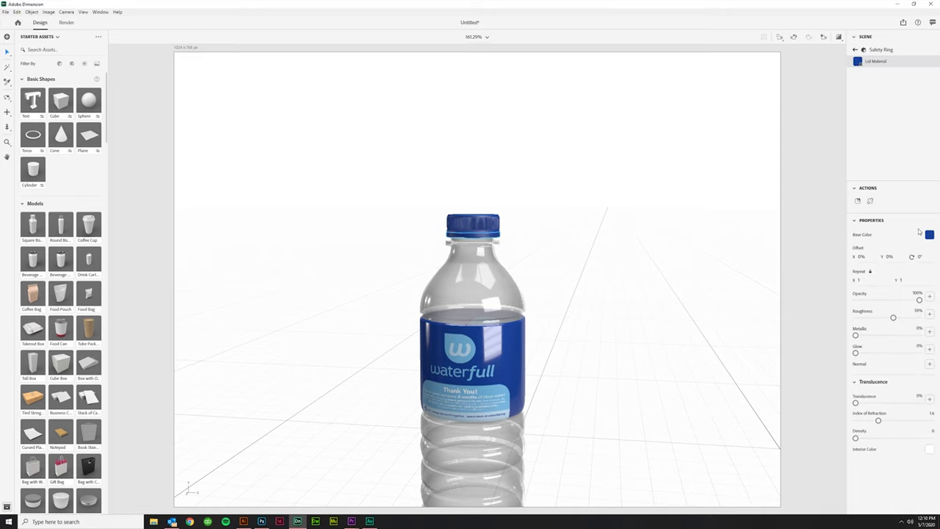
mouse_move(610, 217)
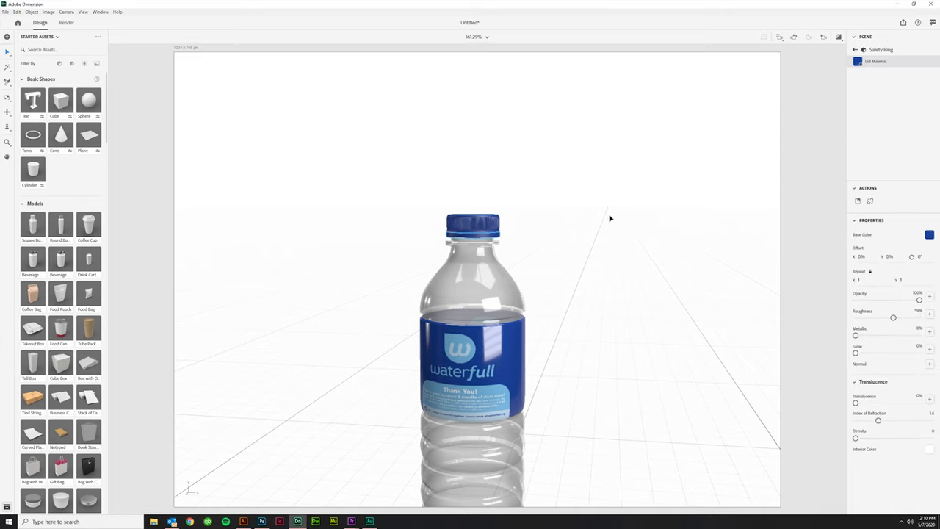
Scroll the assets panel while framing the bottle larger in the shot
scroll(down, 3)
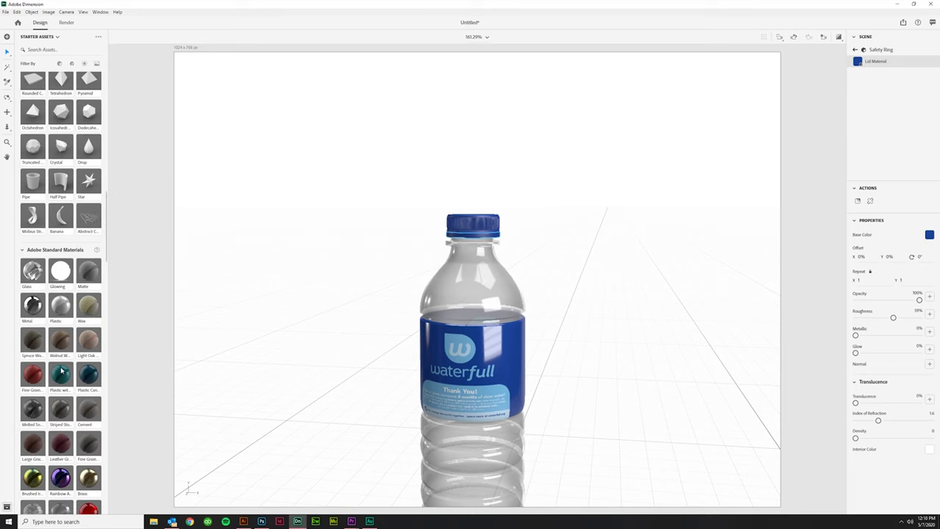
mouse_move(793, 144)
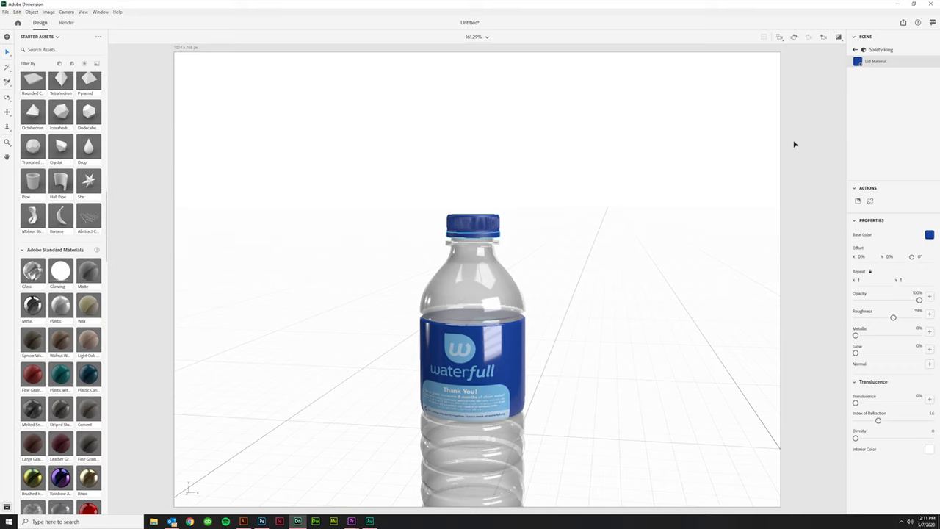
mouse_move(576, 379)
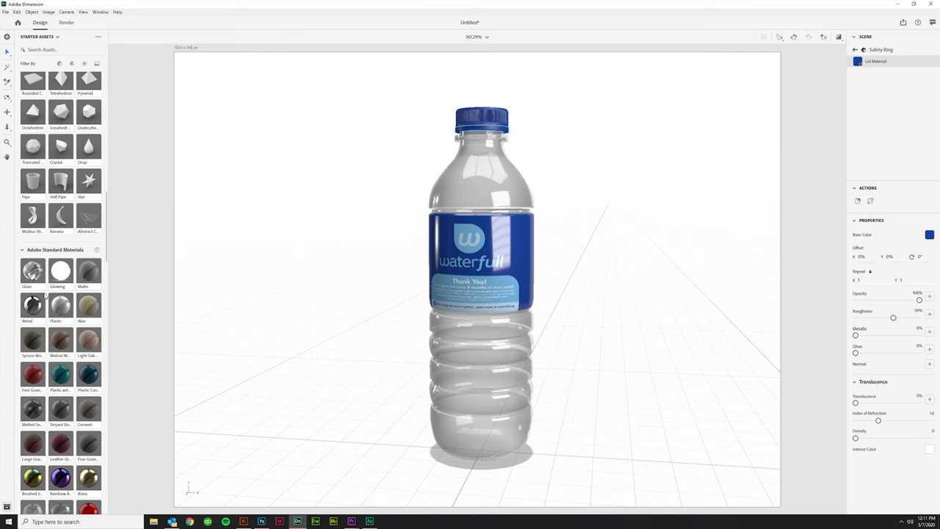
mouse_move(828, 67)
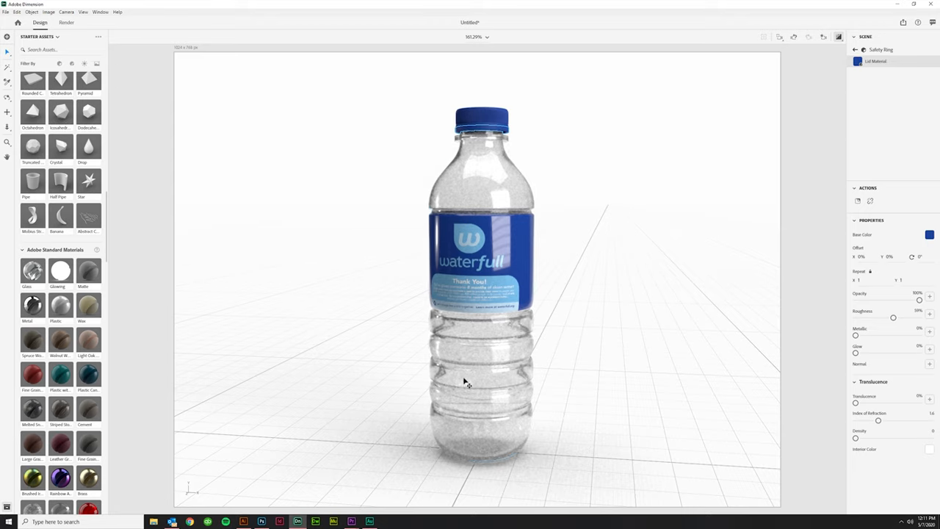
mouse_move(674, 394)
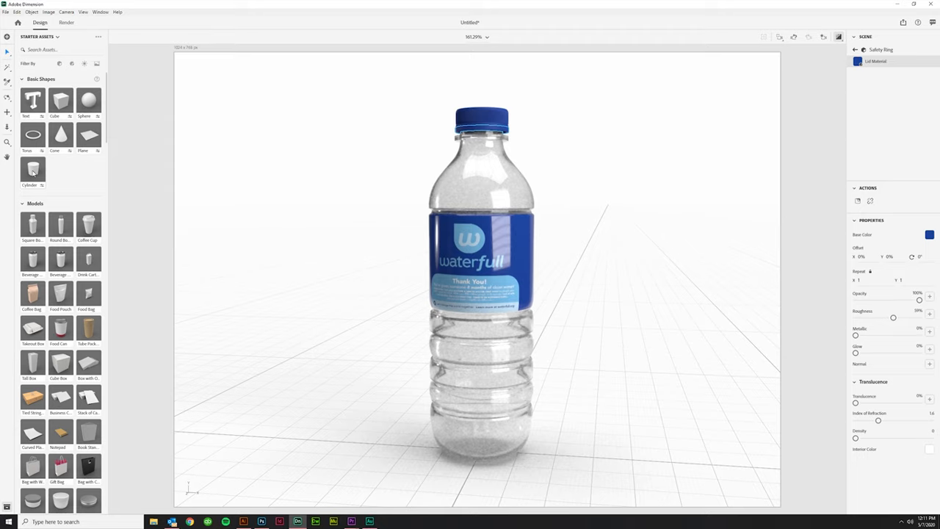
mouse_move(393, 418)
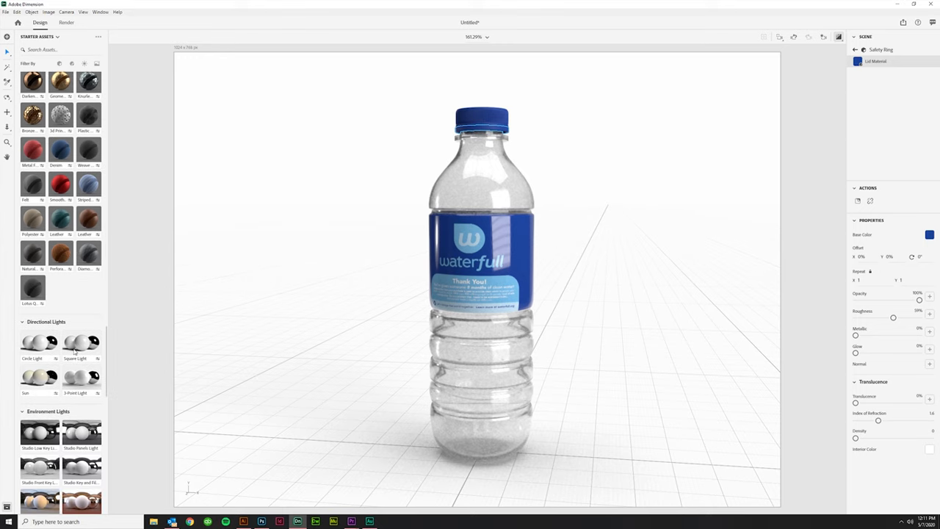
Scroll to the cafe table image to use as the environment backdrop
scroll(down, 3)
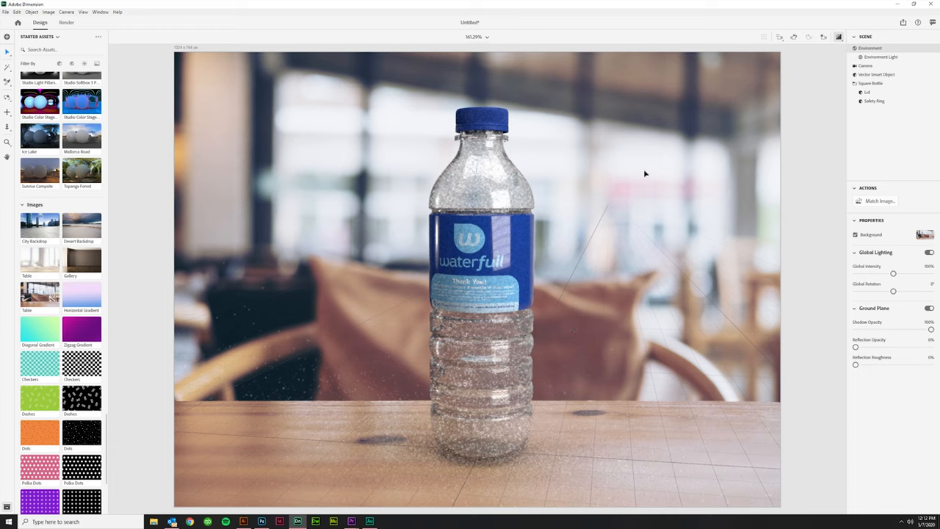
mouse_move(712, 190)
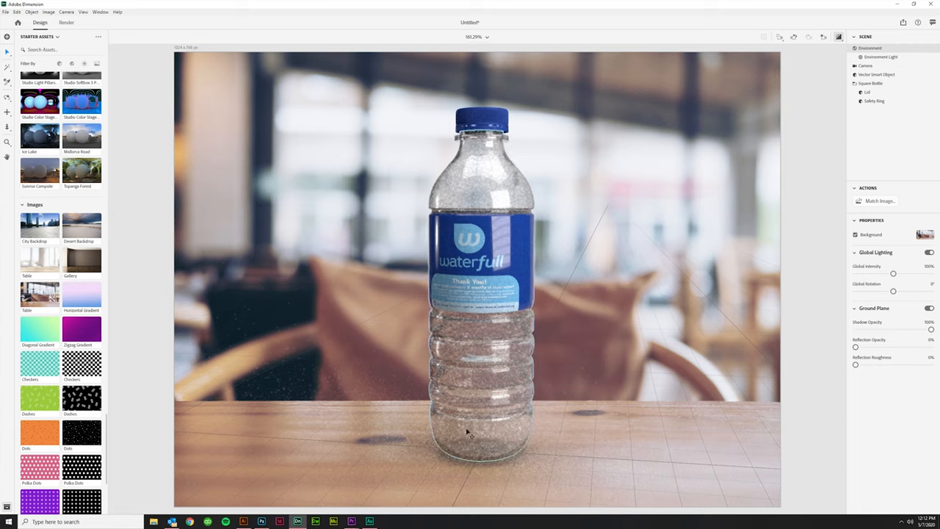
mouse_move(498, 402)
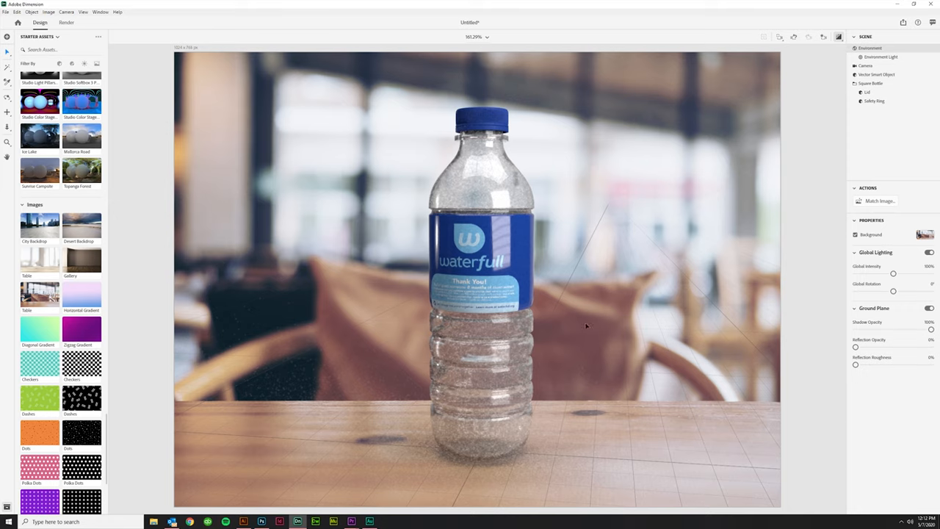
mouse_move(526, 271)
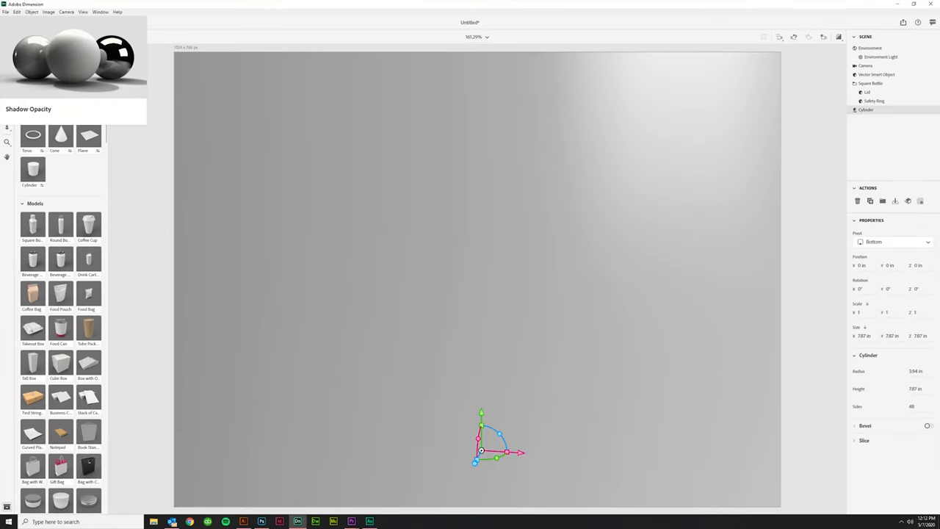
Scale the cylinder to 0.2, 1.1 and .22 to fit the lower bottle
click(866, 312)
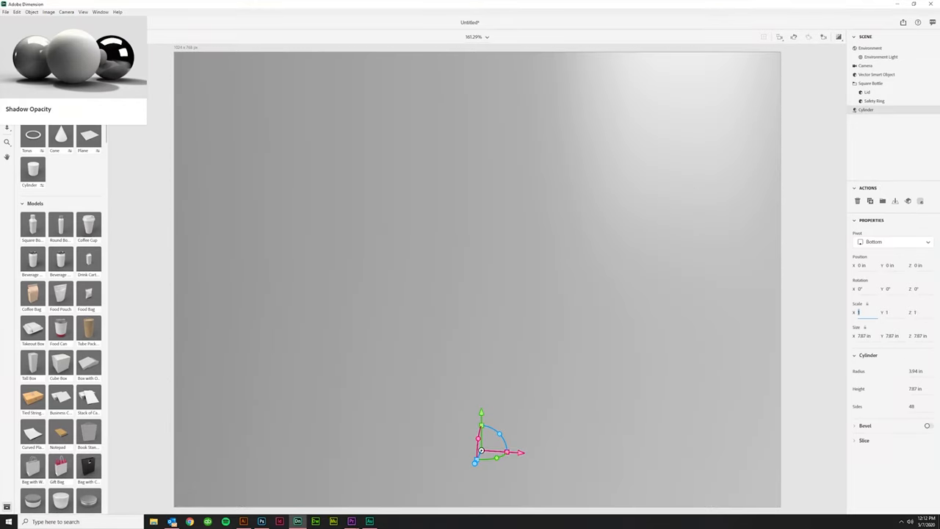
text(0.2)
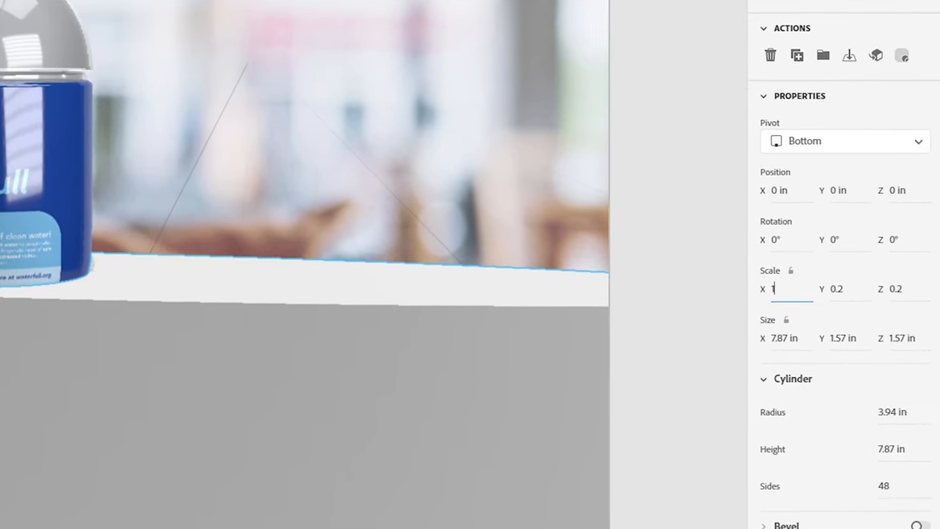
text(1.1)
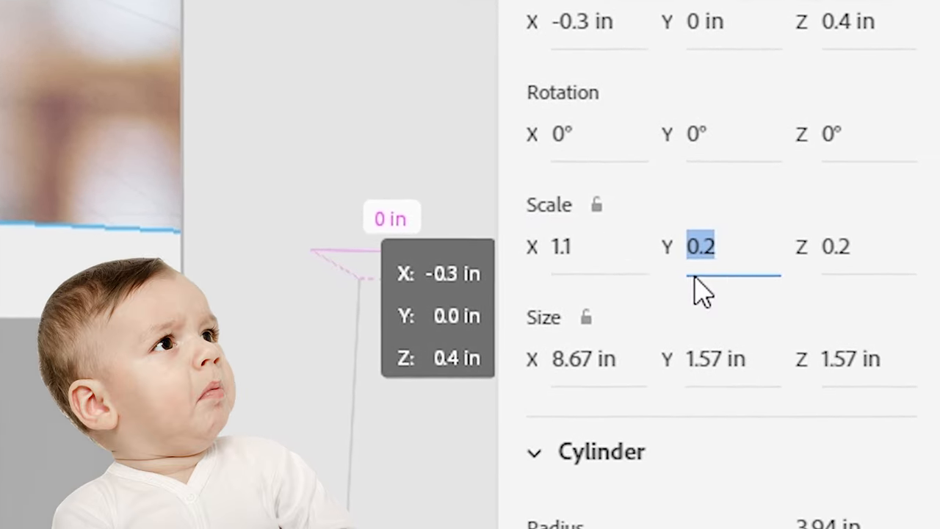
text(.22)
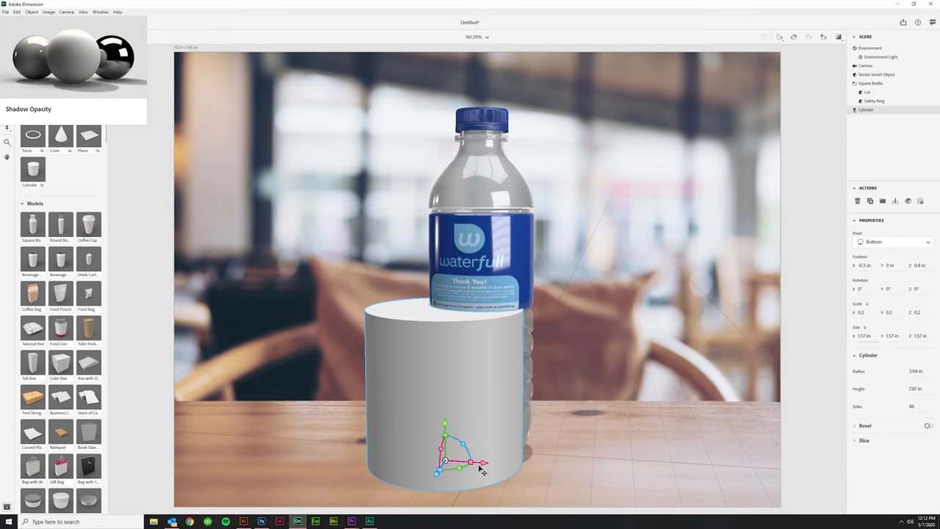
mouse_move(792, 391)
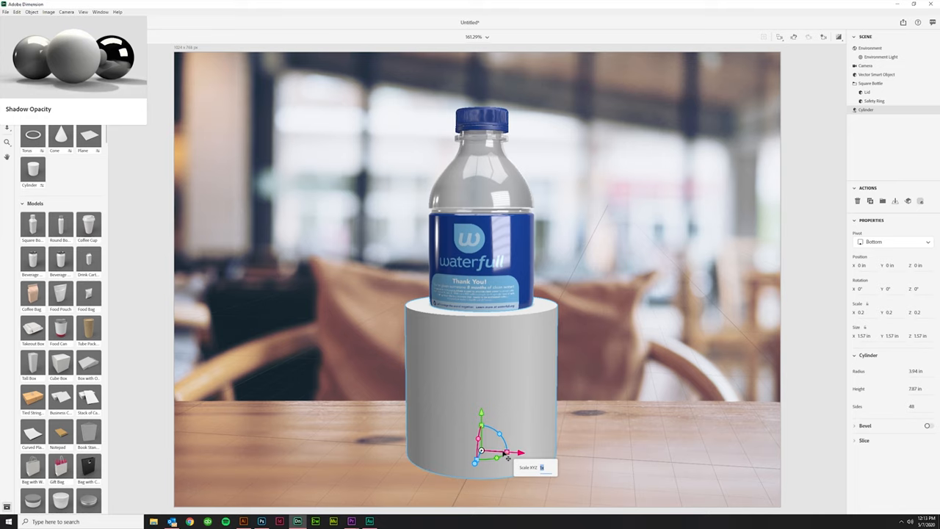
Move the cylinder inside the bottle, set 0.3 and enable Bevel on its edges
drag(508, 452, 503, 452)
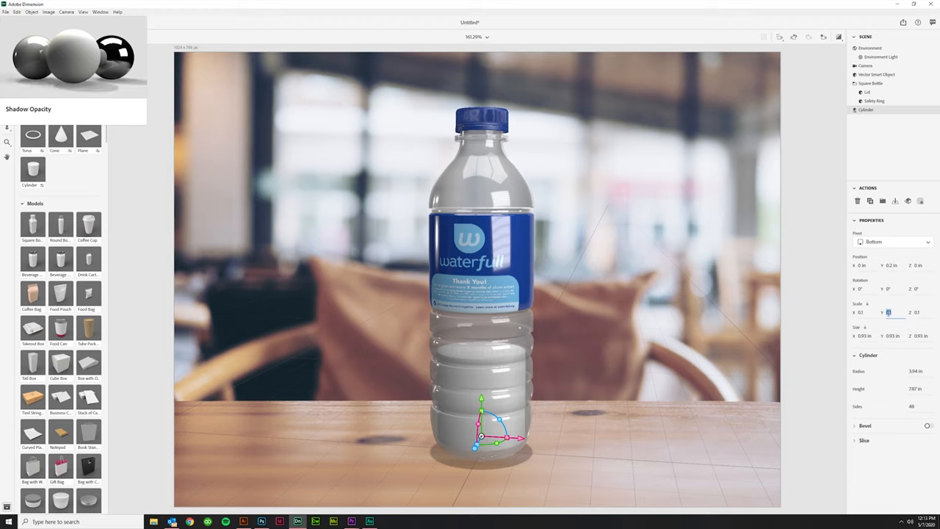
text(0.3)
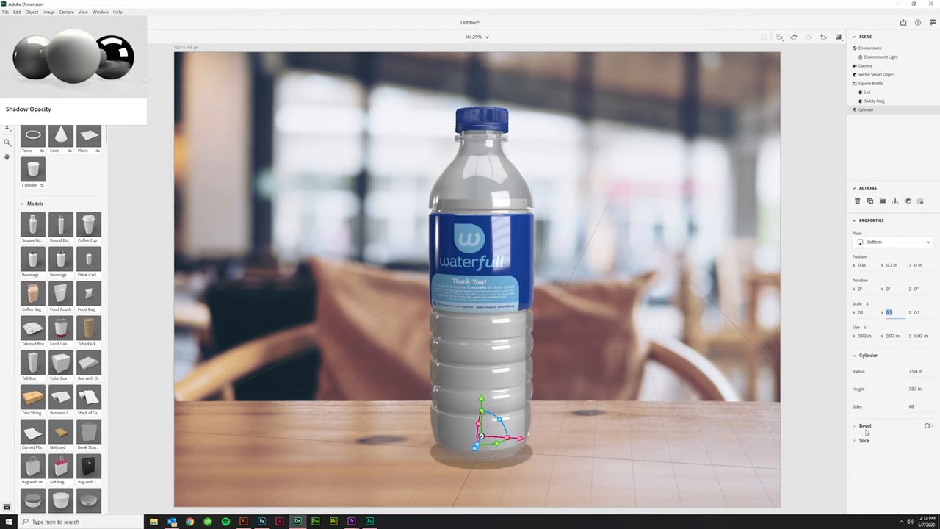
click(929, 426)
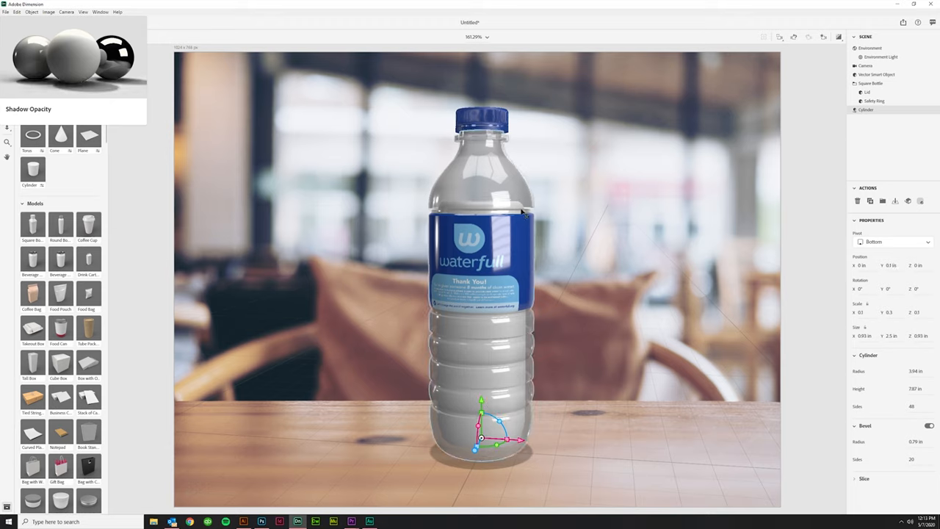
mouse_move(492, 206)
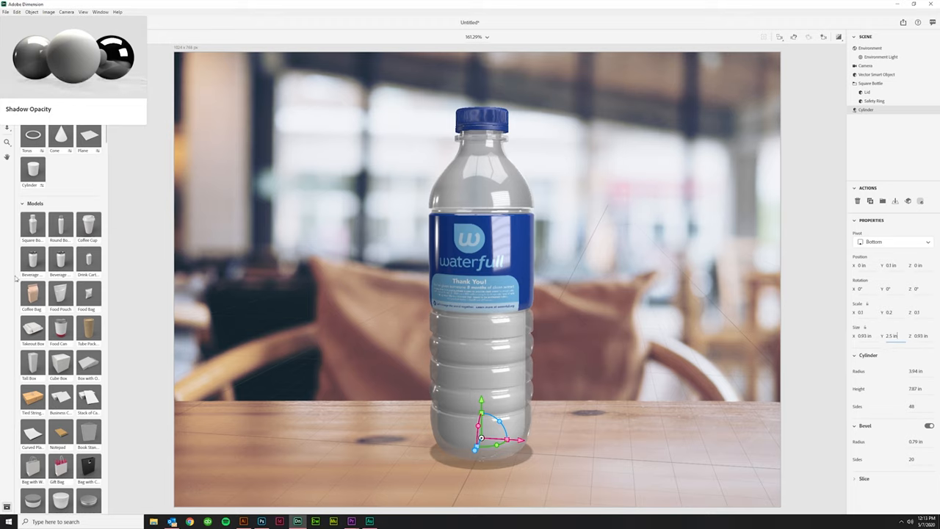
Apply the Water material from Adobe Standard Materials to the cylinder
scroll(down, 3)
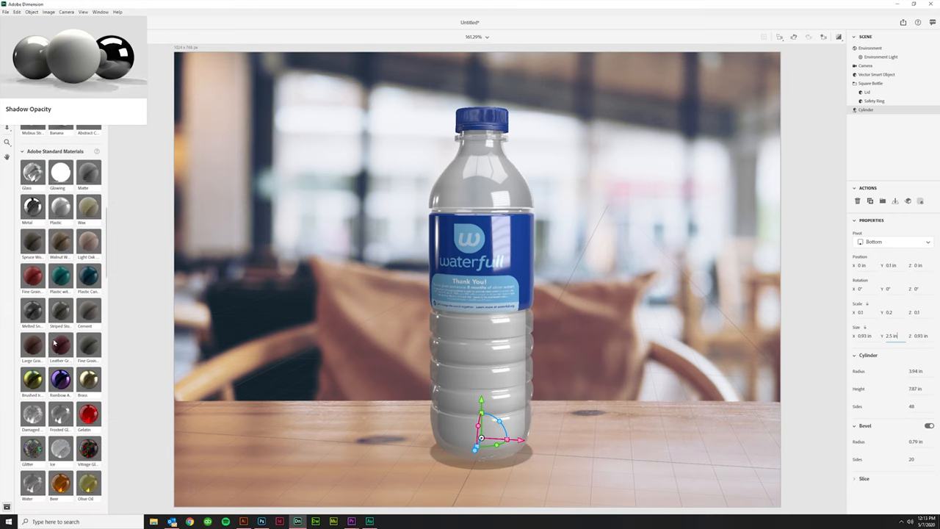
scroll(down, 3)
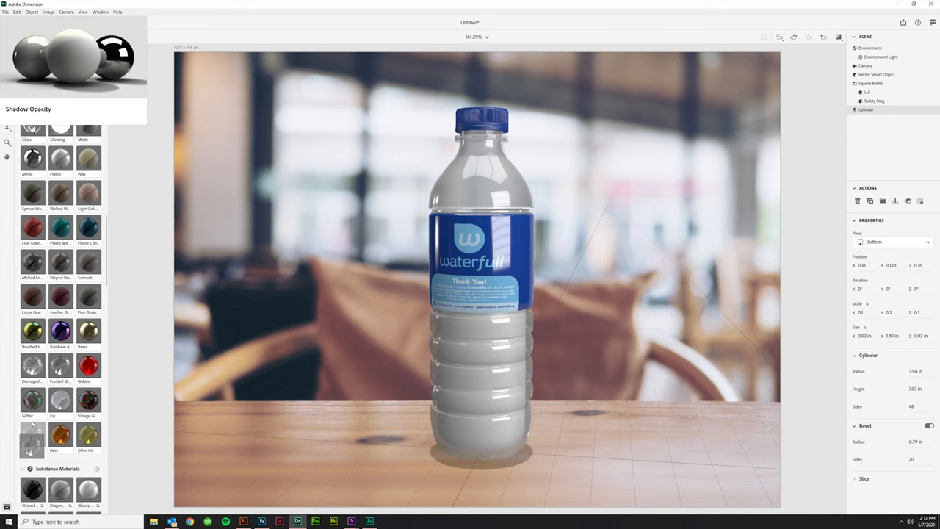
click(867, 108)
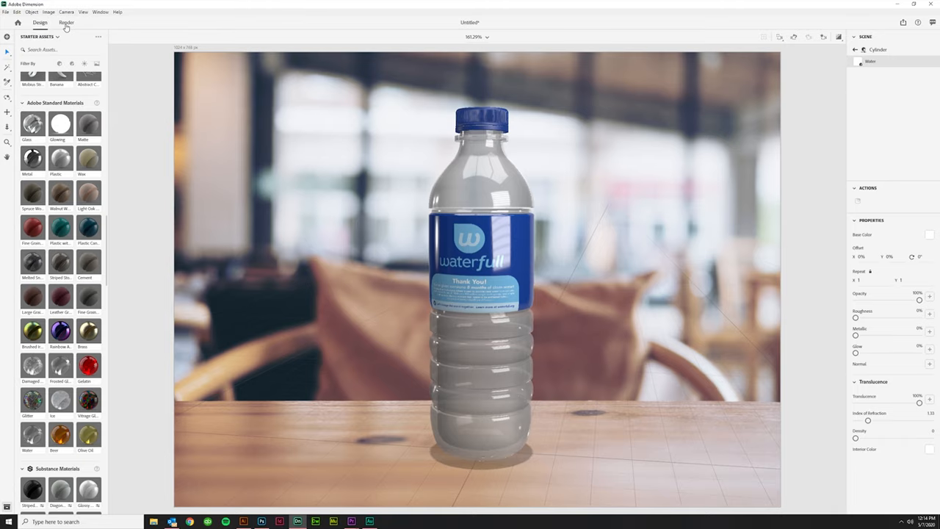
Render the scene with PNG export and dismiss the finished notice
click(66, 22)
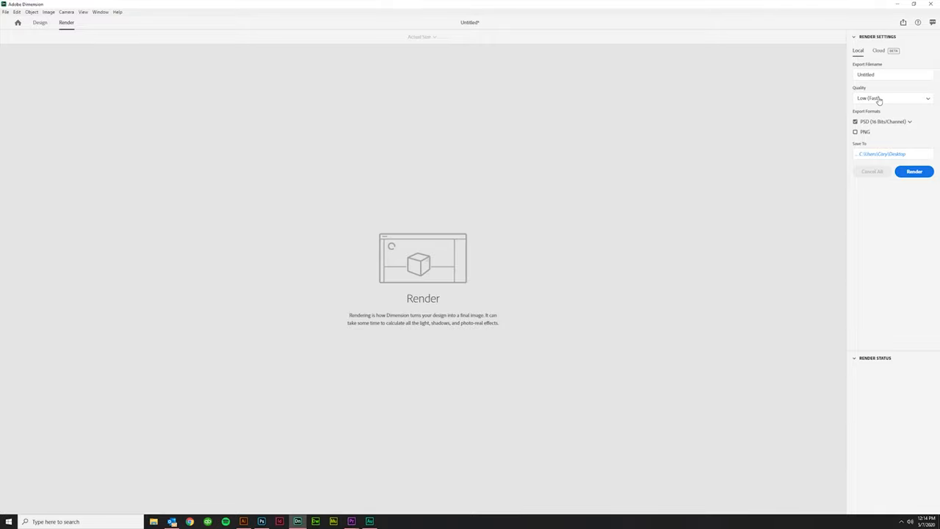
click(855, 132)
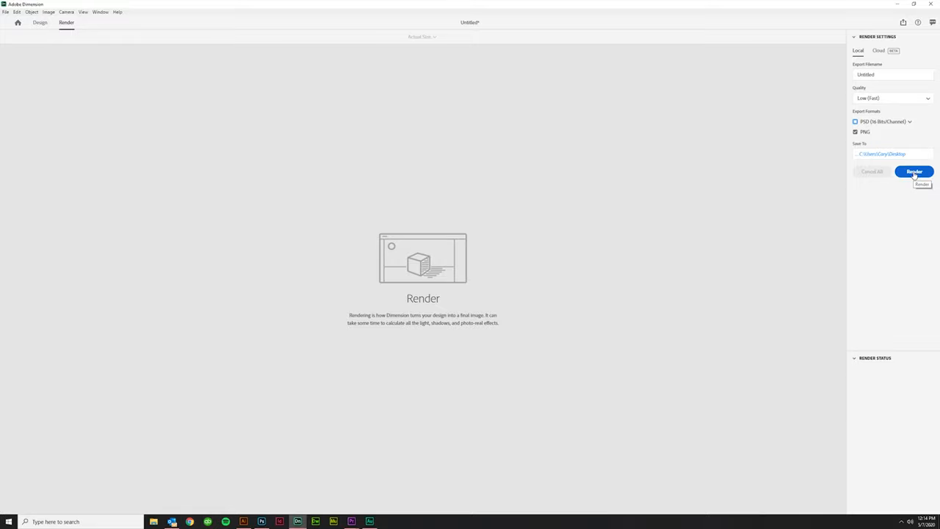
click(913, 170)
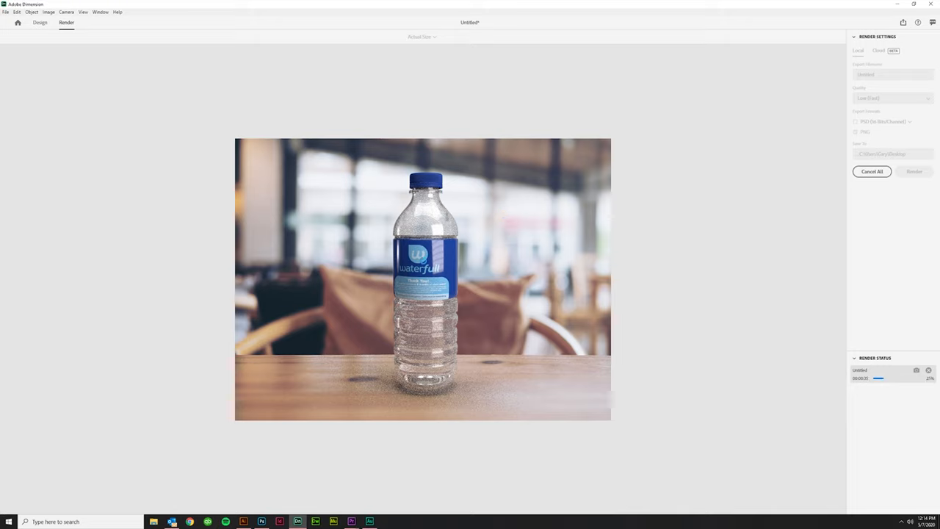
mouse_move(508, 295)
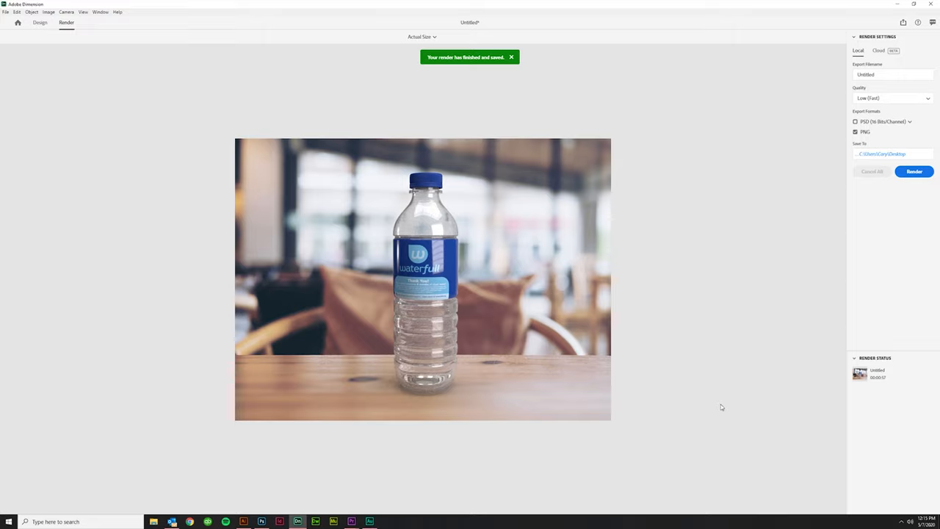
click(511, 57)
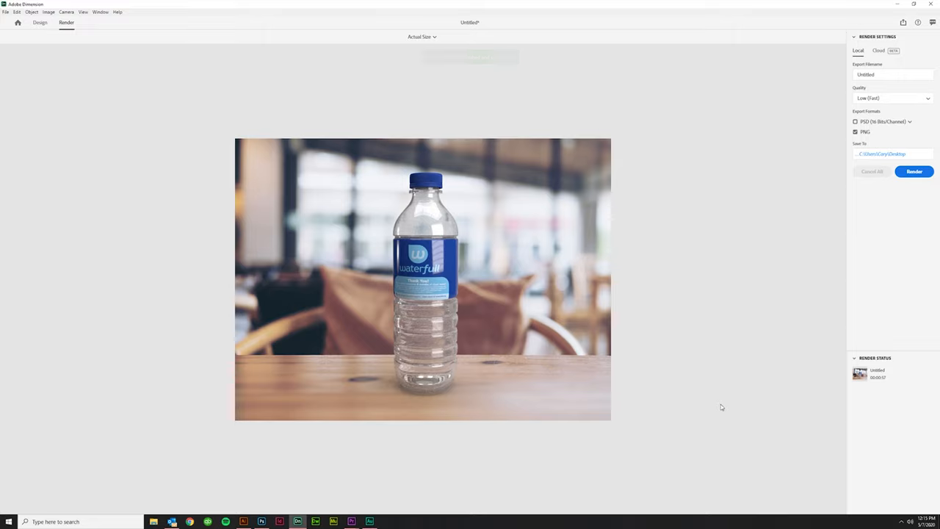